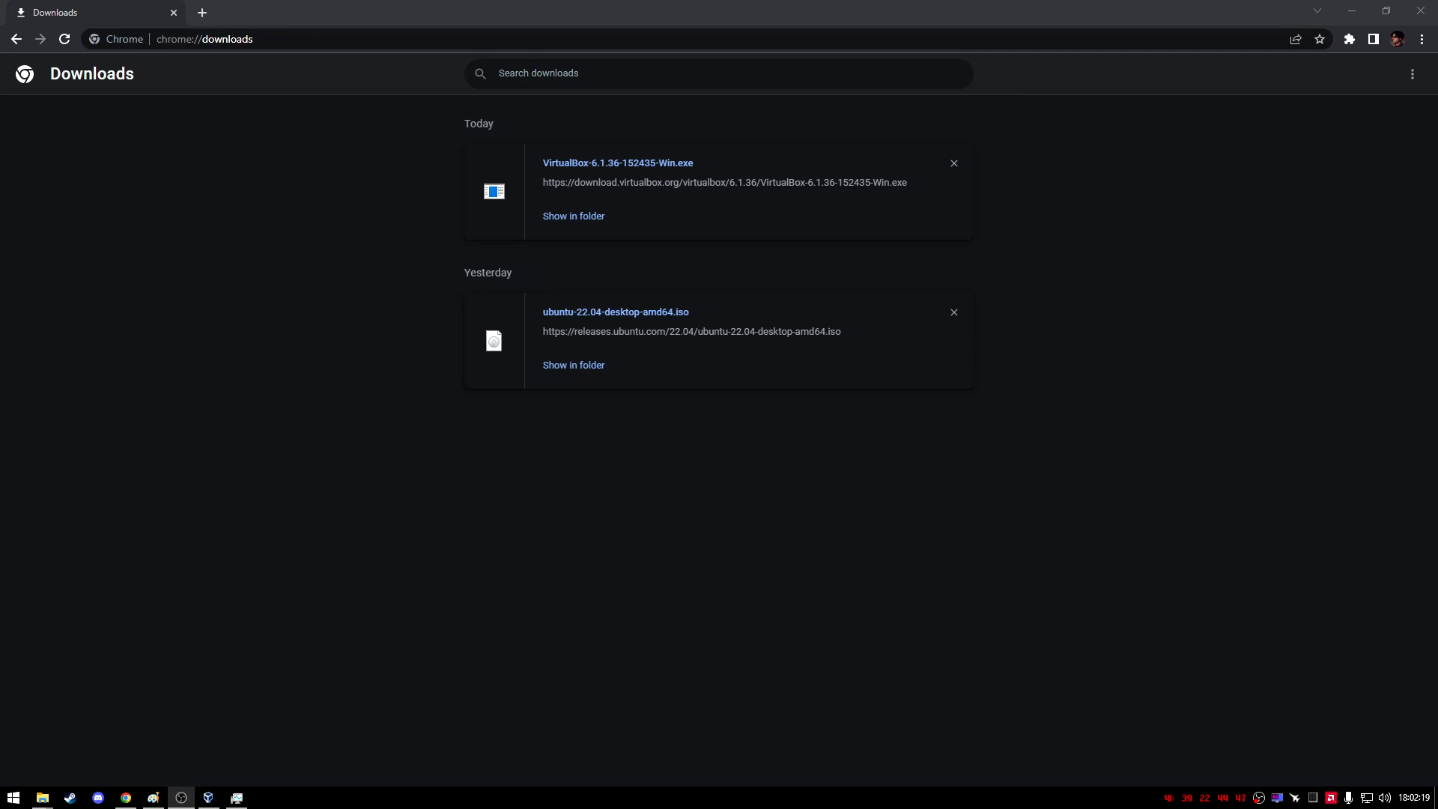
mouse_move(1207, 287)
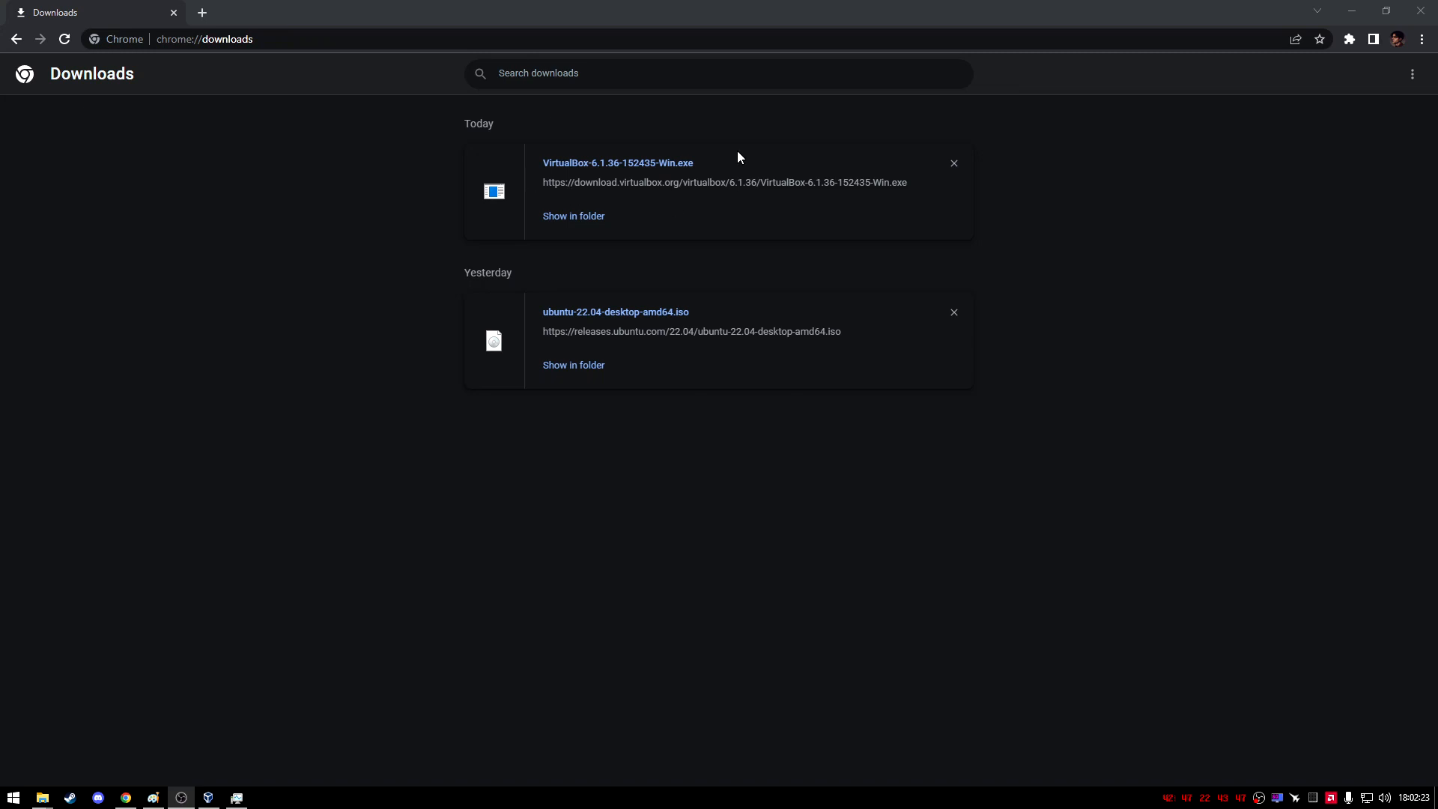
mouse_move(539, 217)
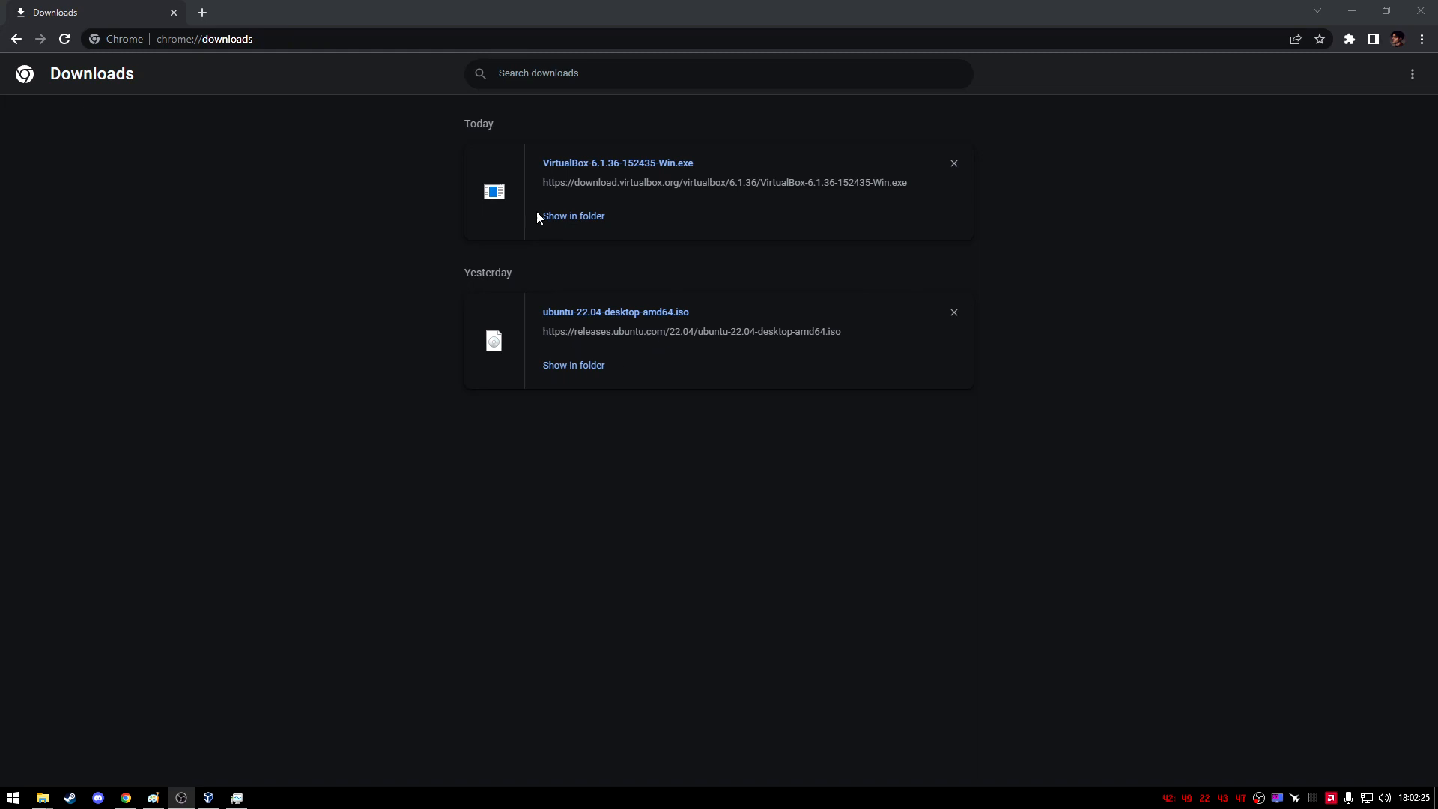
mouse_move(600, 189)
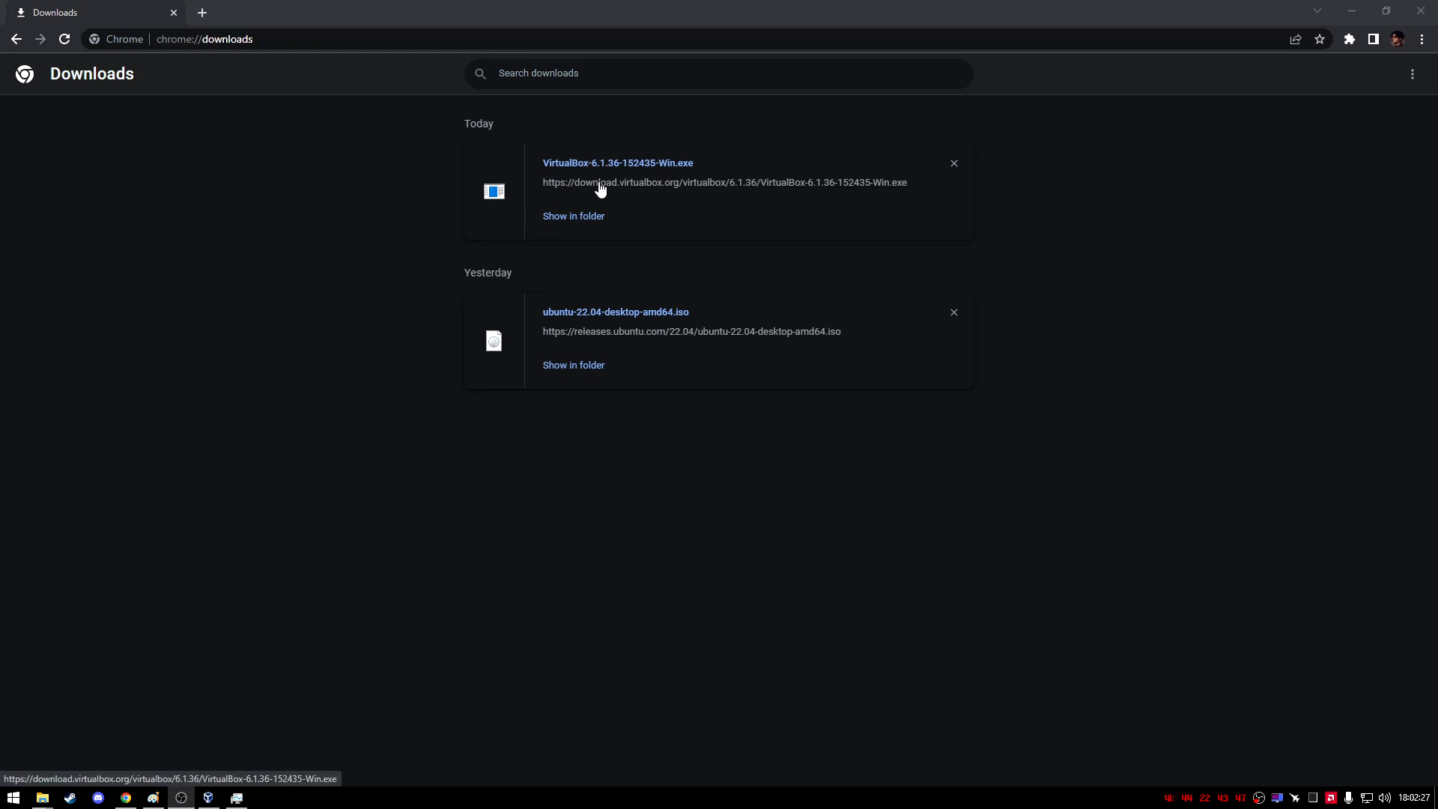
mouse_move(682, 340)
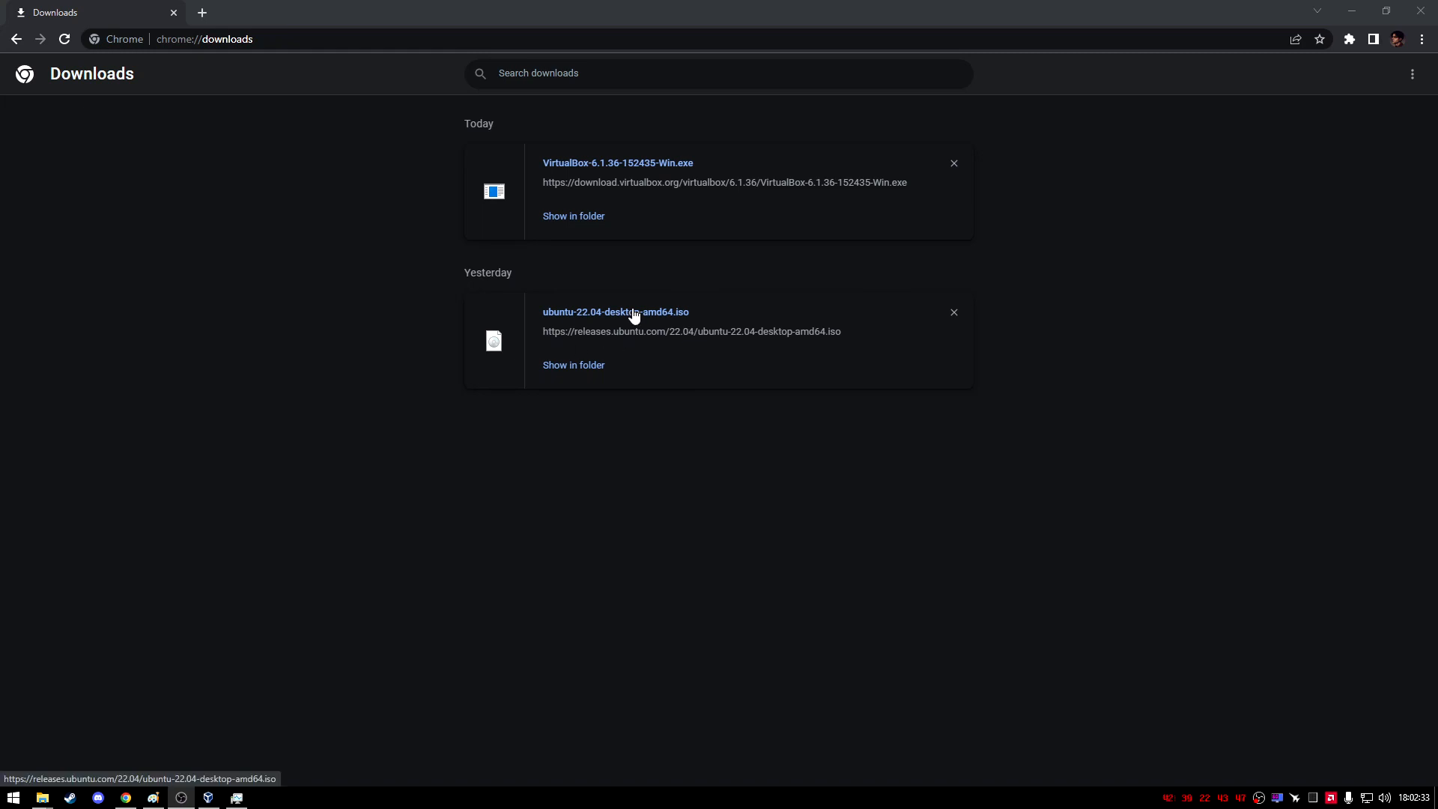
mouse_move(614, 323)
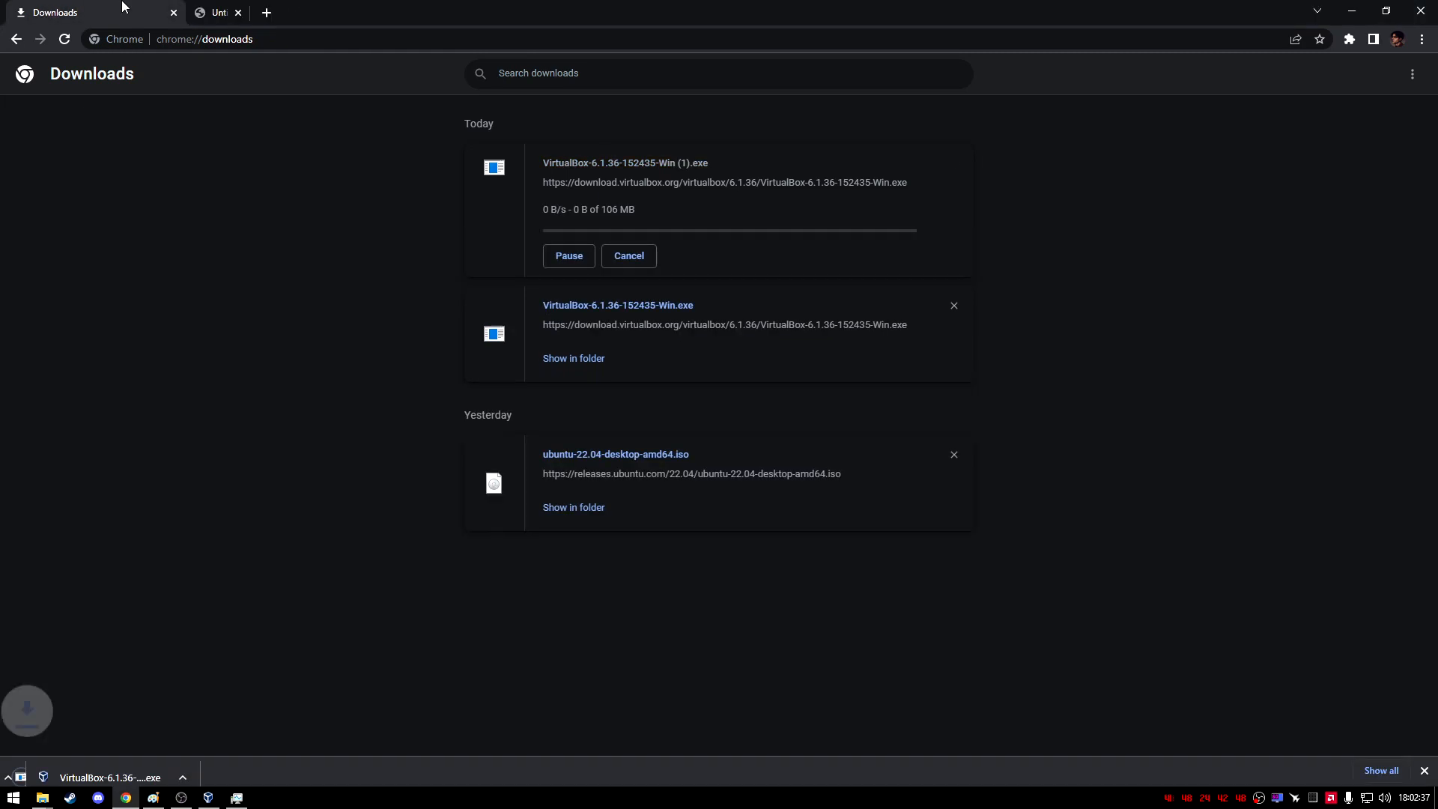
Step: Close the extra tab, cancel the duplicate Ubuntu download, and remove canceled entries from Downloads
click(266, 12)
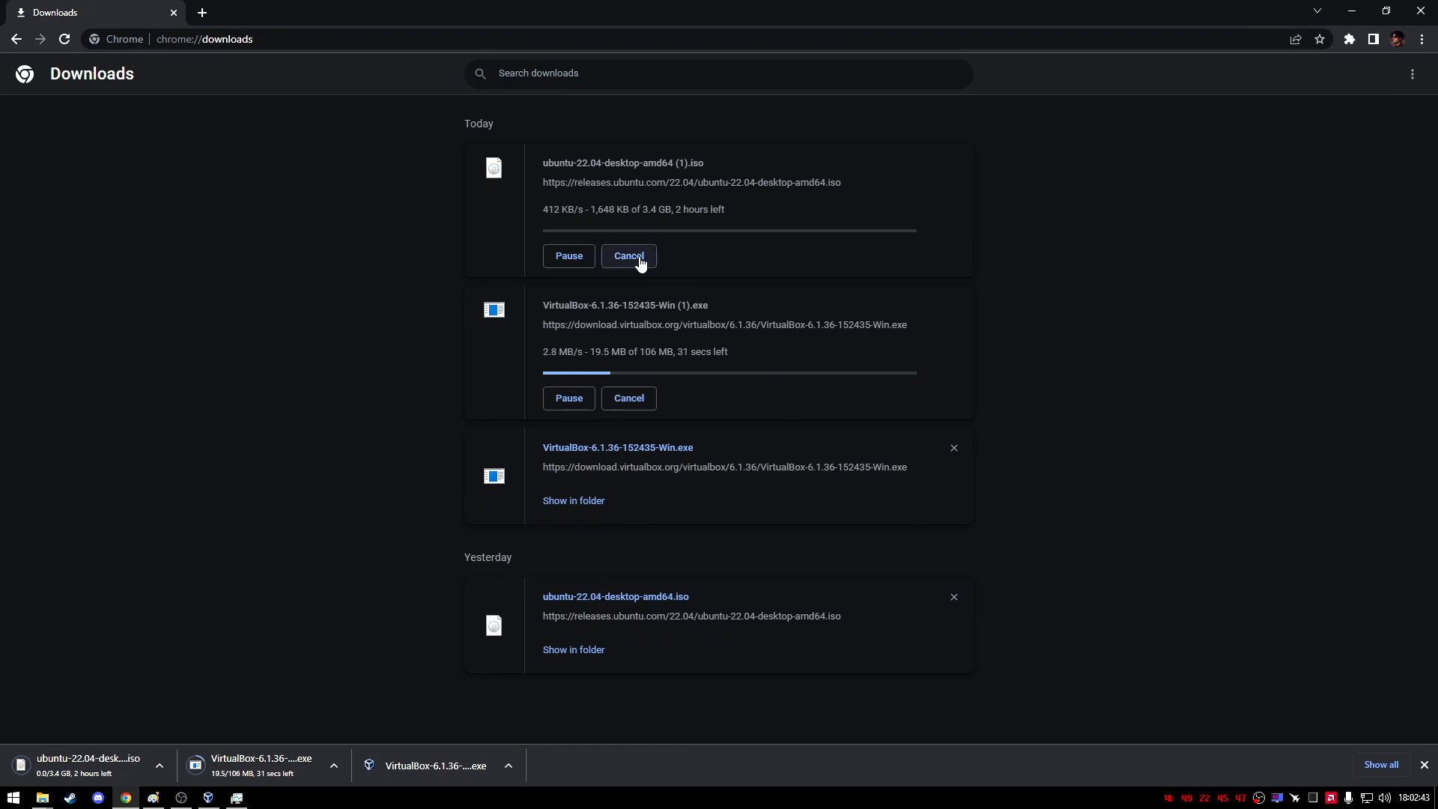
click(628, 256)
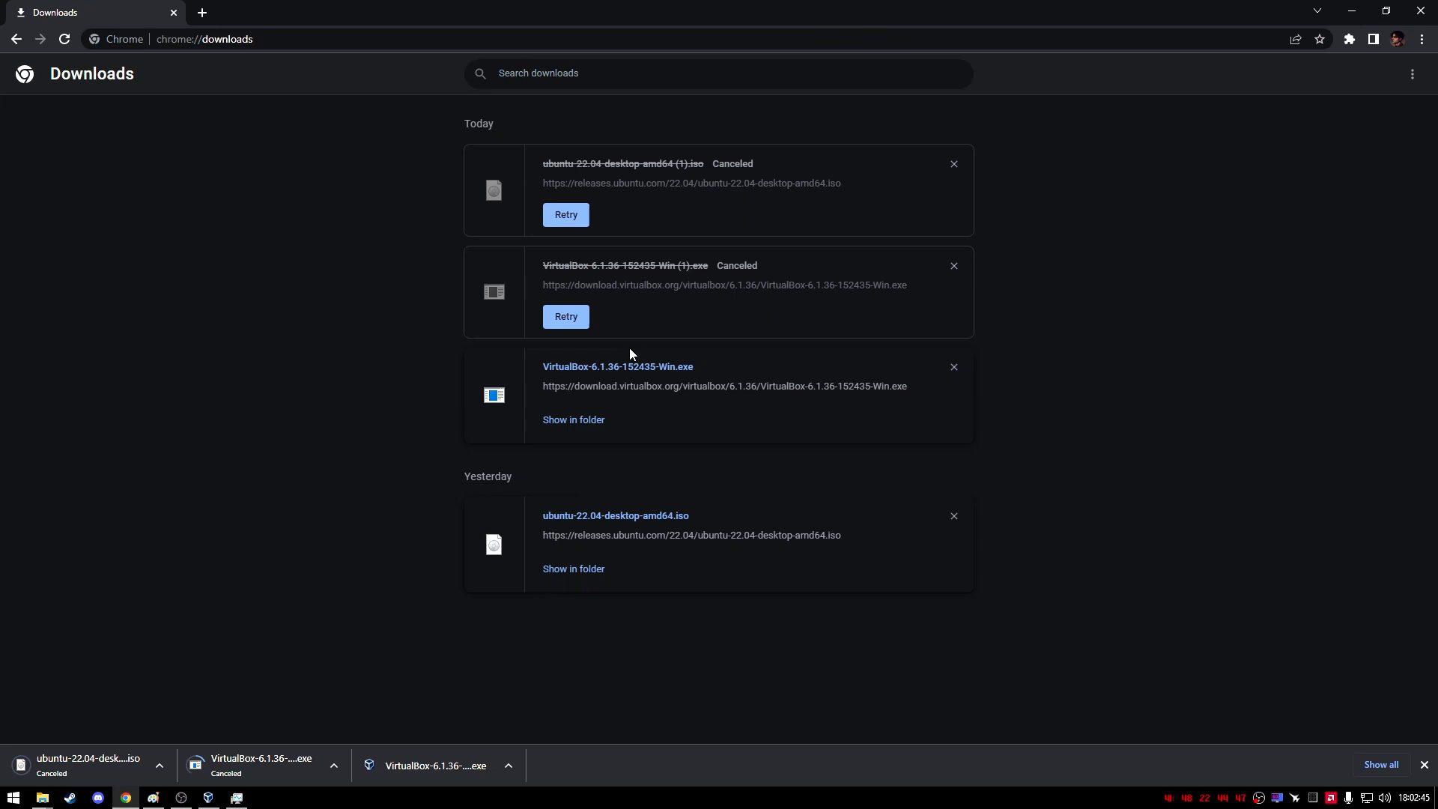
mouse_move(647, 188)
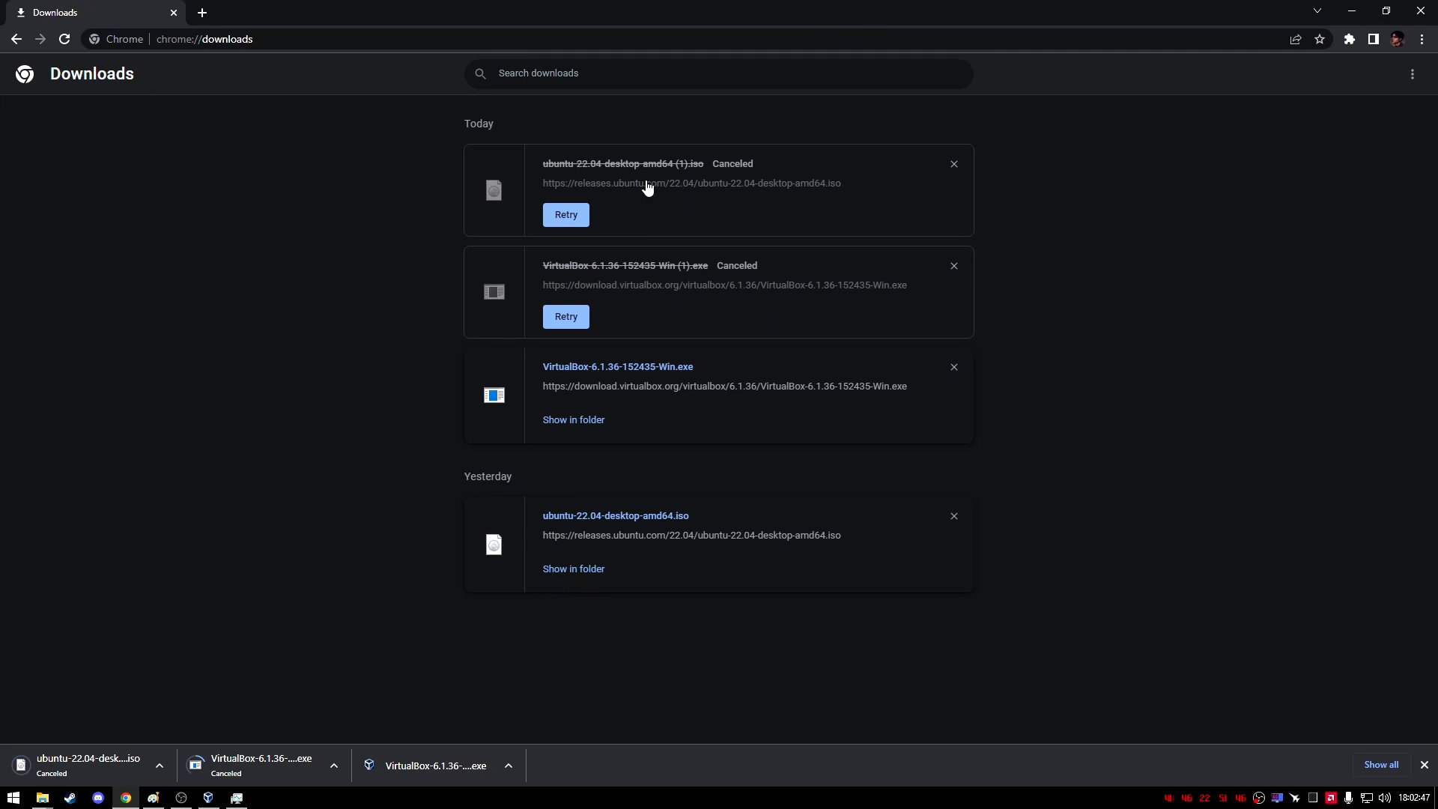
mouse_move(724, 353)
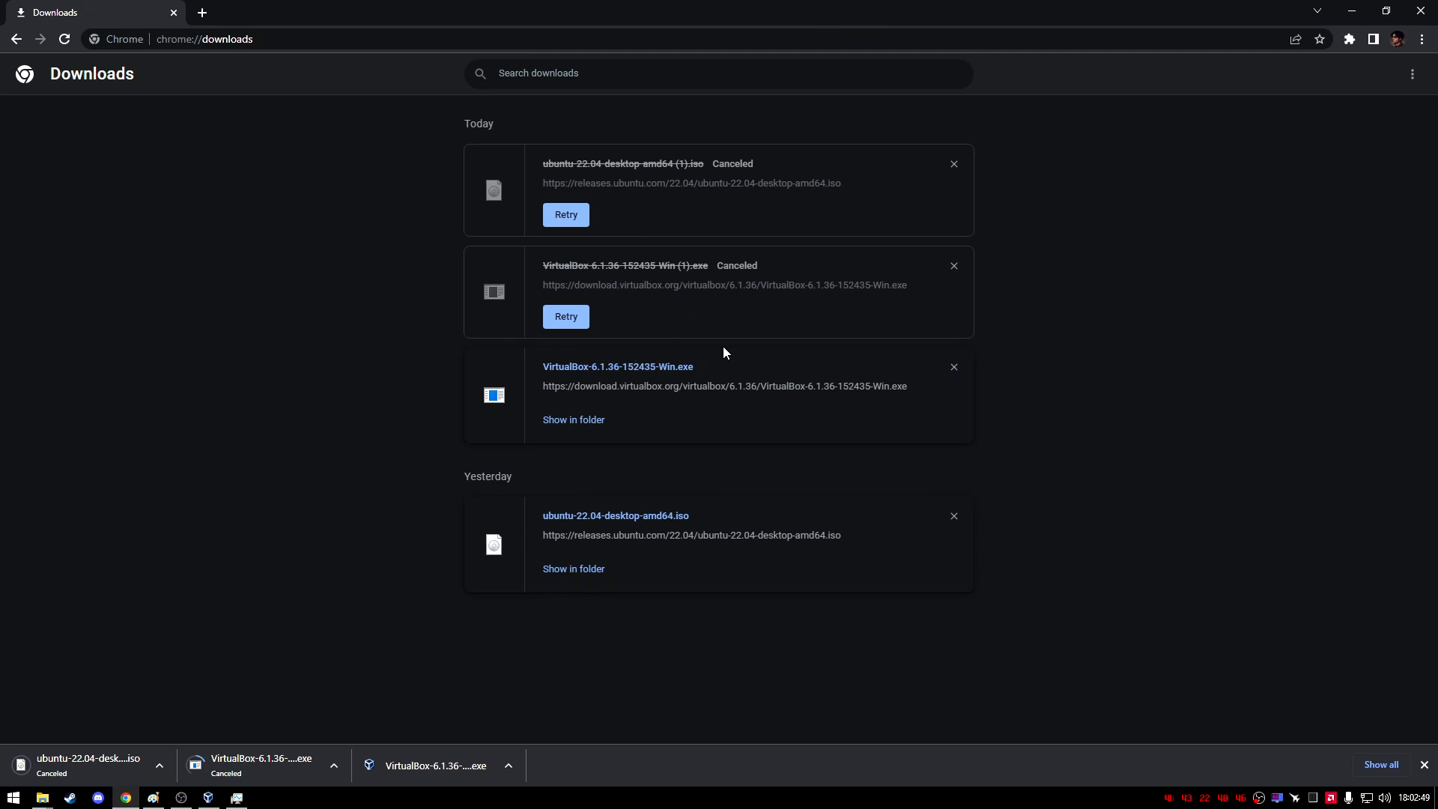
mouse_move(683, 285)
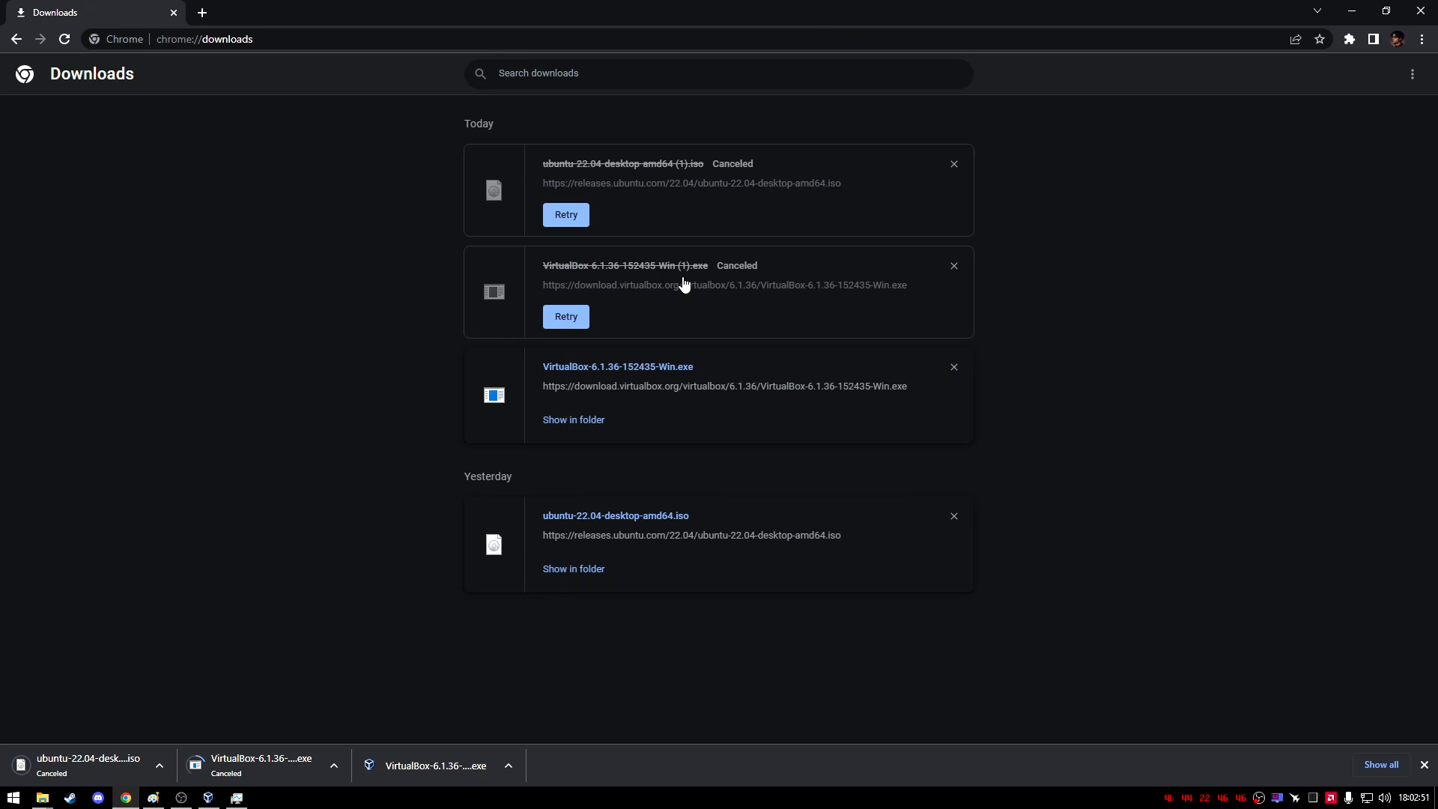
click(953, 164)
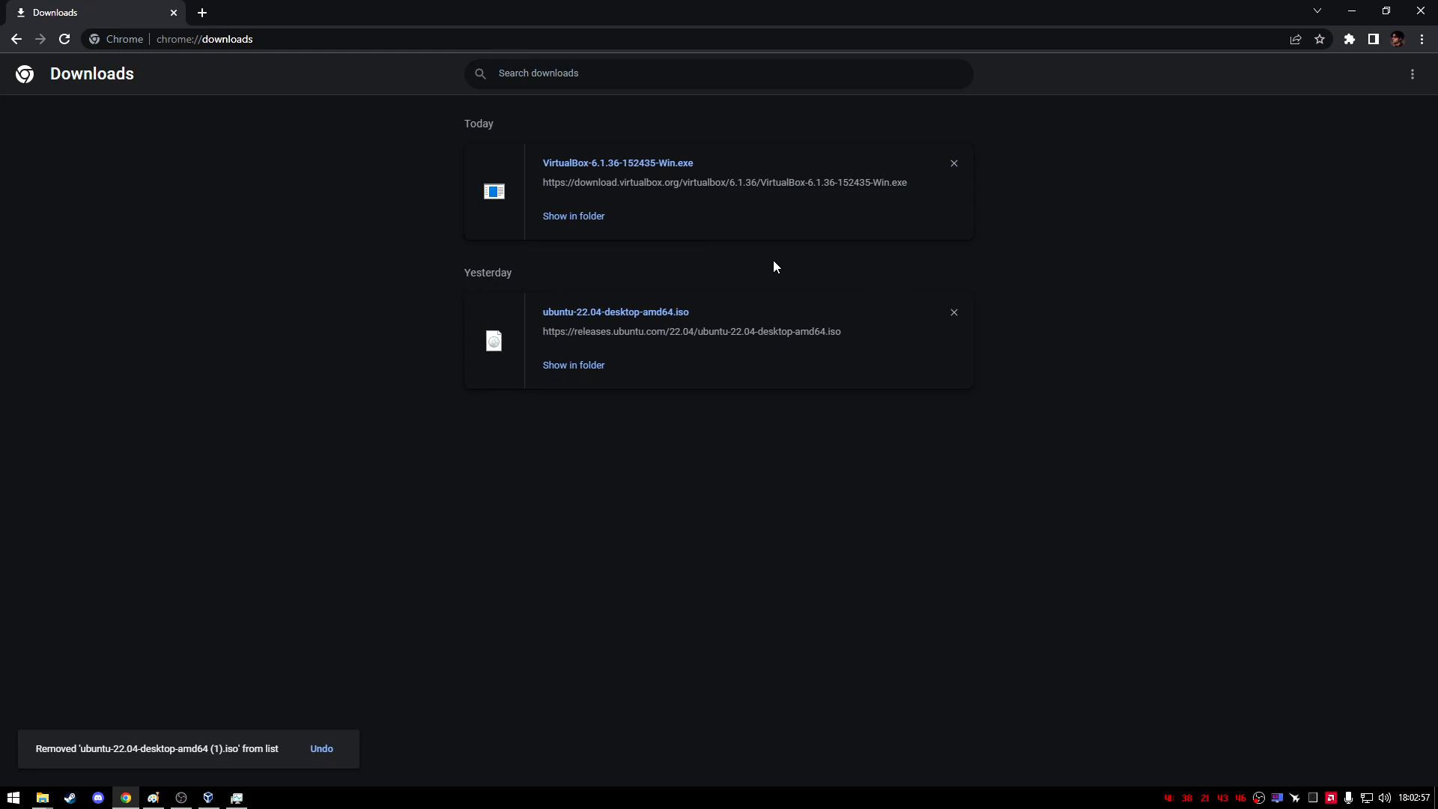
mouse_move(585, 175)
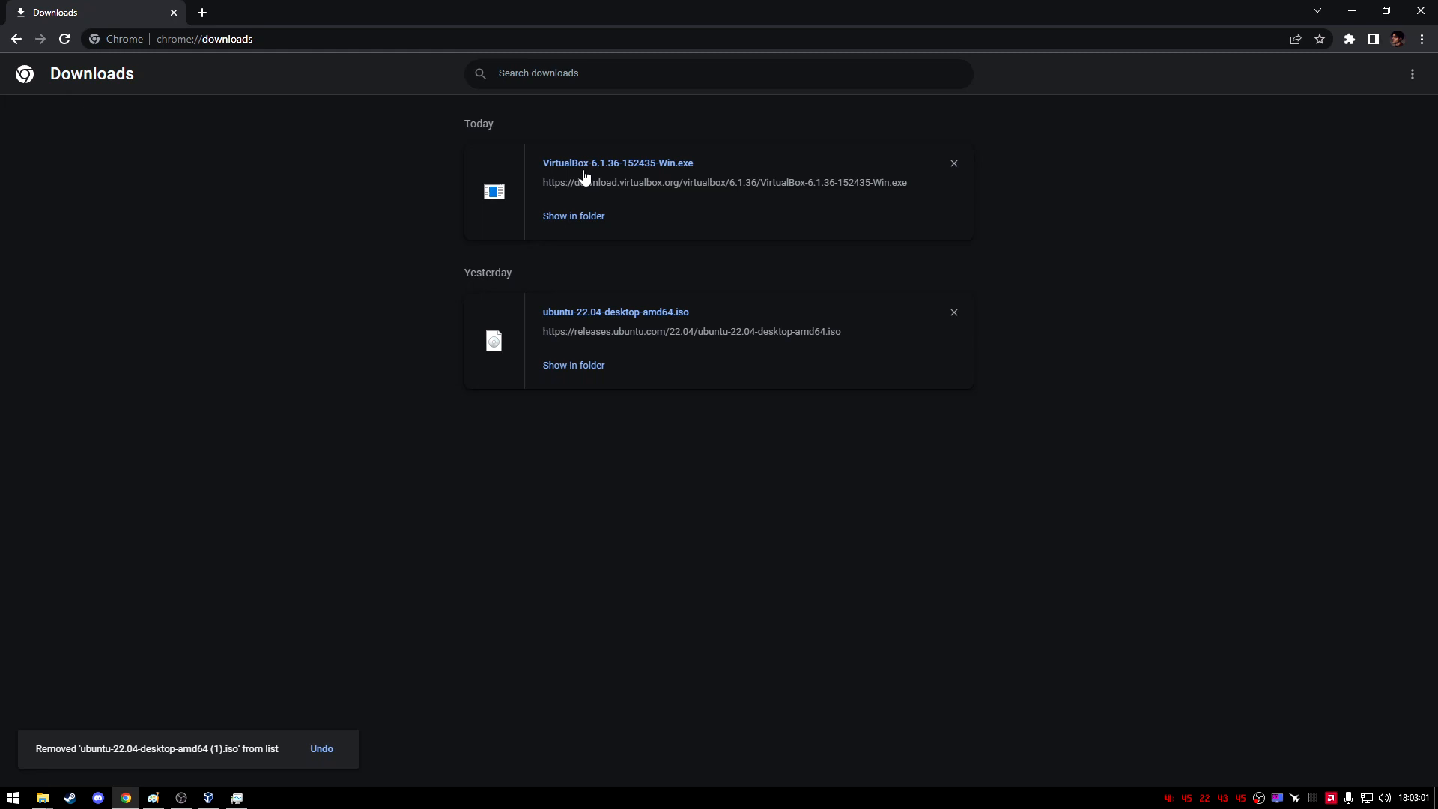
mouse_move(605, 179)
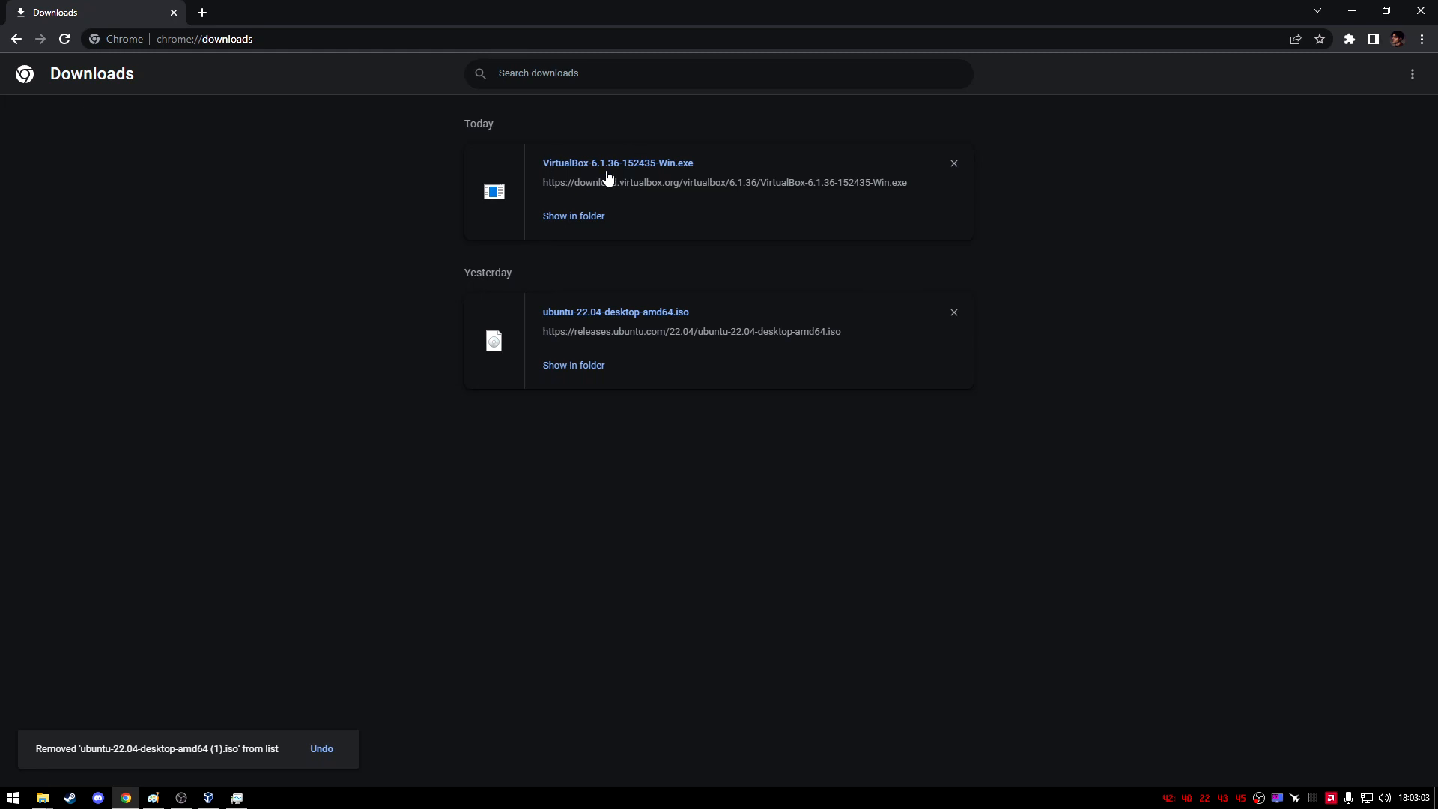
mouse_move(413, 377)
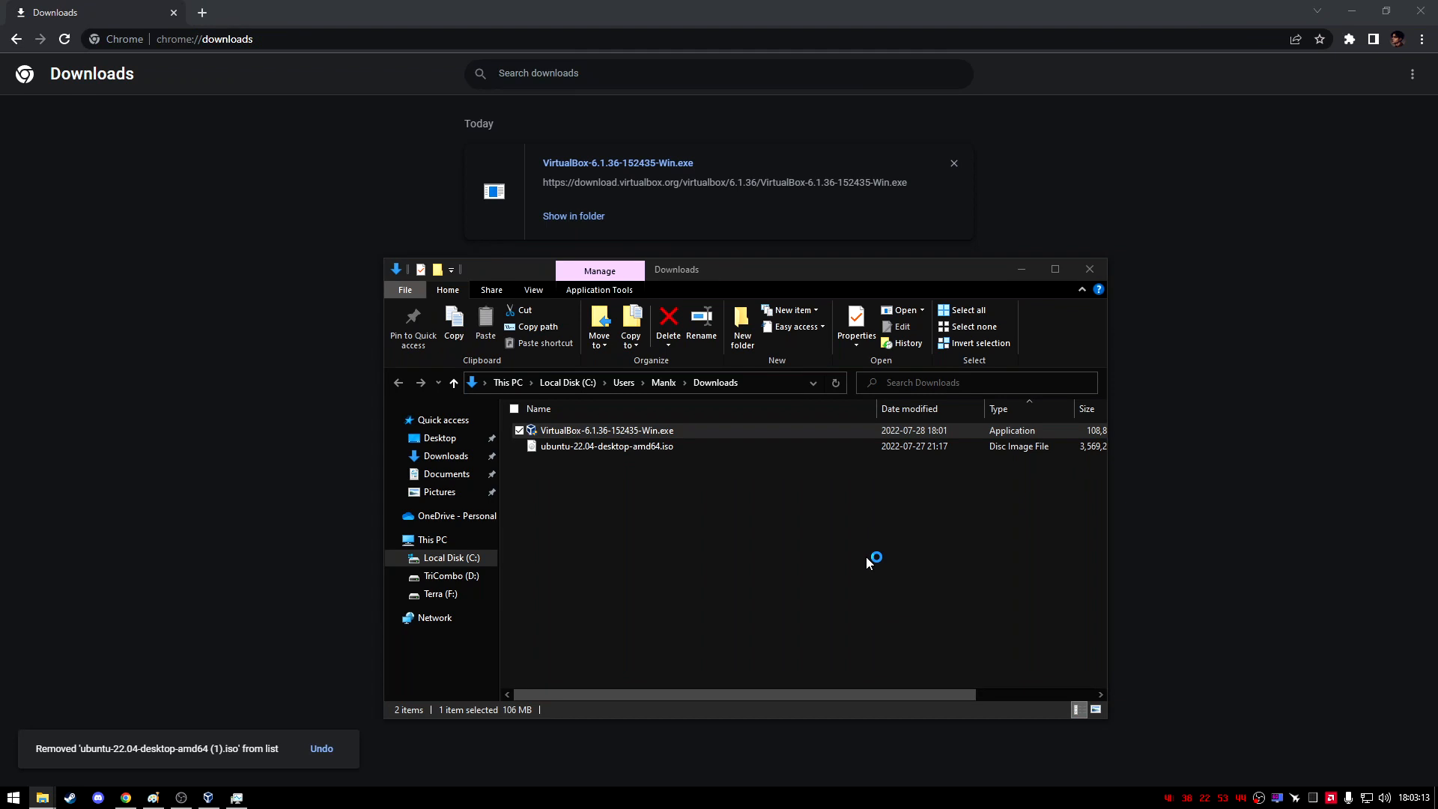
Step: Run Repair from the VirtualBox 6.1.36 installer, retrying past the Files in Use warning
double_click(607, 430)
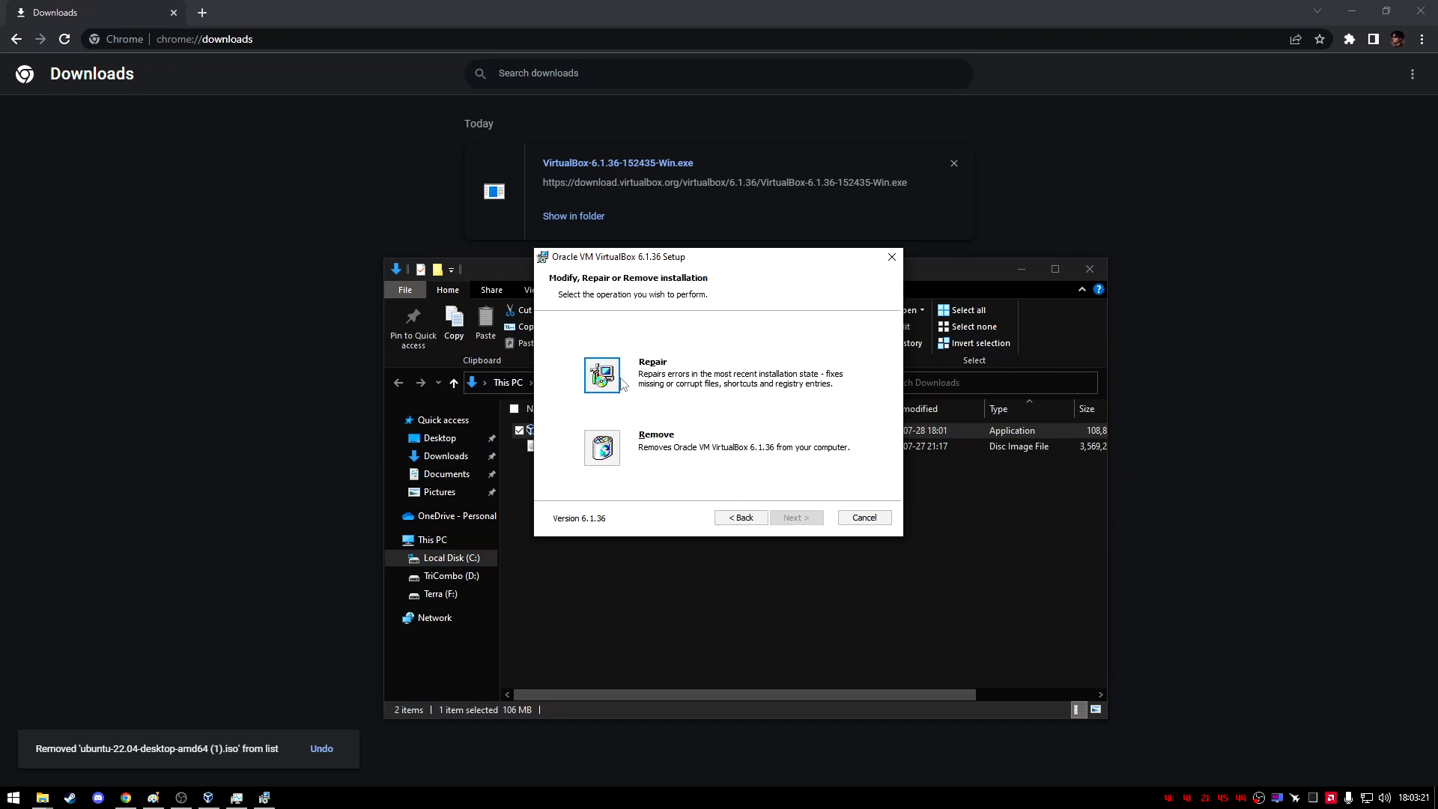
click(794, 518)
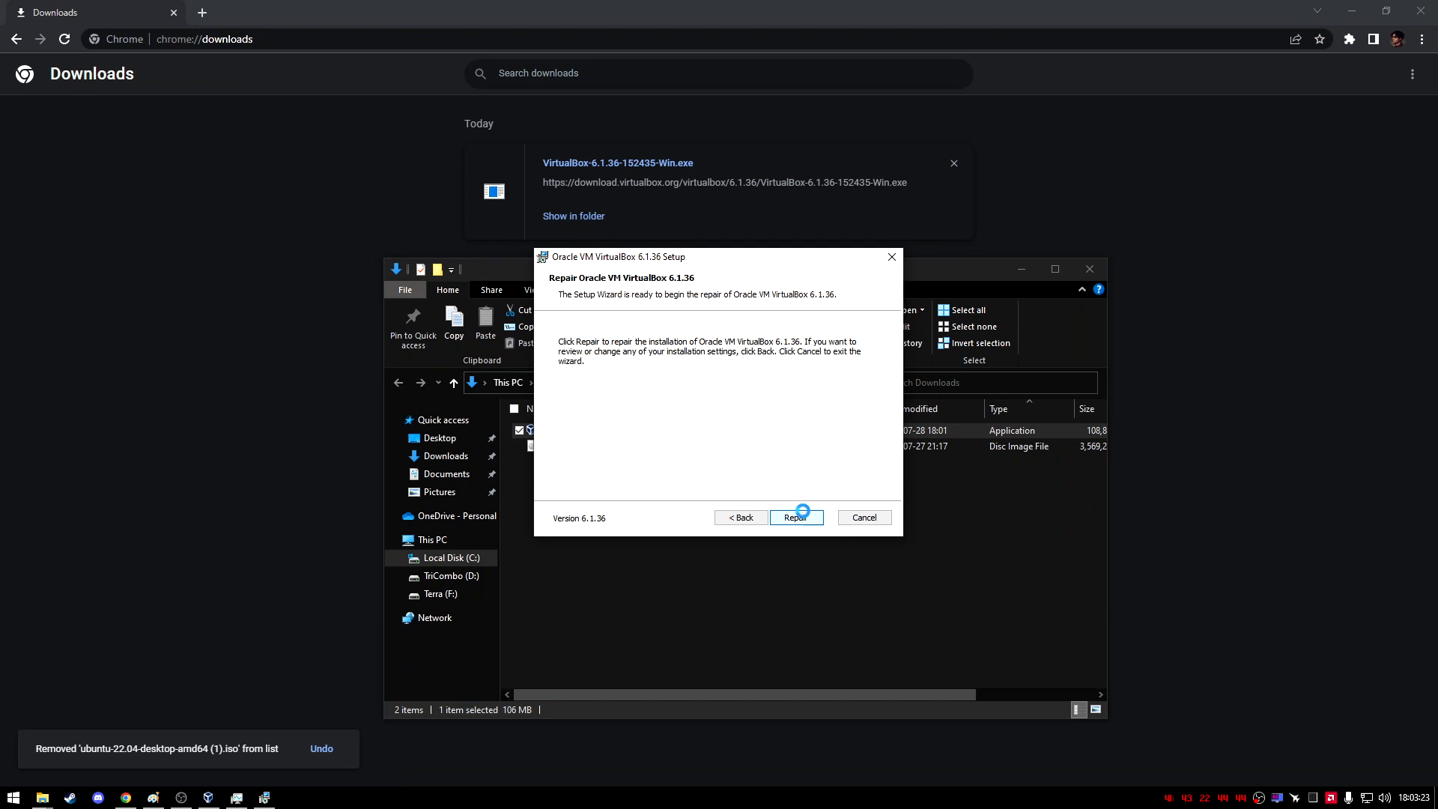
click(794, 516)
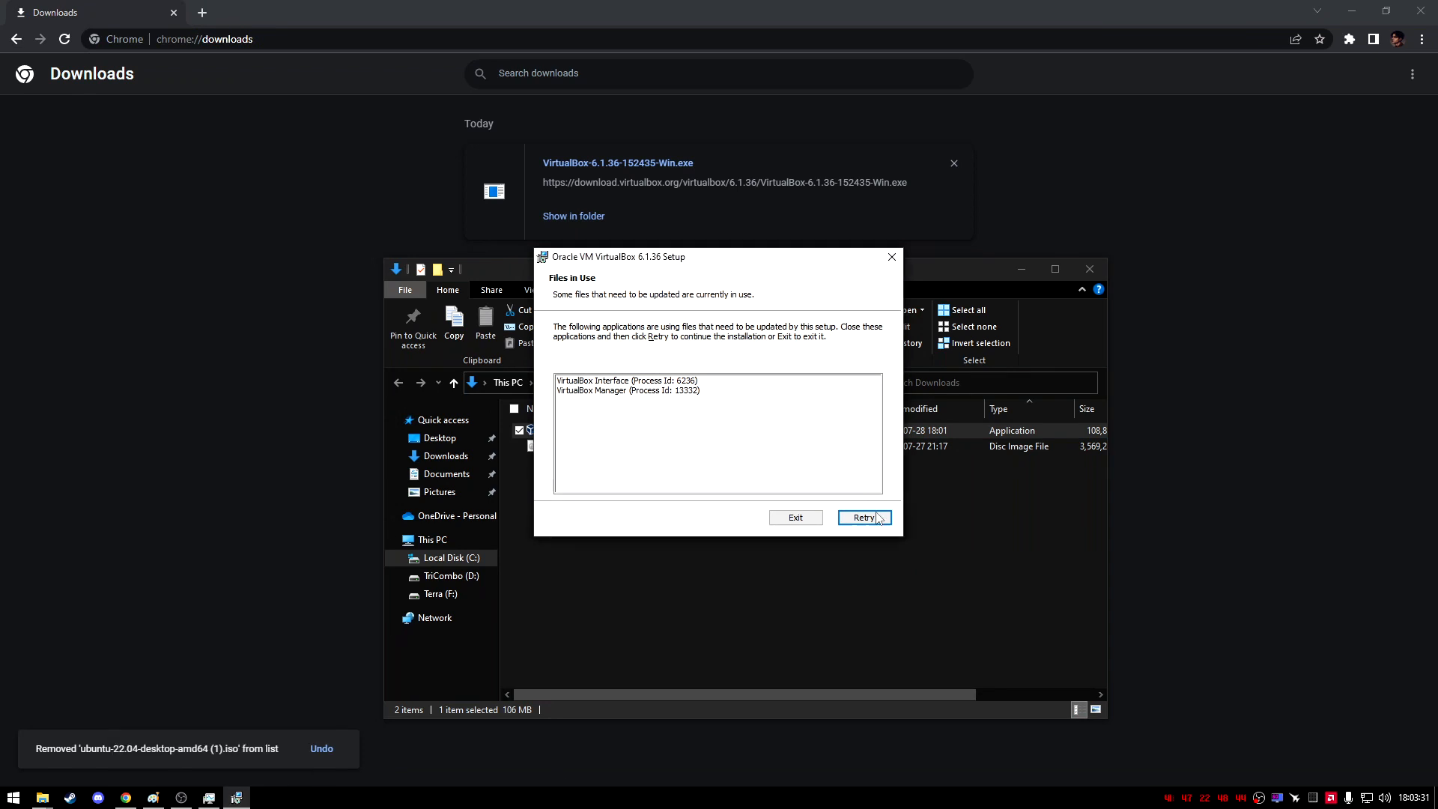
click(863, 518)
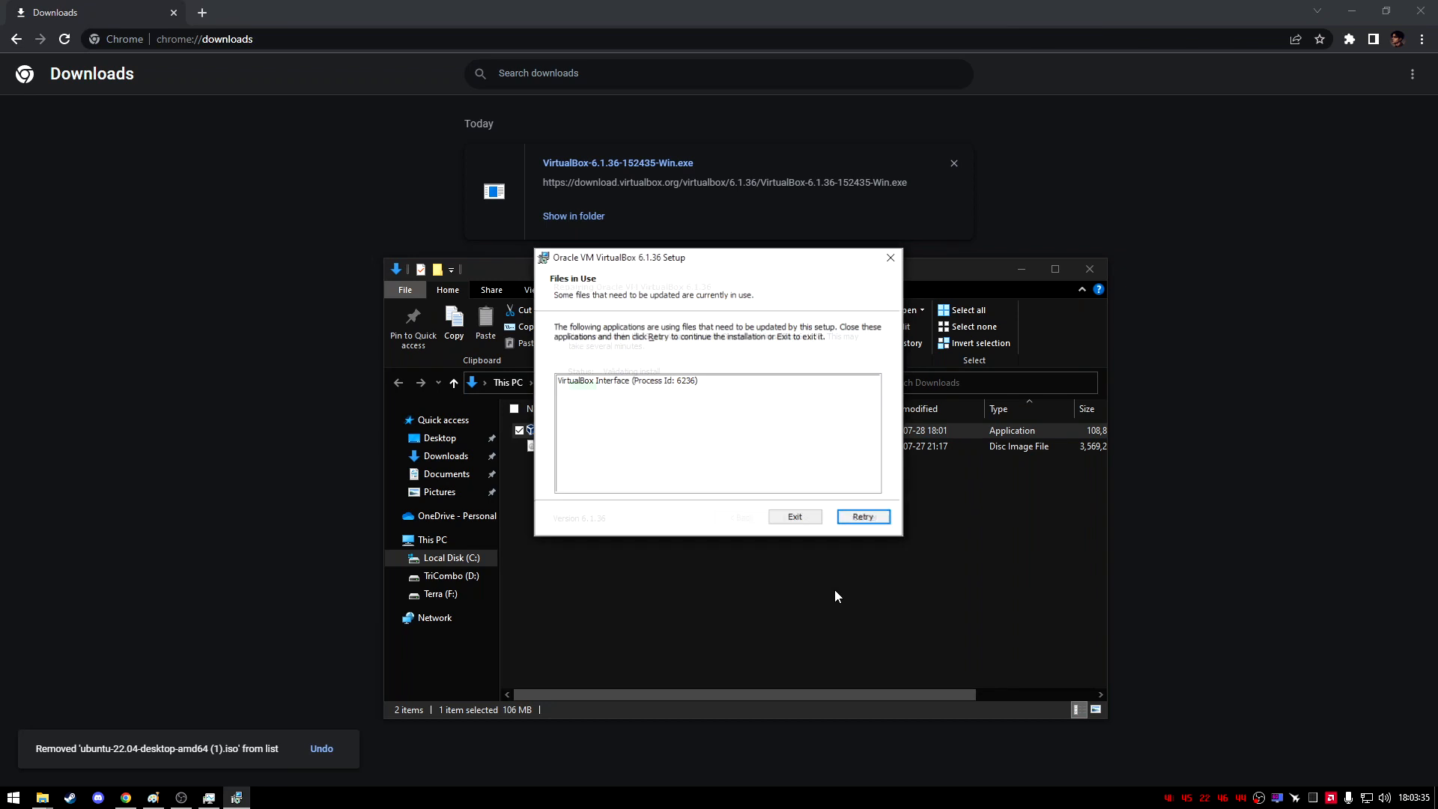
click(793, 516)
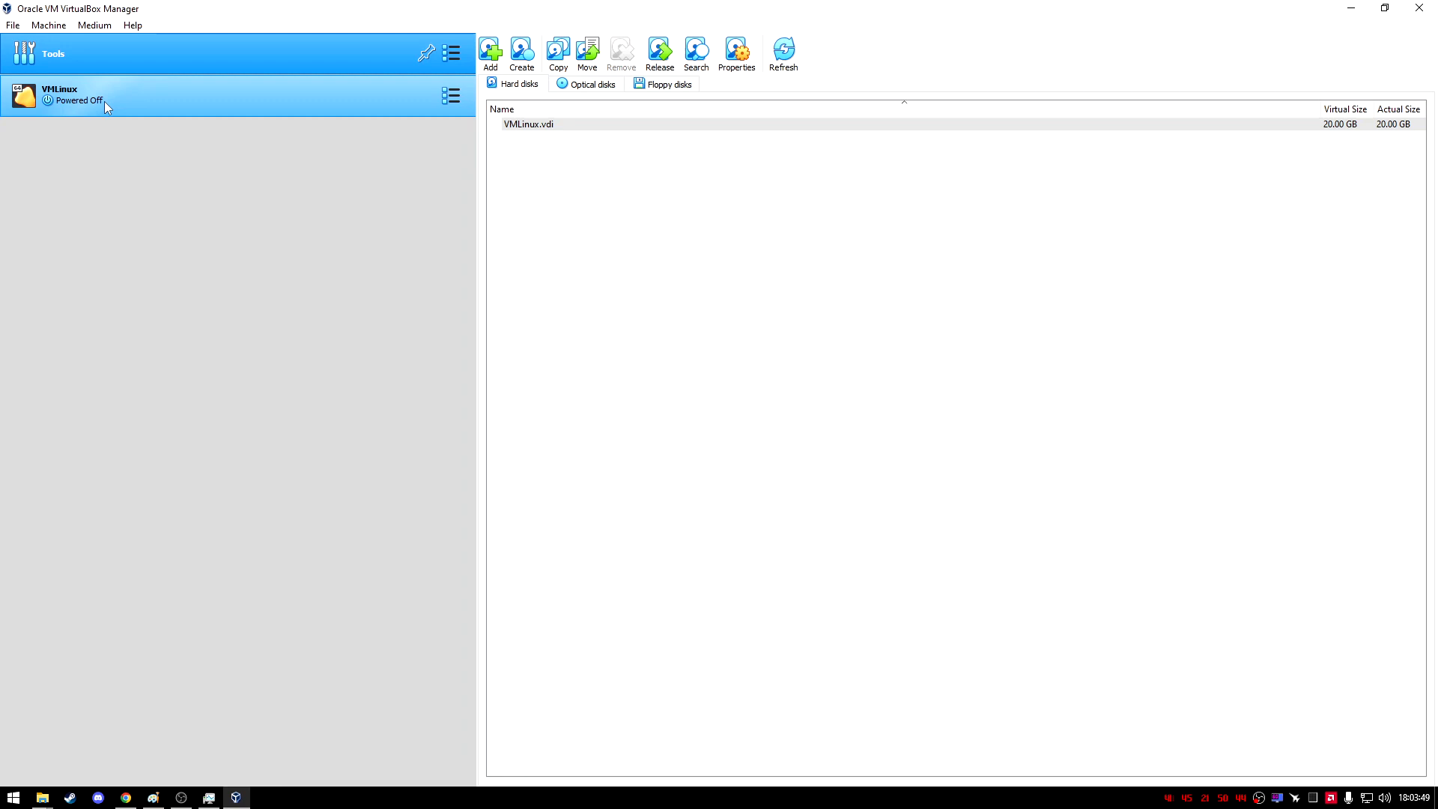
Step: Select VMLinux to view its details, then start the New virtual machine wizard
click(60, 96)
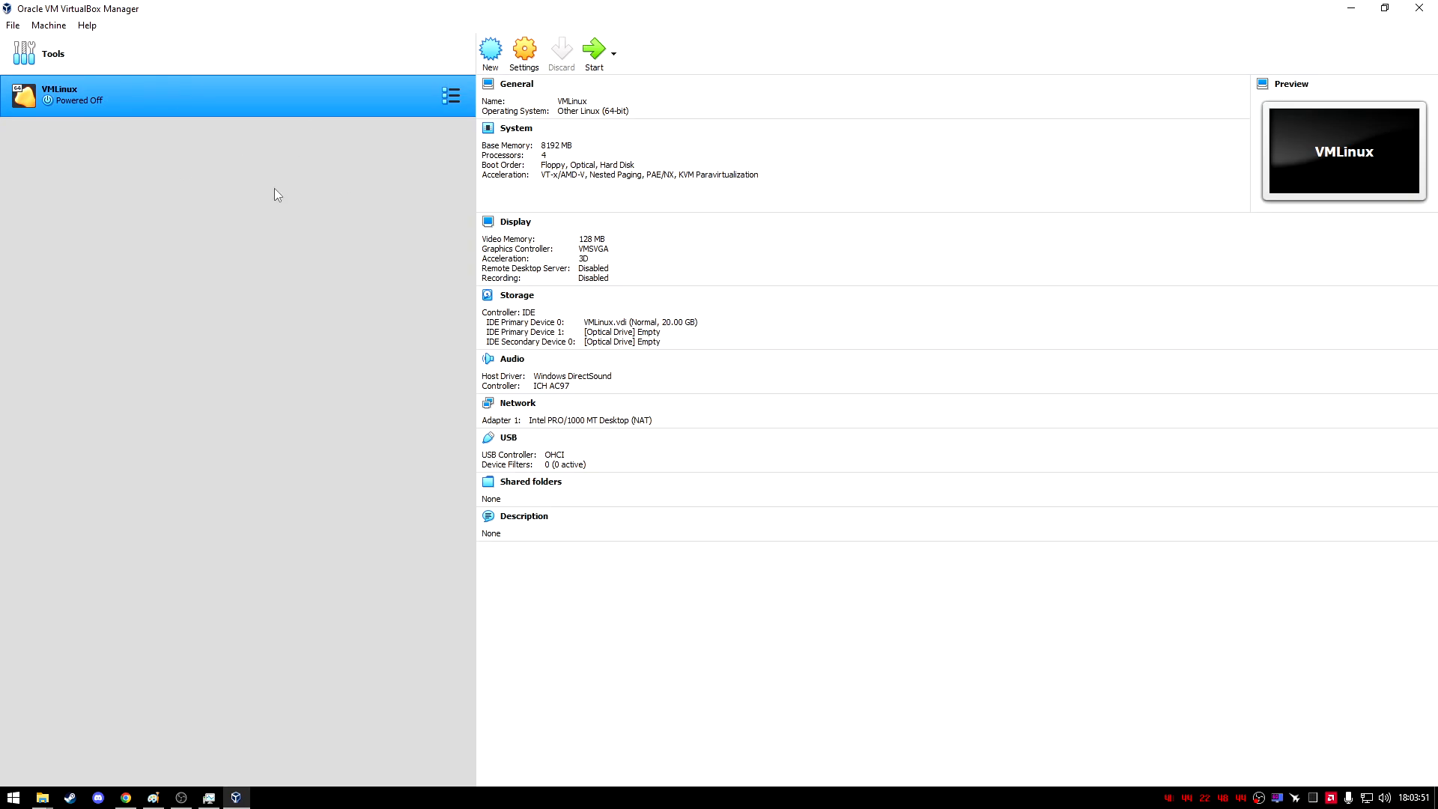
mouse_move(366, 163)
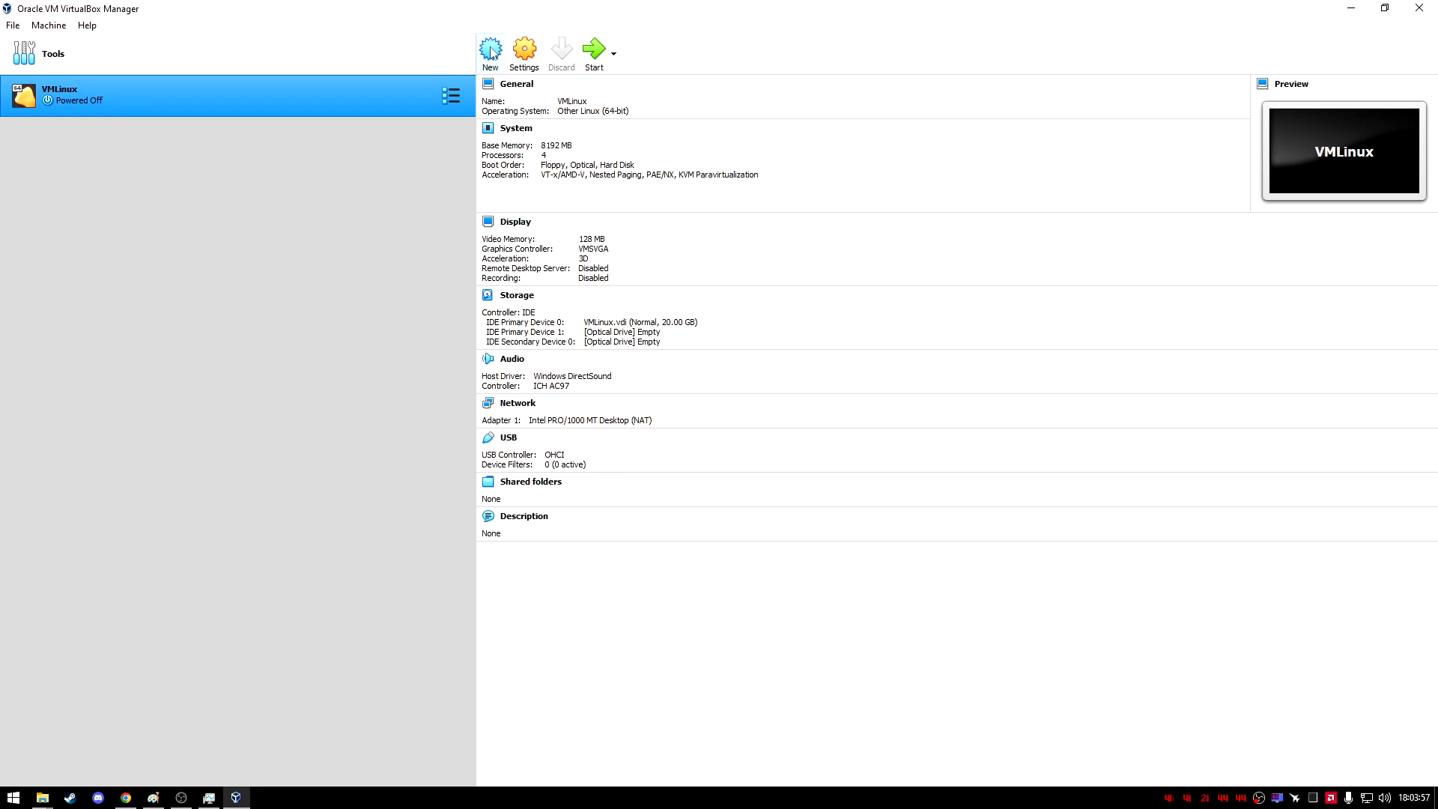
click(489, 48)
text(M)
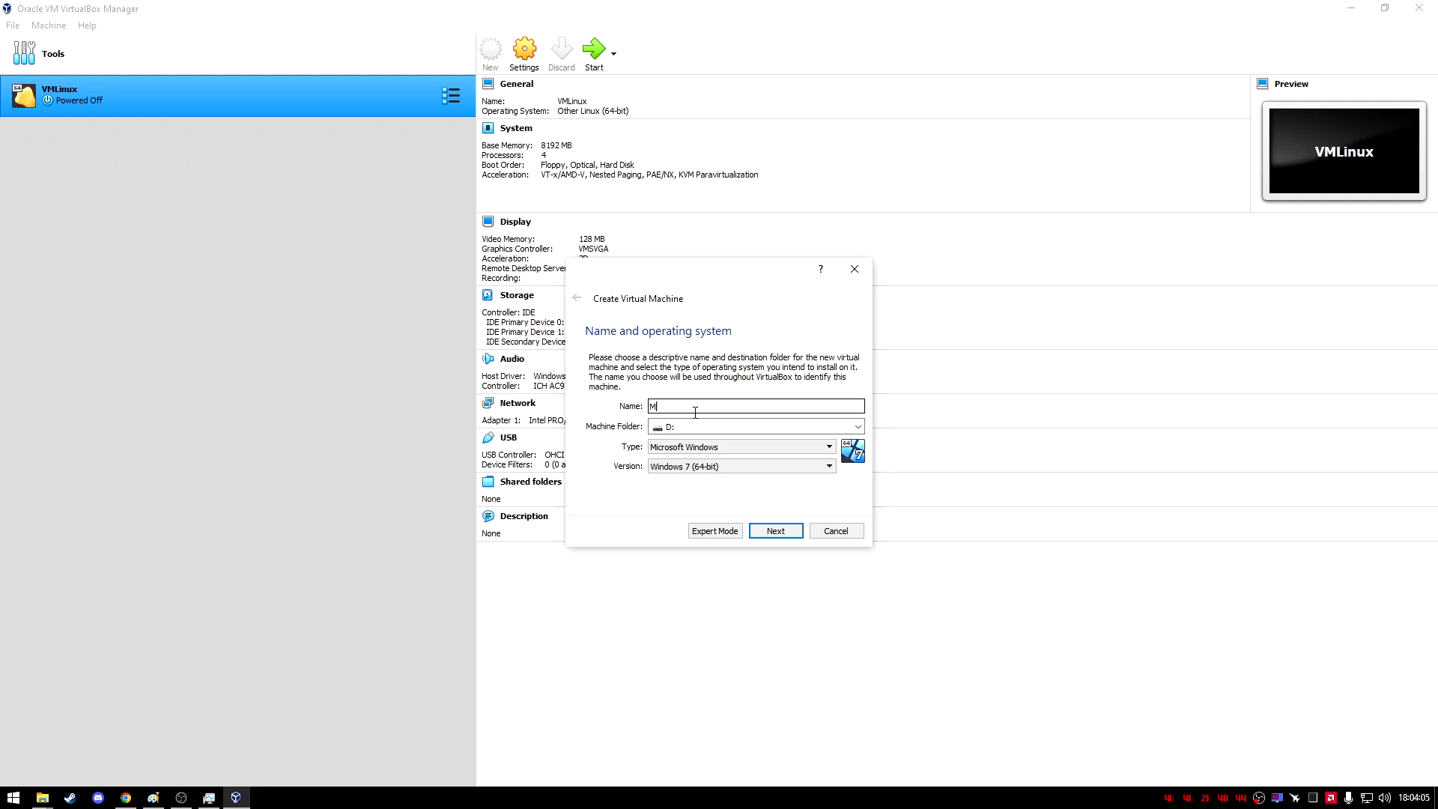
Step: Name the machine MyLinuxDevice and set its version to Other Linux (64-bit)
text(yLinuxDevice)
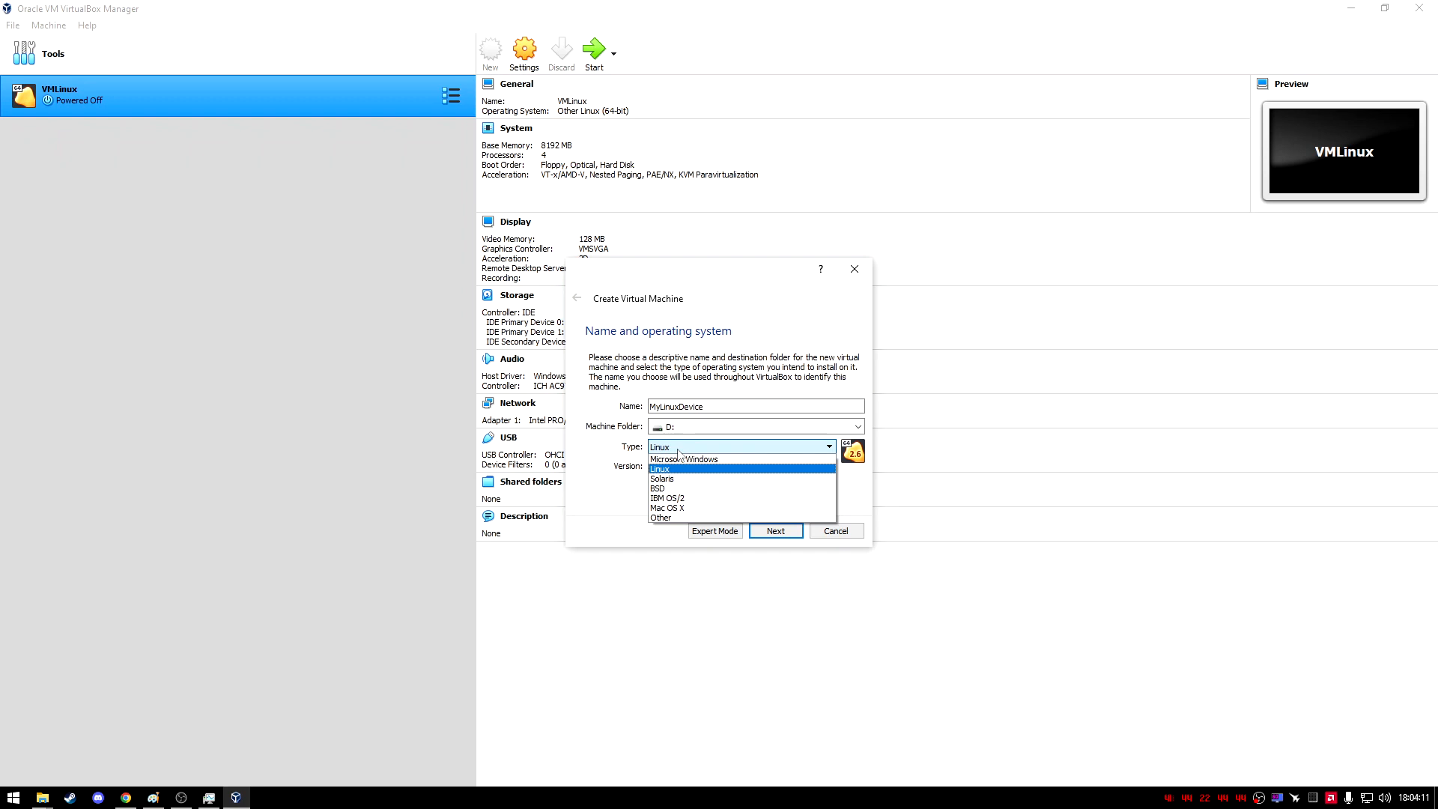
mouse_move(667, 478)
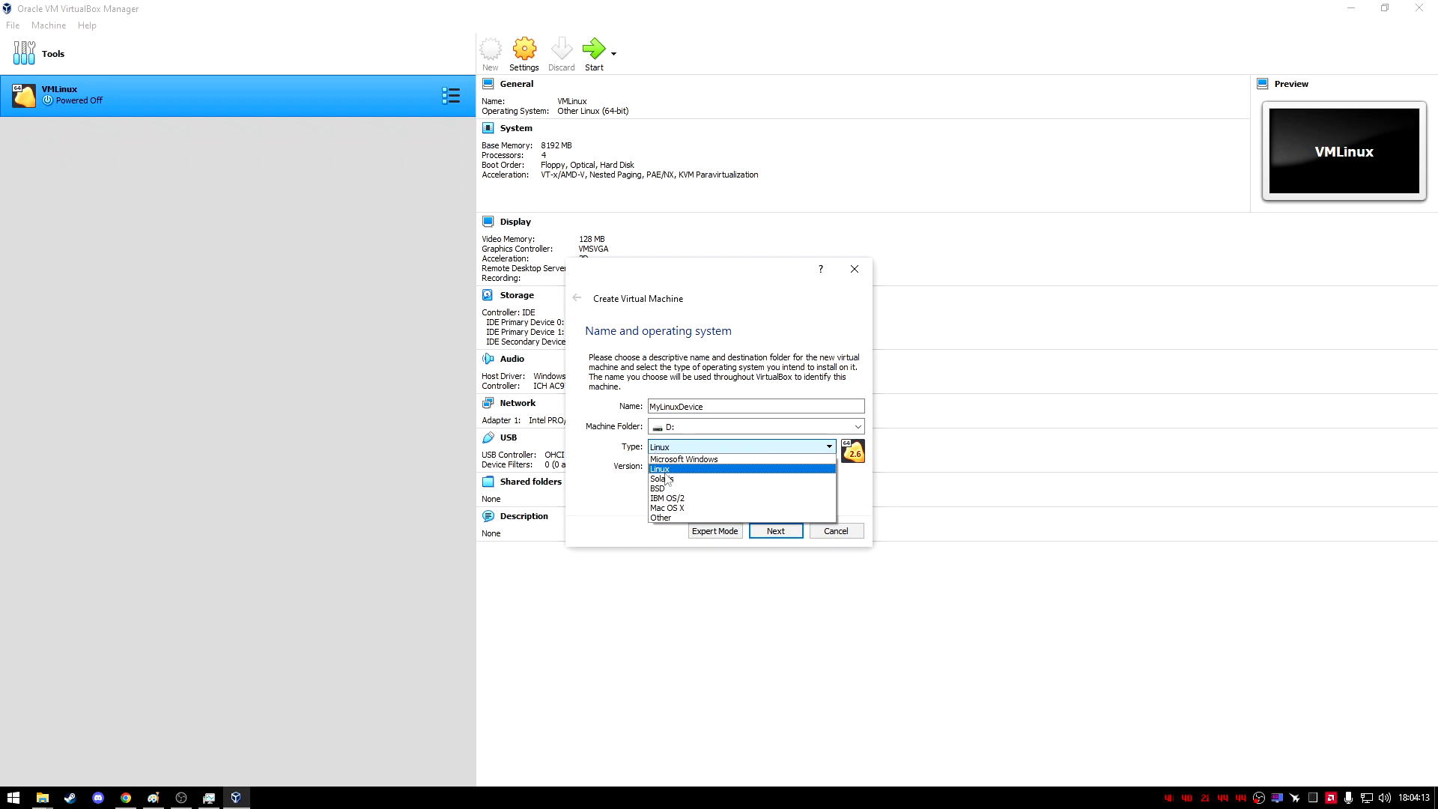
click(827, 466)
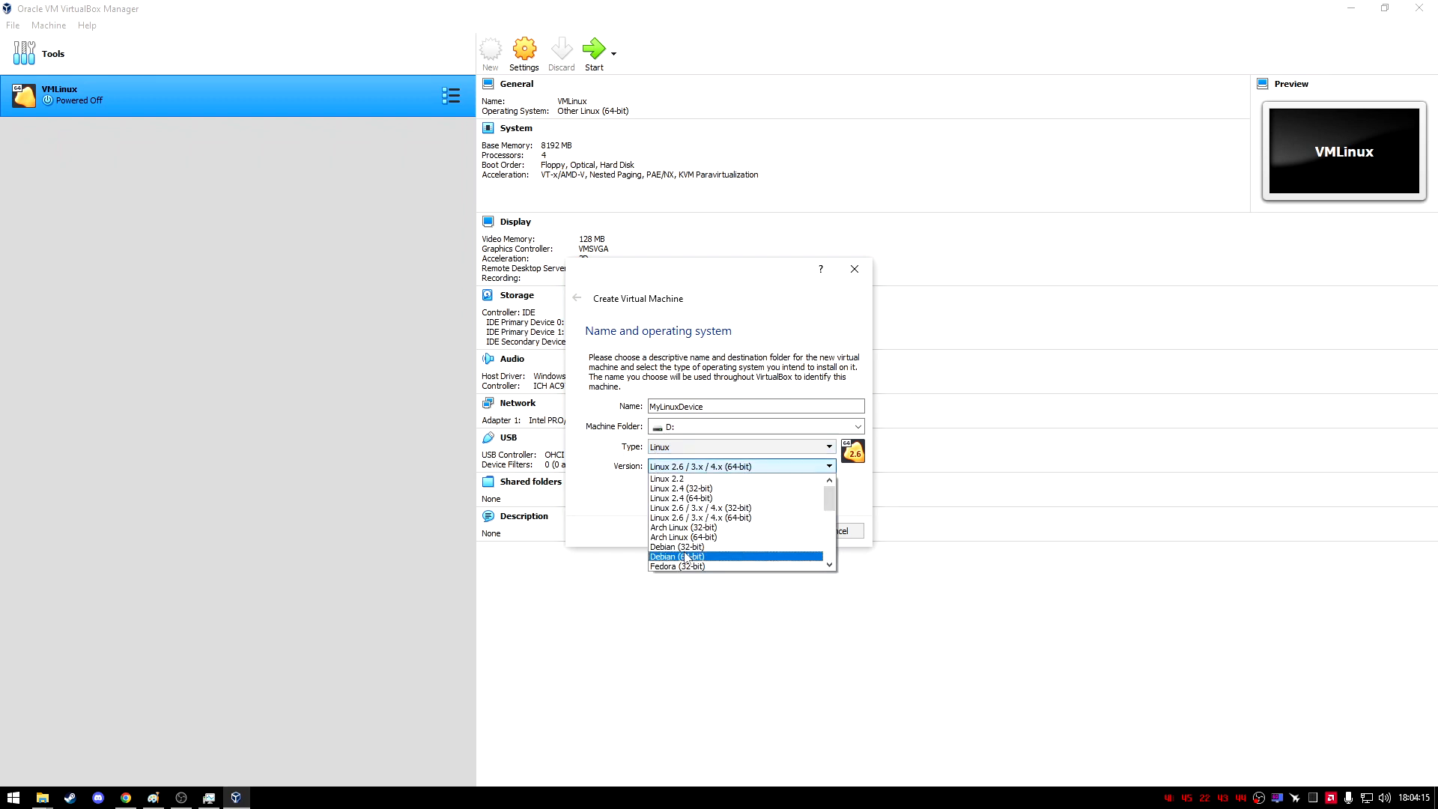
scroll(down, 3)
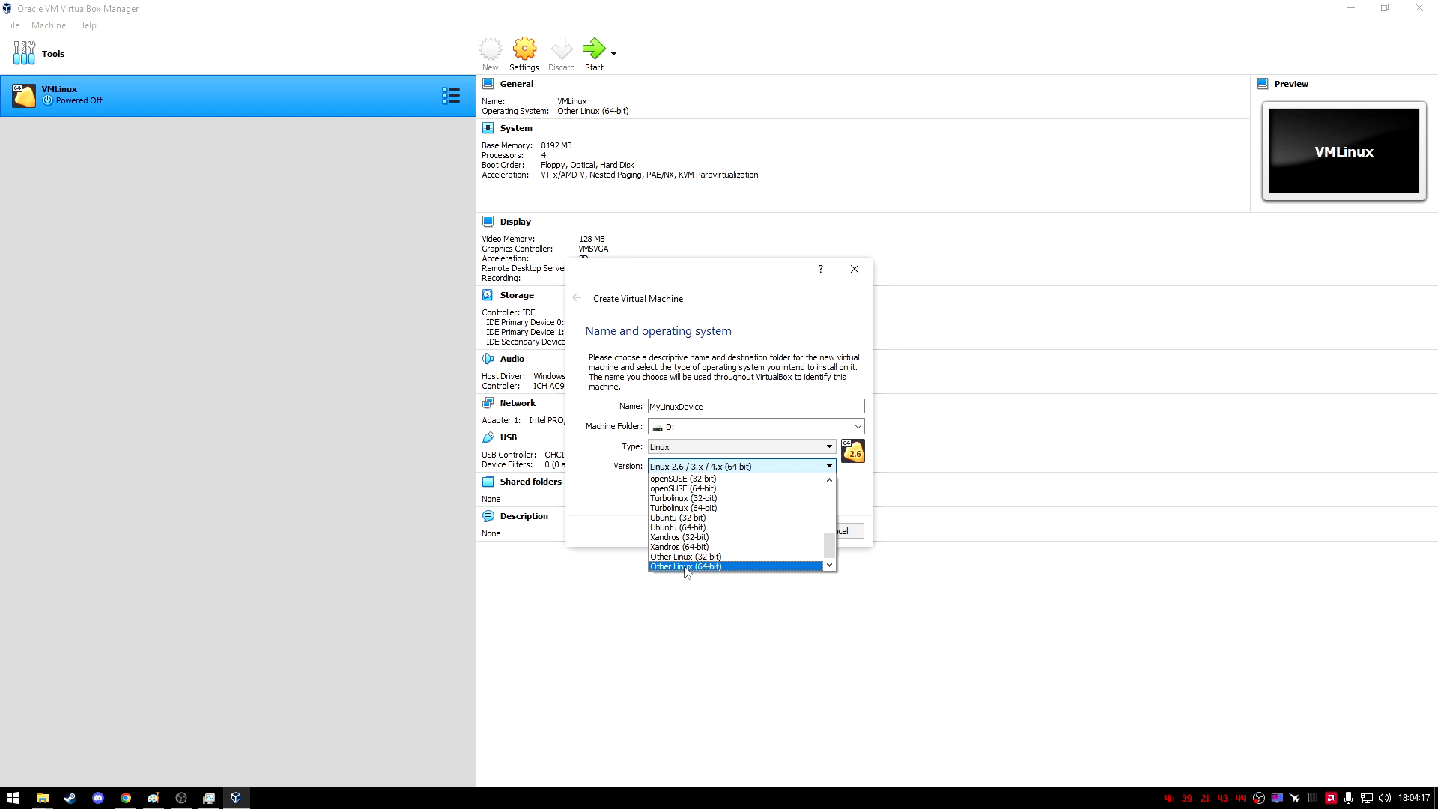
mouse_move(679, 536)
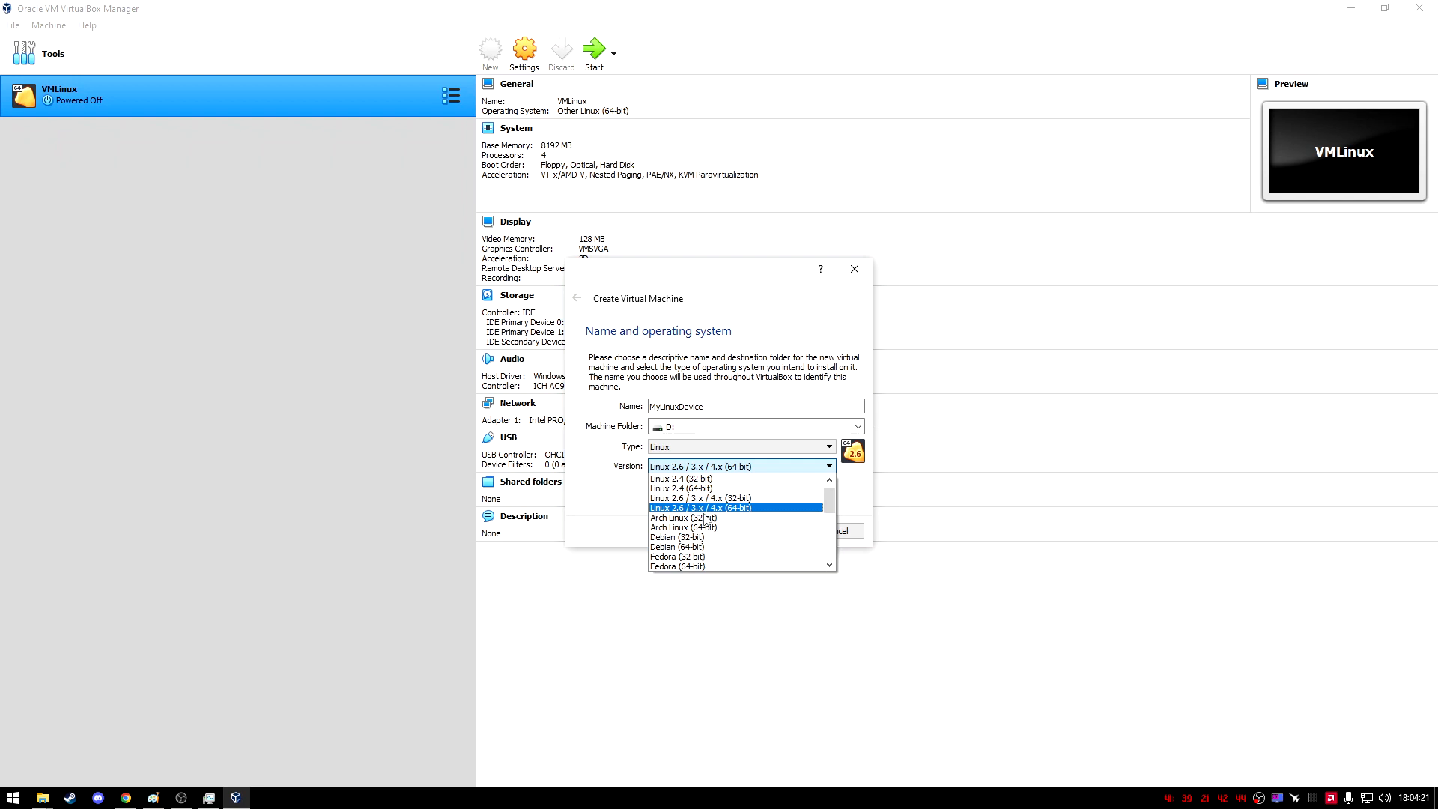
mouse_move(681, 478)
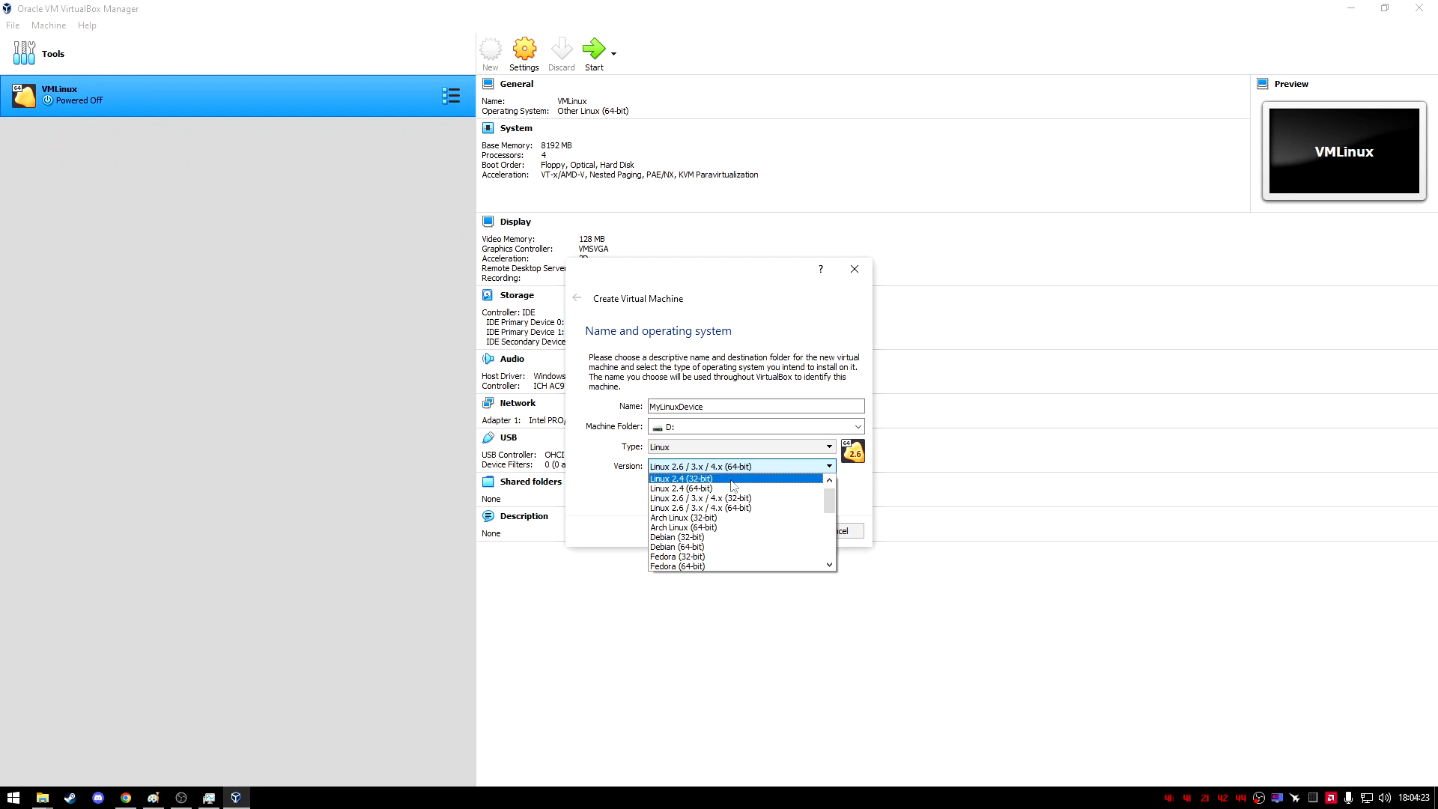
scroll(down, 3)
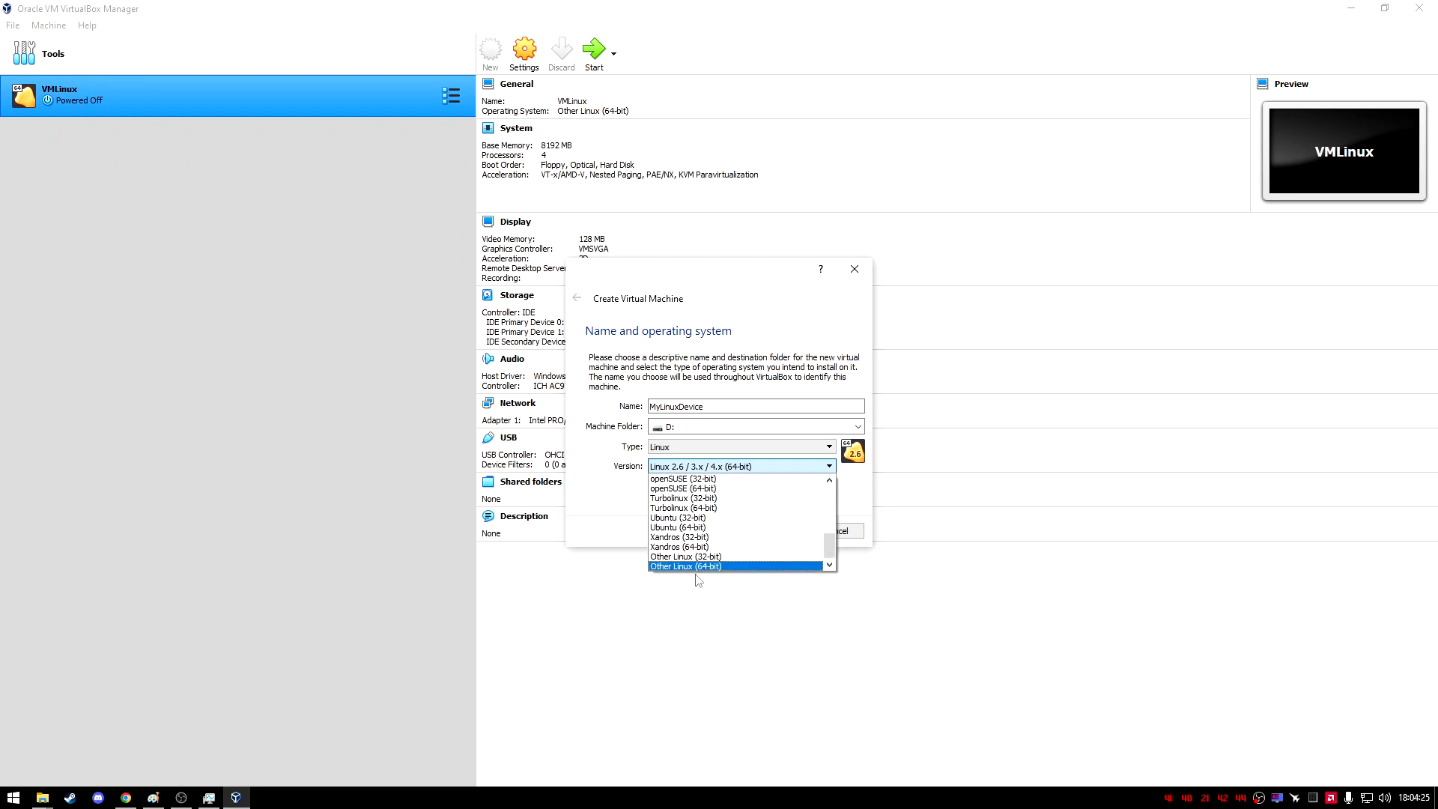
click(683, 566)
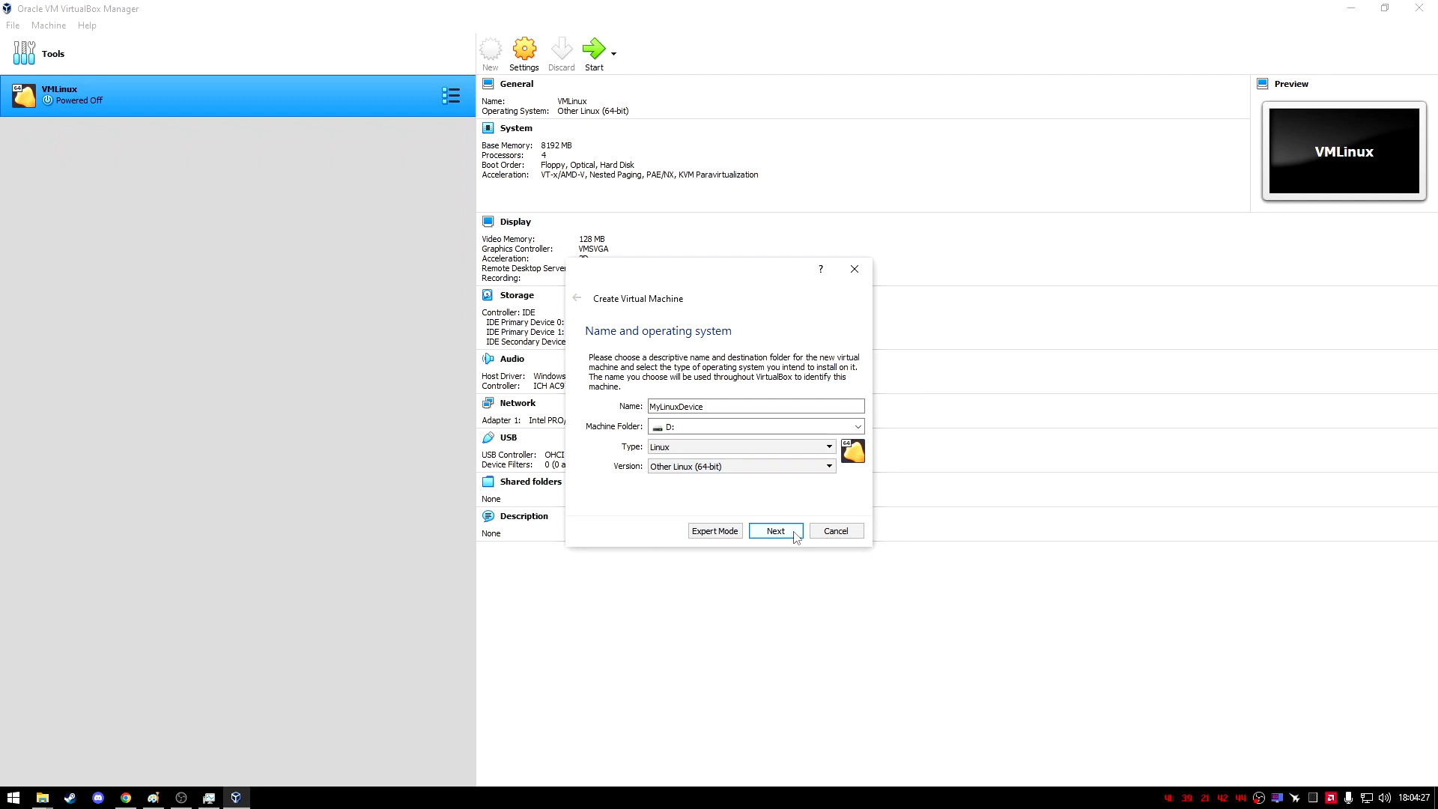
click(774, 530)
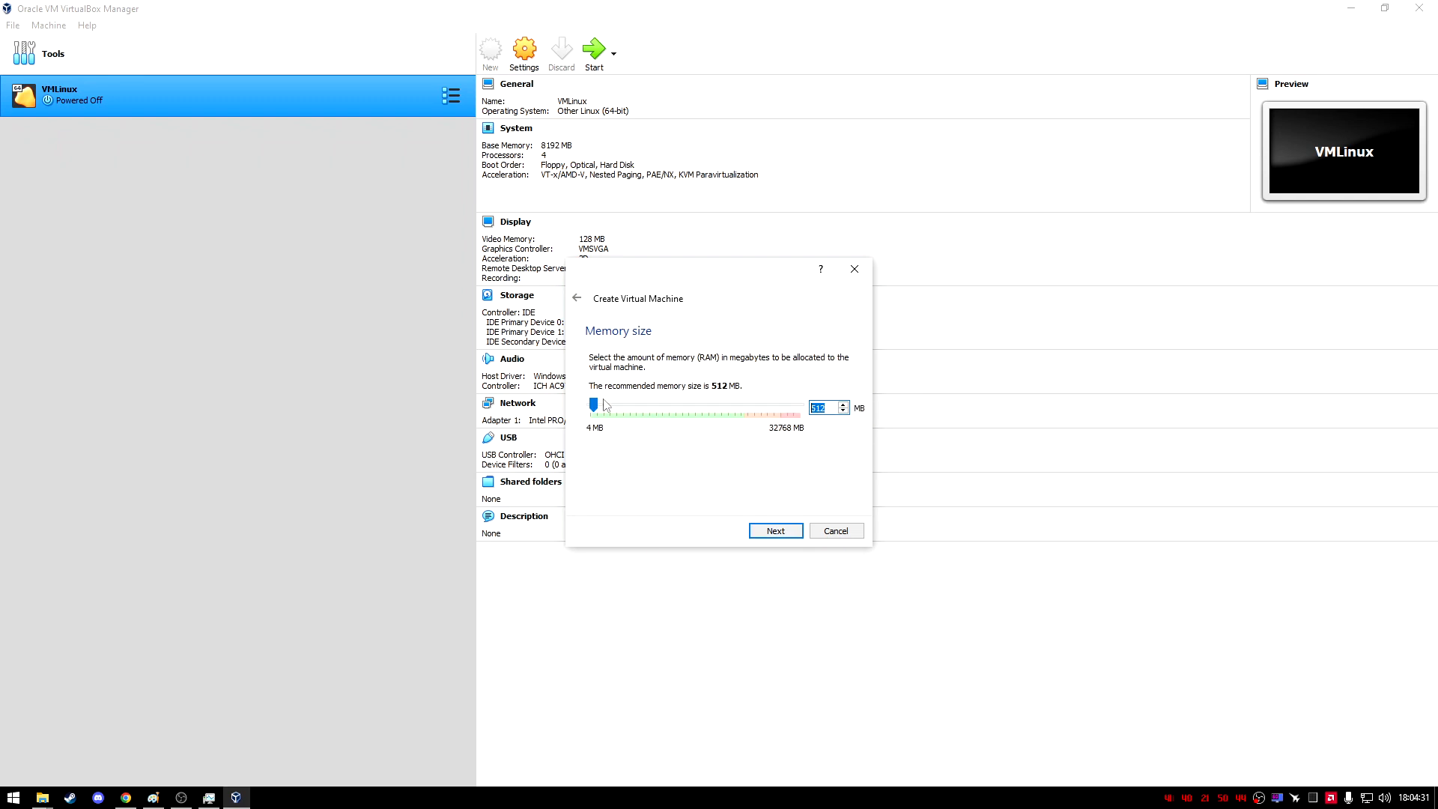
Step: Adjust the memory size slider until it reads 8192 MB, then continue
drag(601, 404, 629, 404)
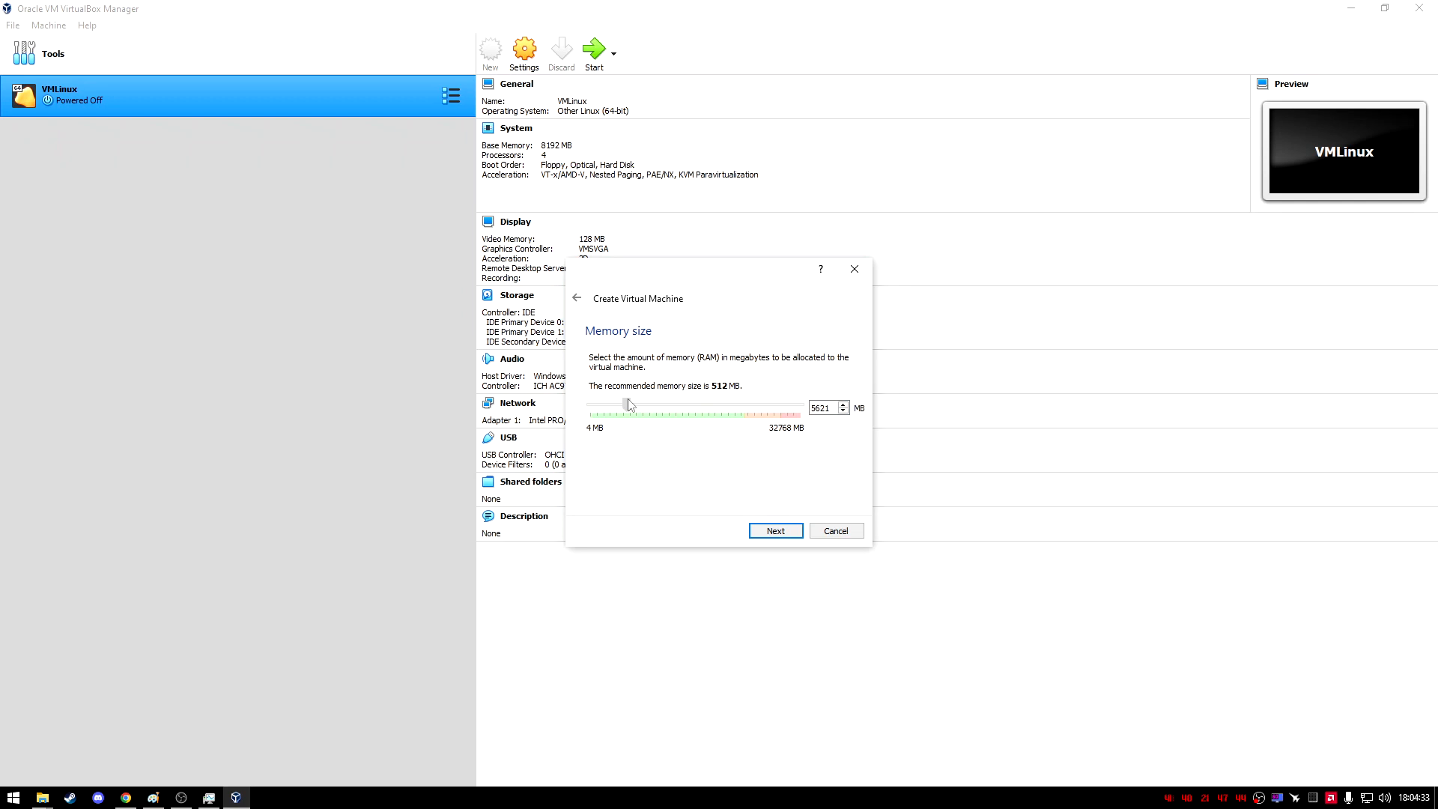
drag(630, 405, 641, 404)
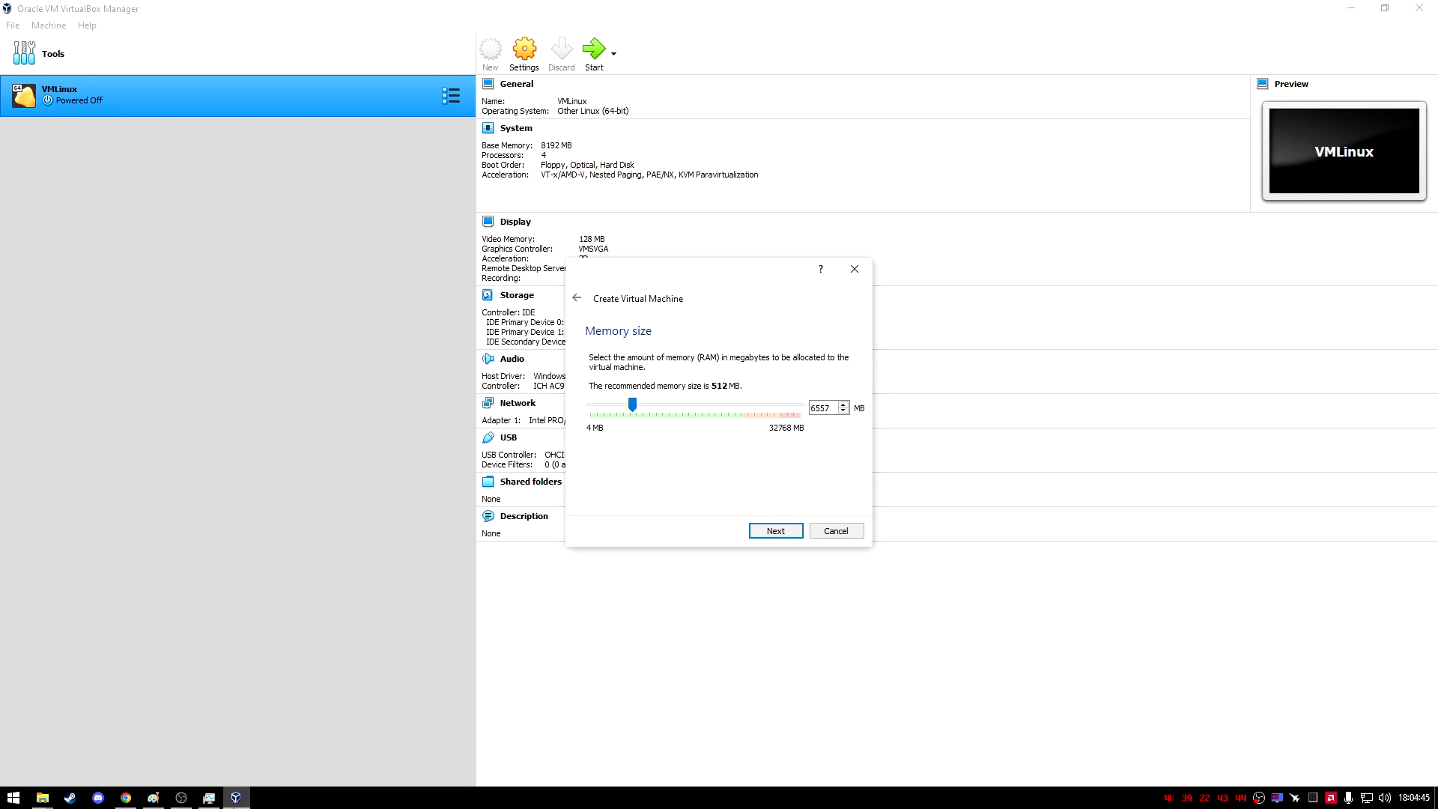
click(207, 796)
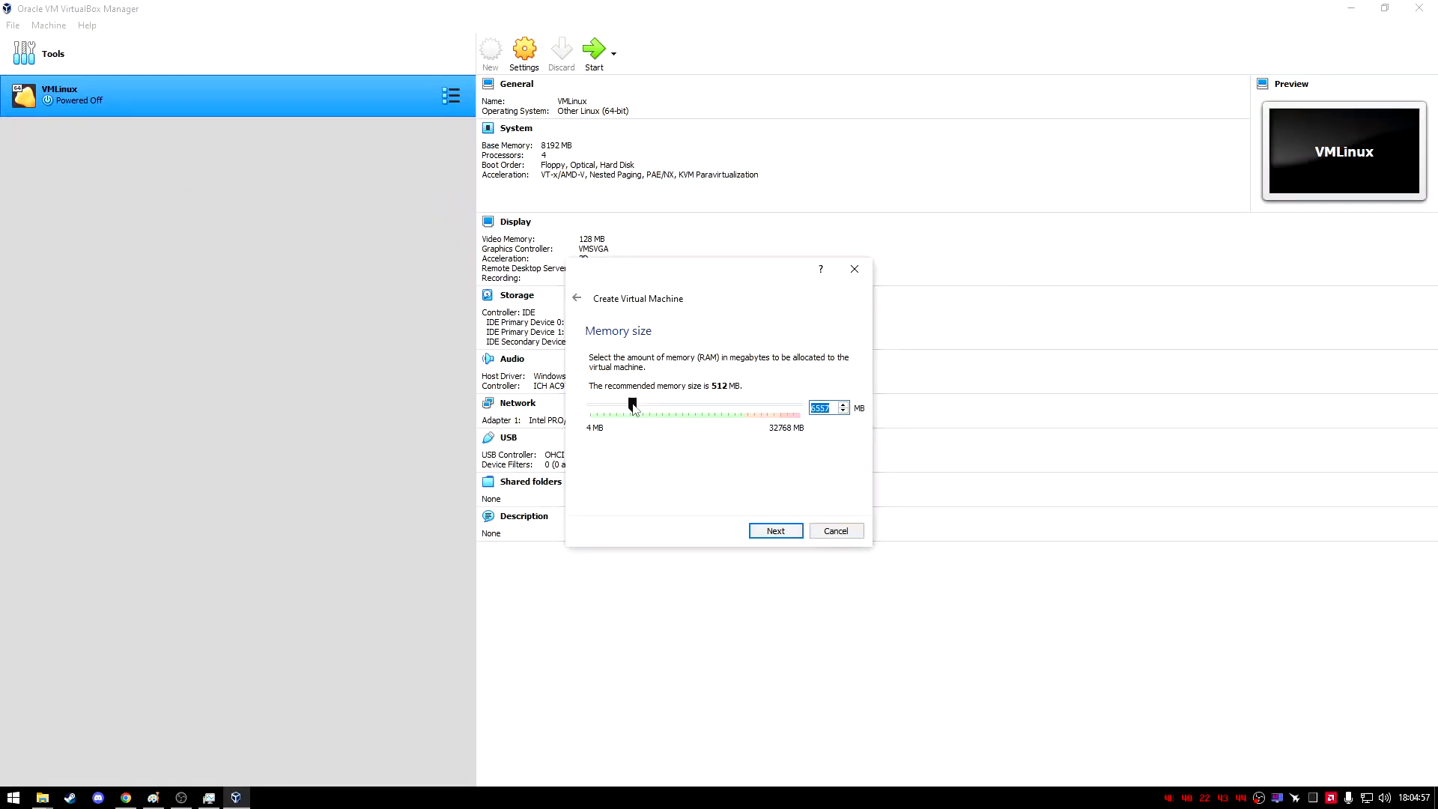
drag(630, 406, 641, 406)
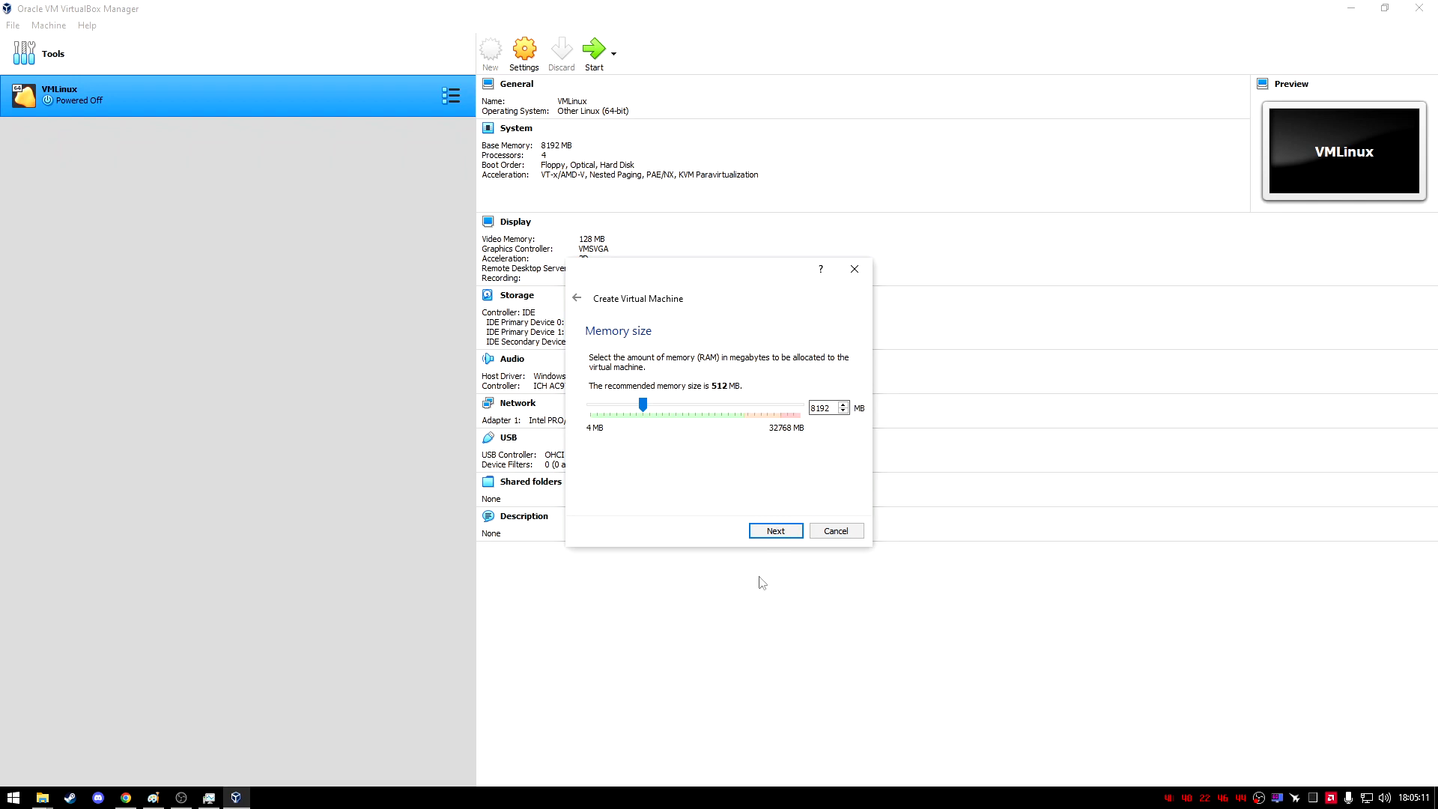
click(774, 530)
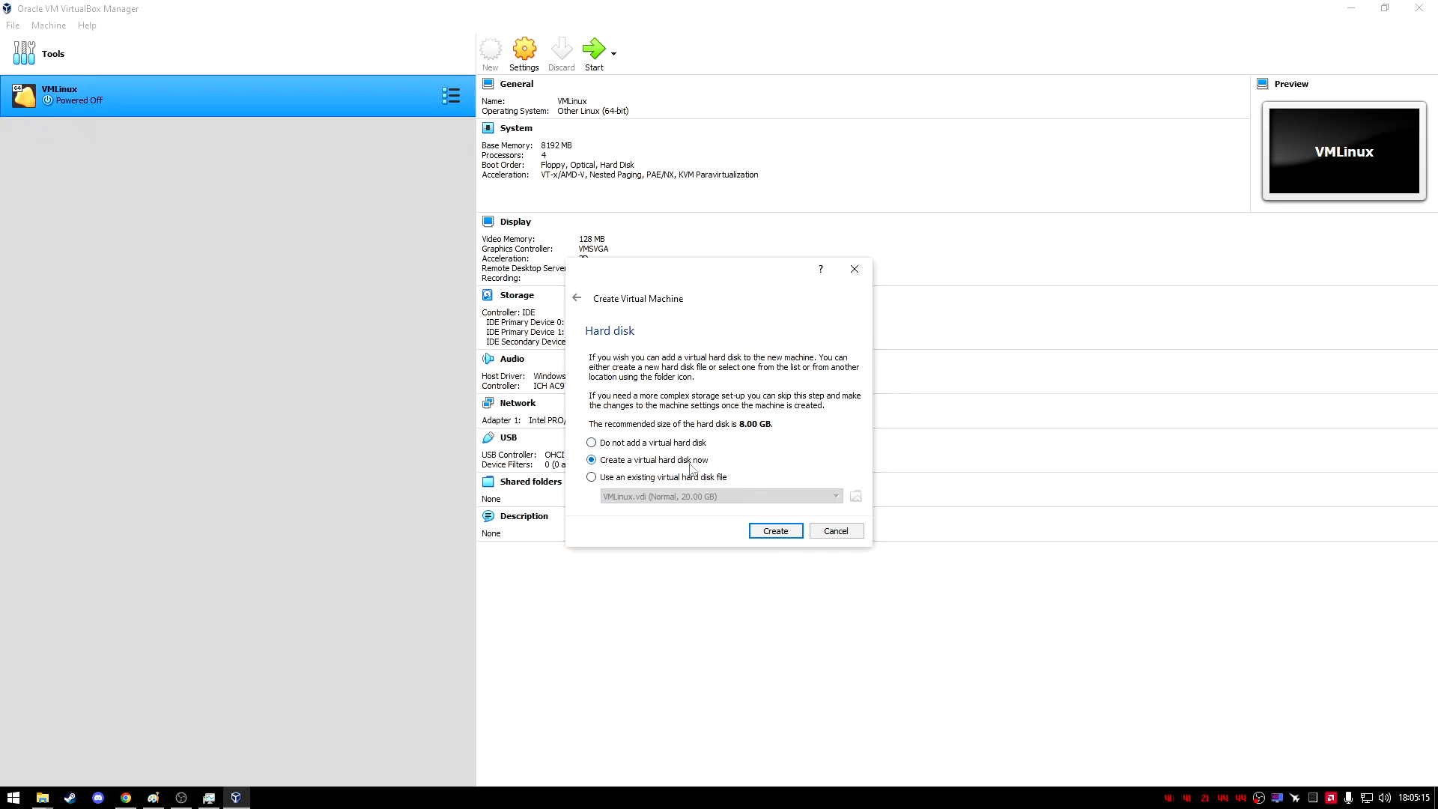
Step: Create a dynamically allocated 20 GB VDI disk and finish creating MyLinuxDevice
click(774, 530)
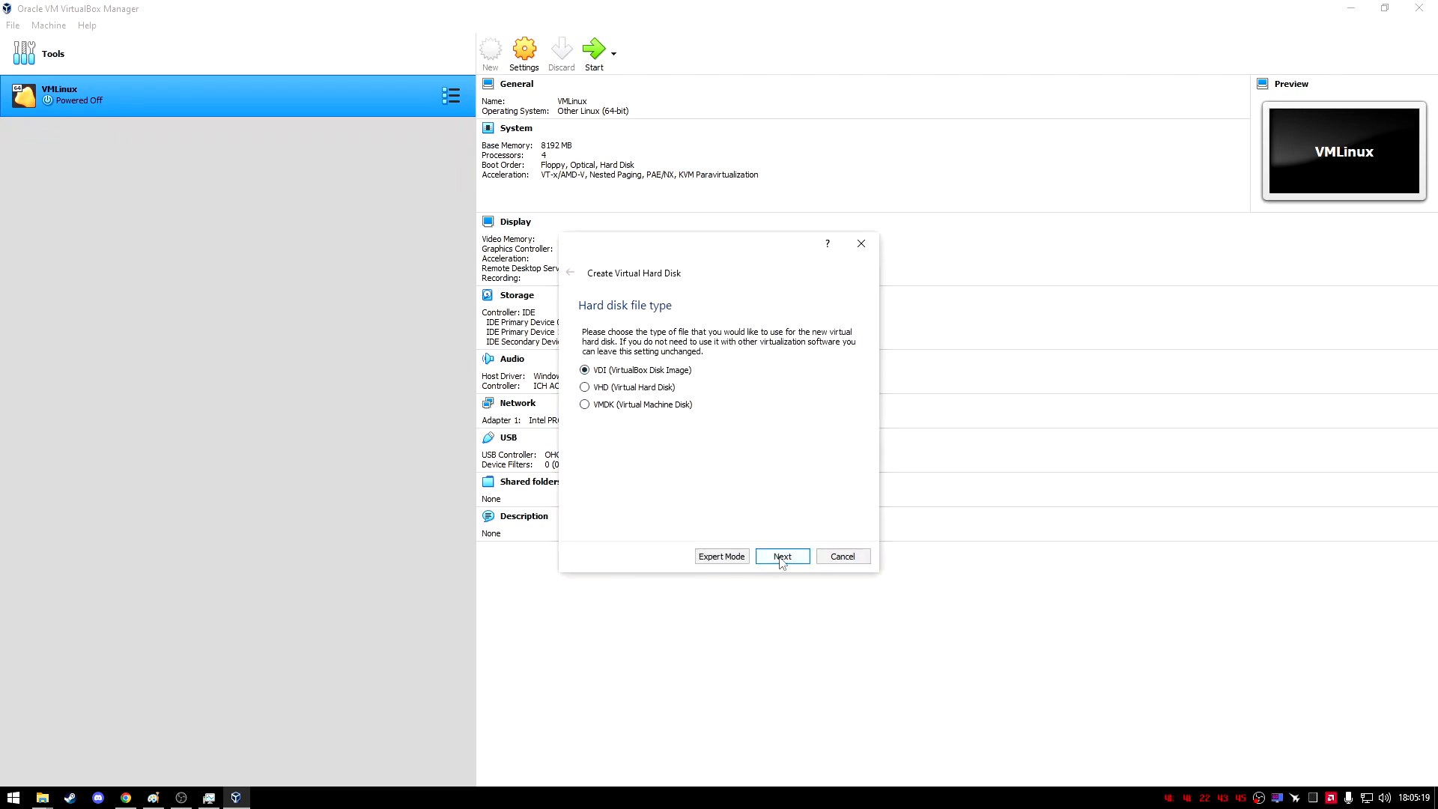
click(781, 556)
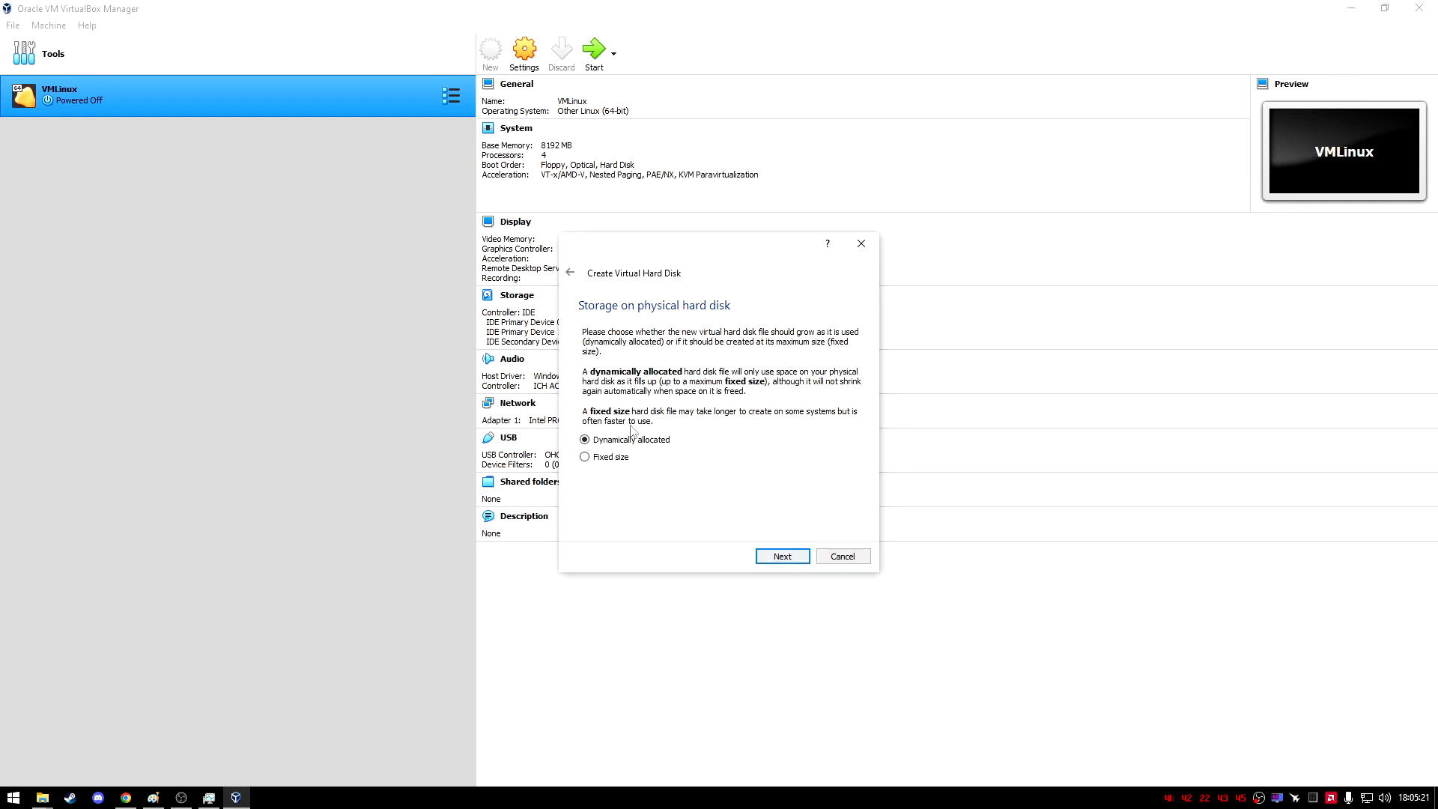
click(781, 556)
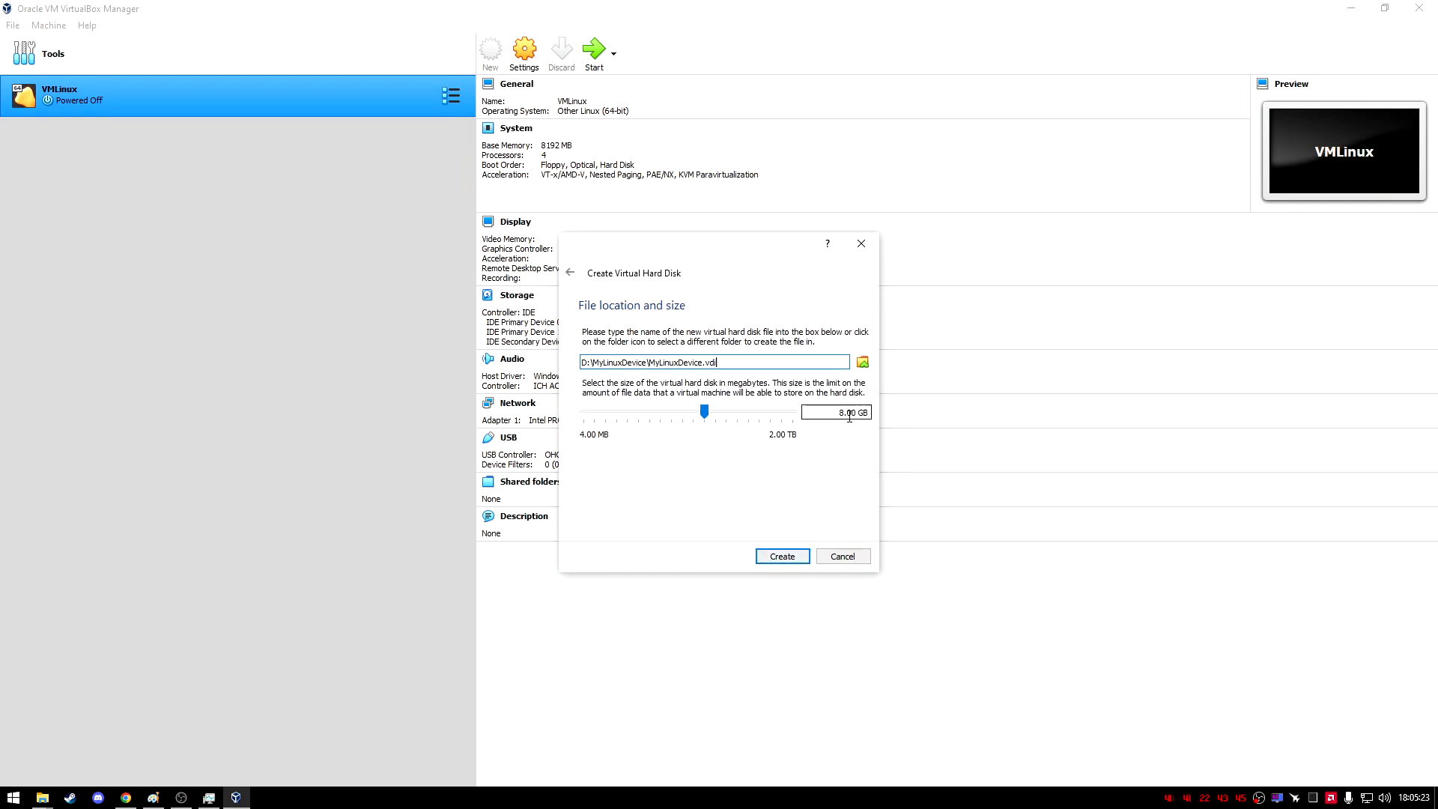
drag(703, 411, 718, 411)
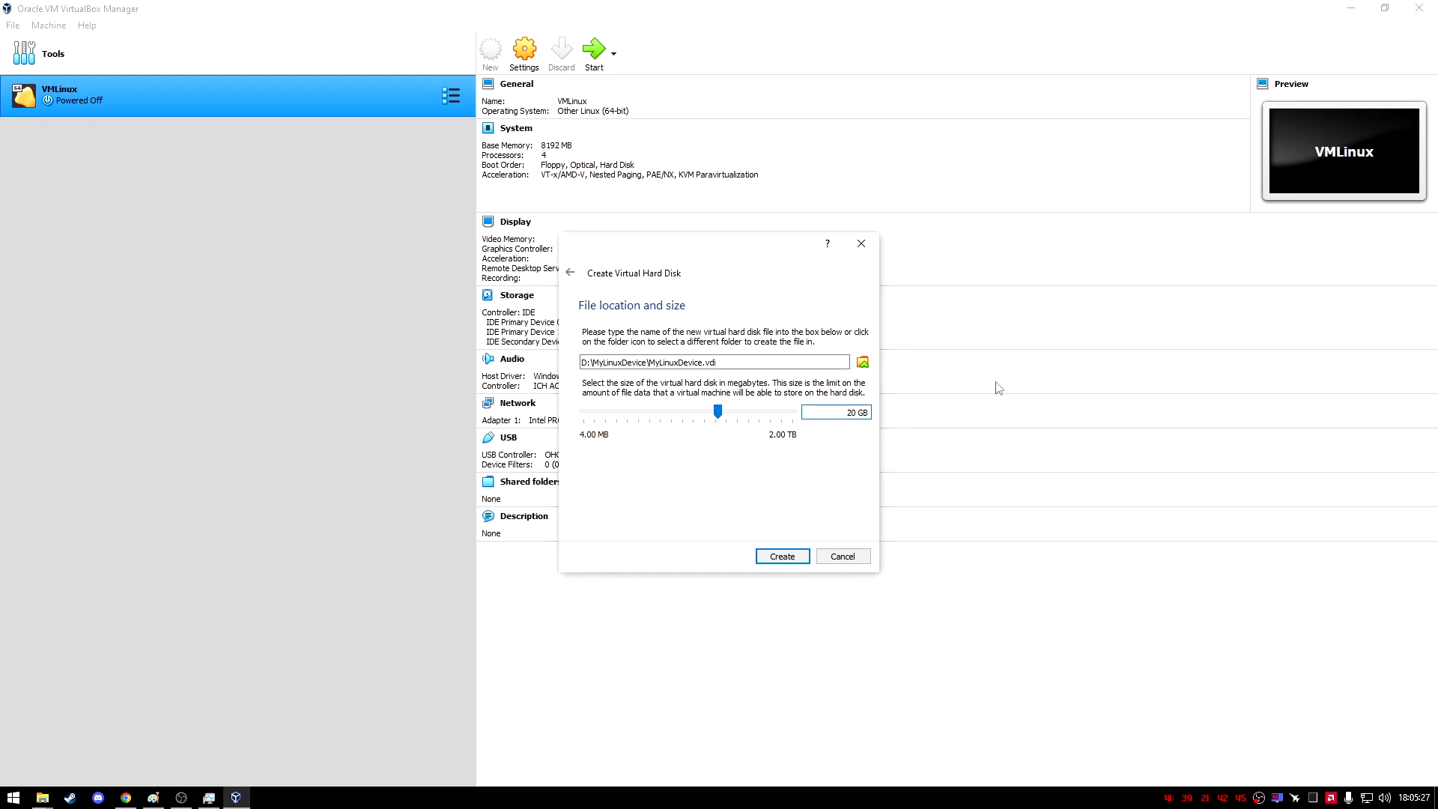
click(861, 361)
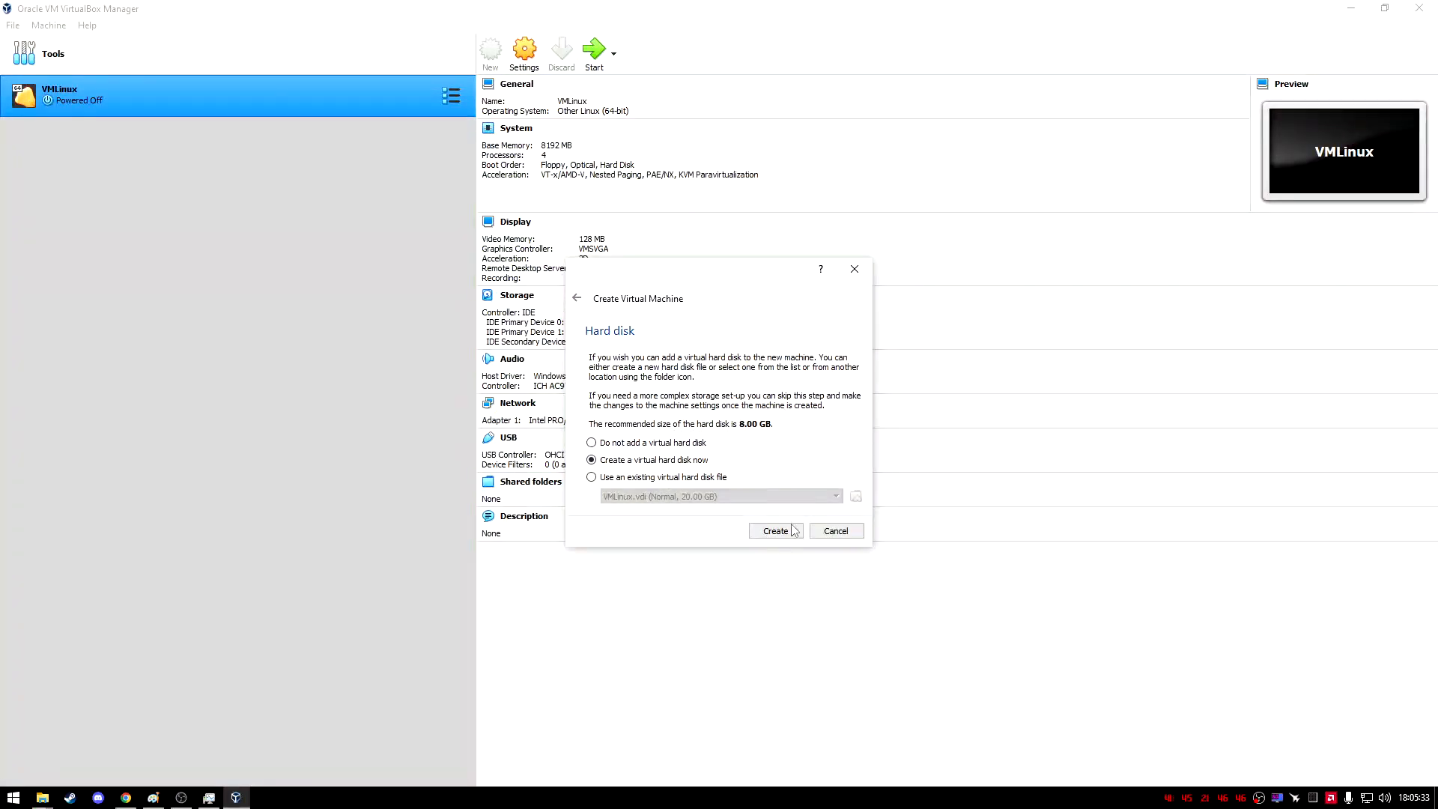
click(775, 531)
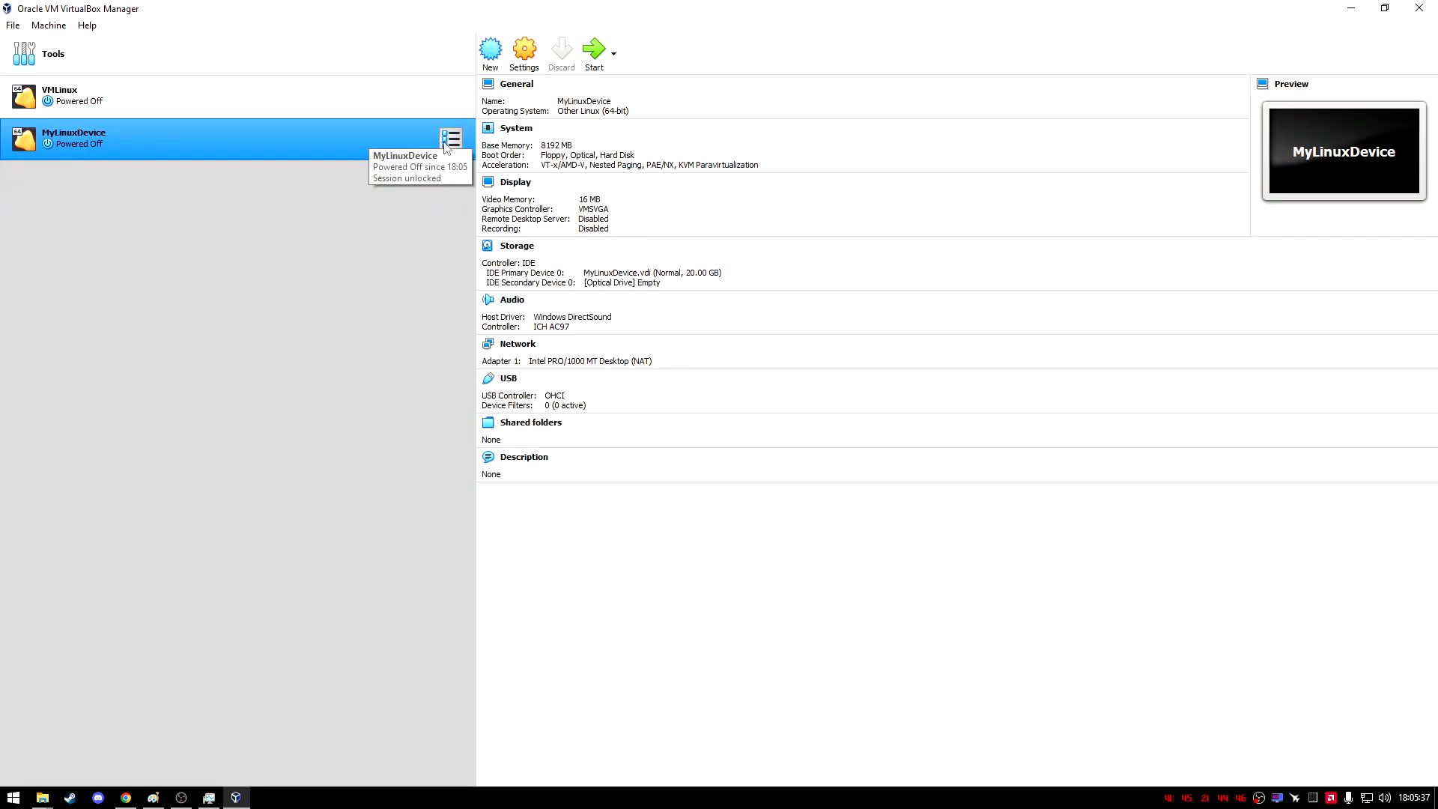
Step: Set MyLinuxDevice to 4 processors in Settings > System > Processor
click(523, 50)
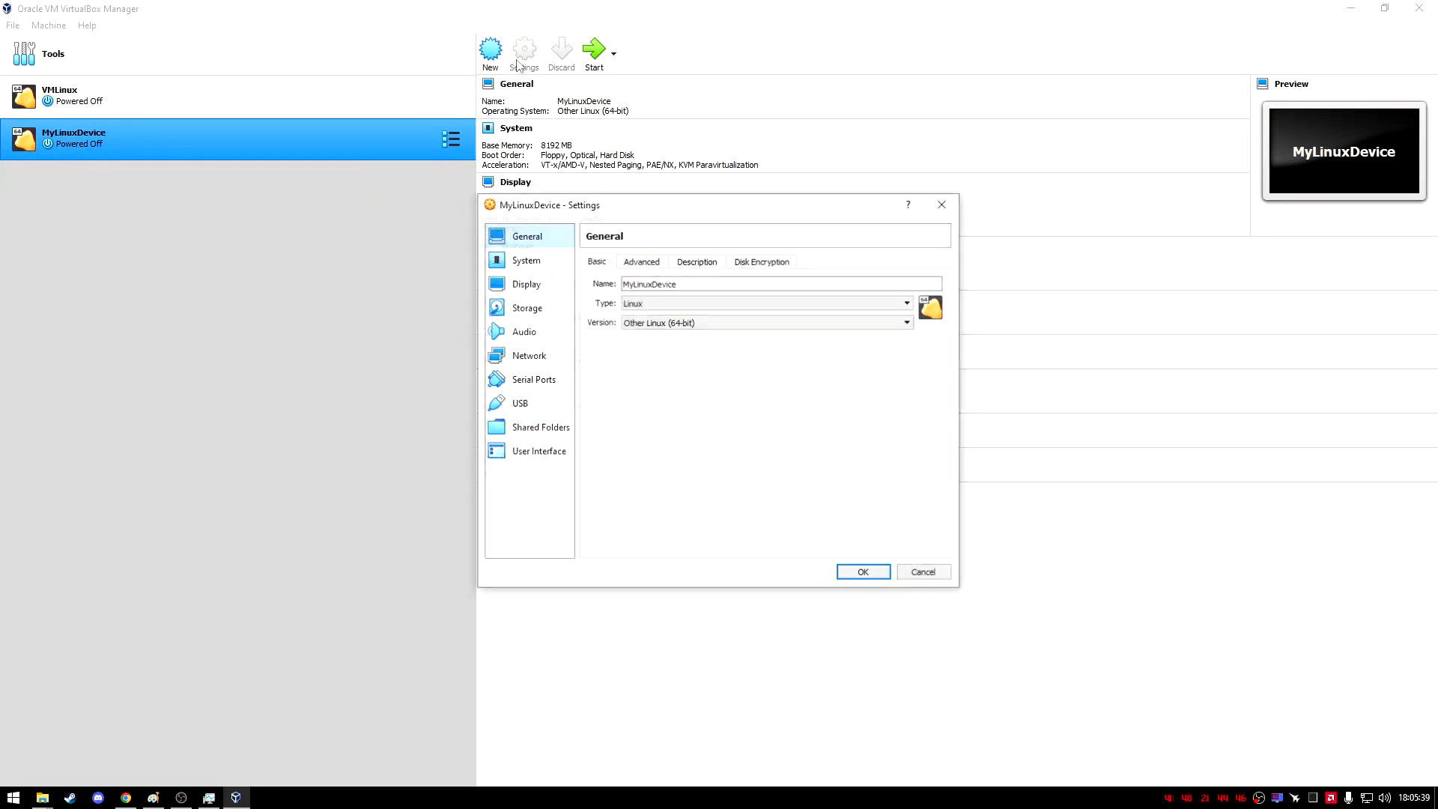
click(526, 260)
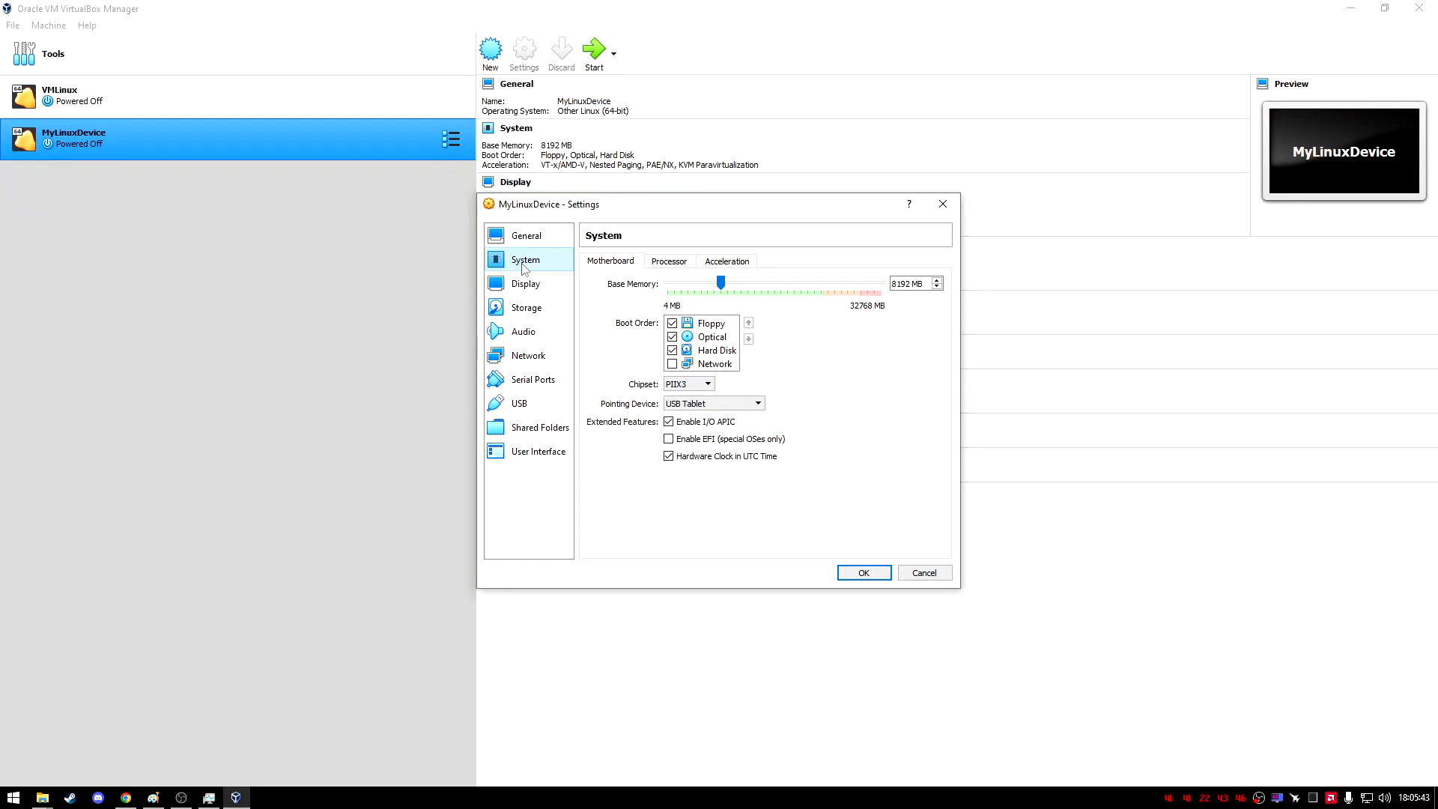
click(669, 261)
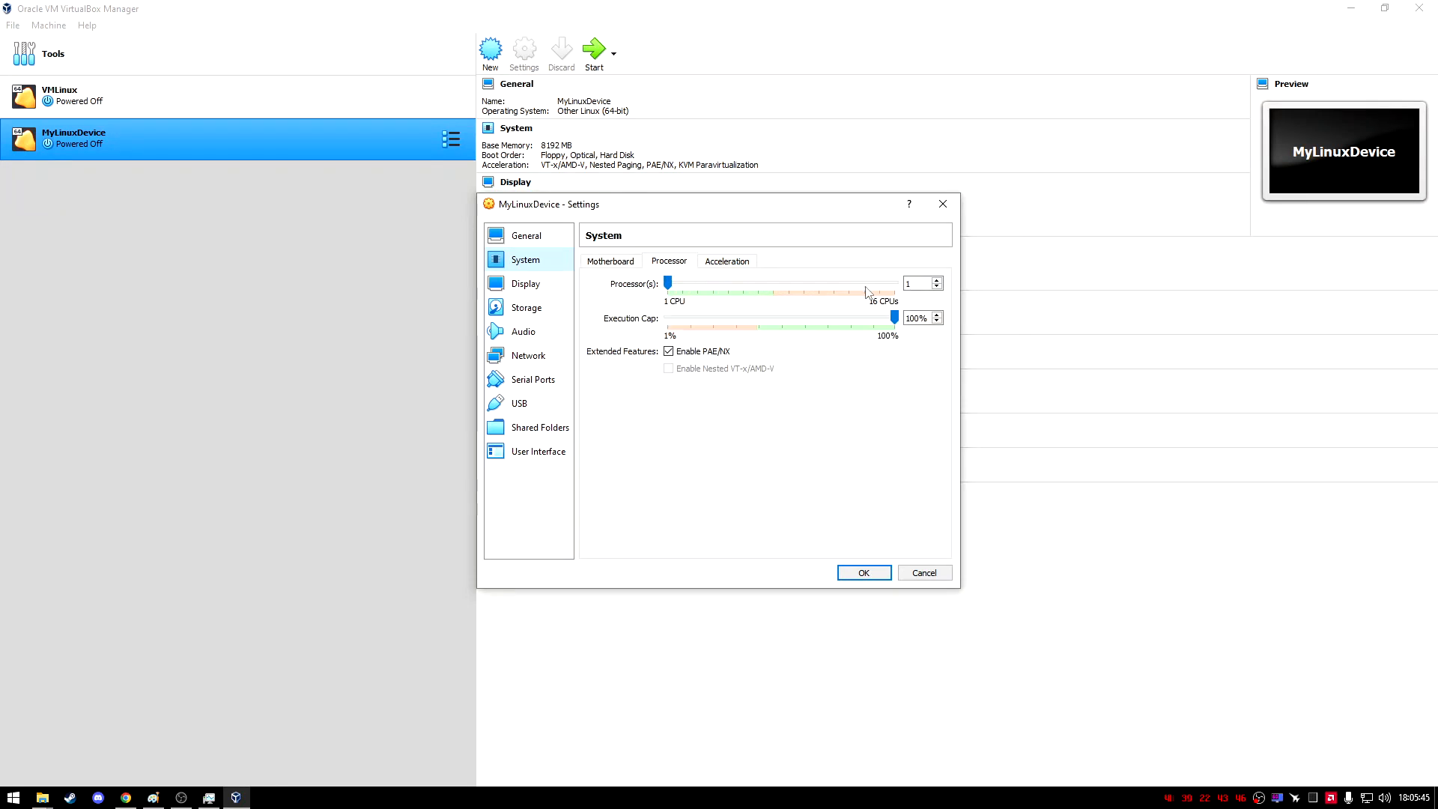
mouse_move(867, 291)
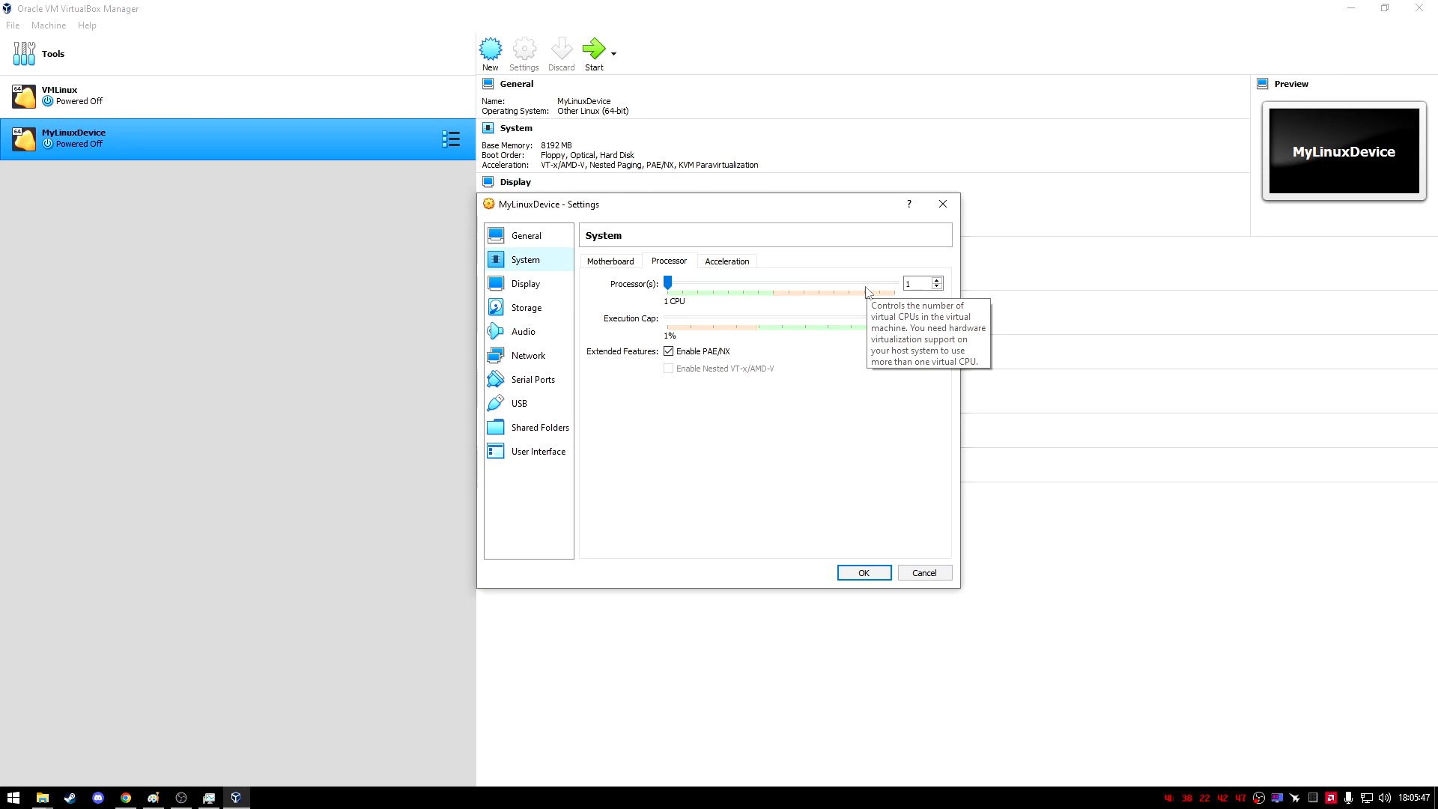
mouse_move(602, 203)
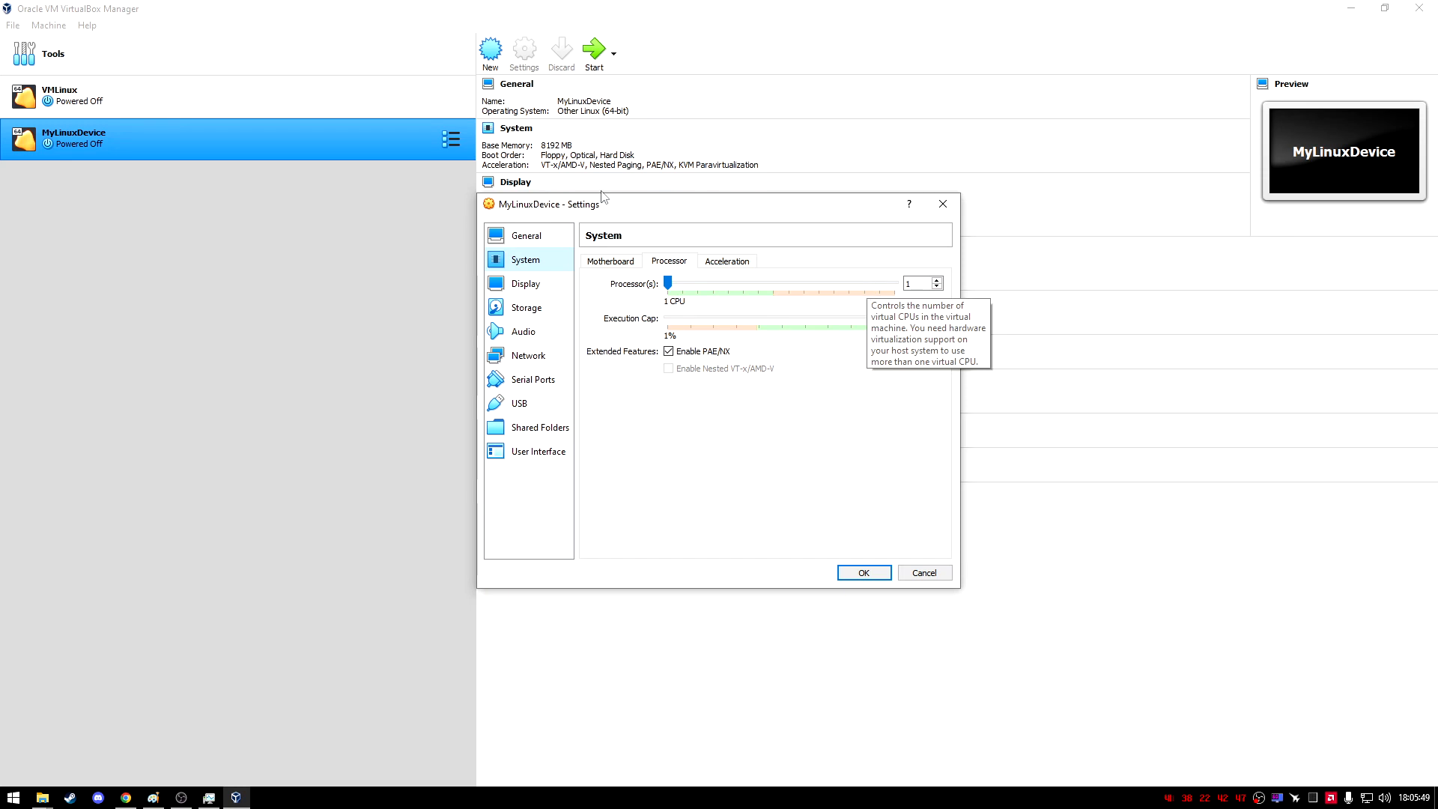
drag(668, 283, 697, 283)
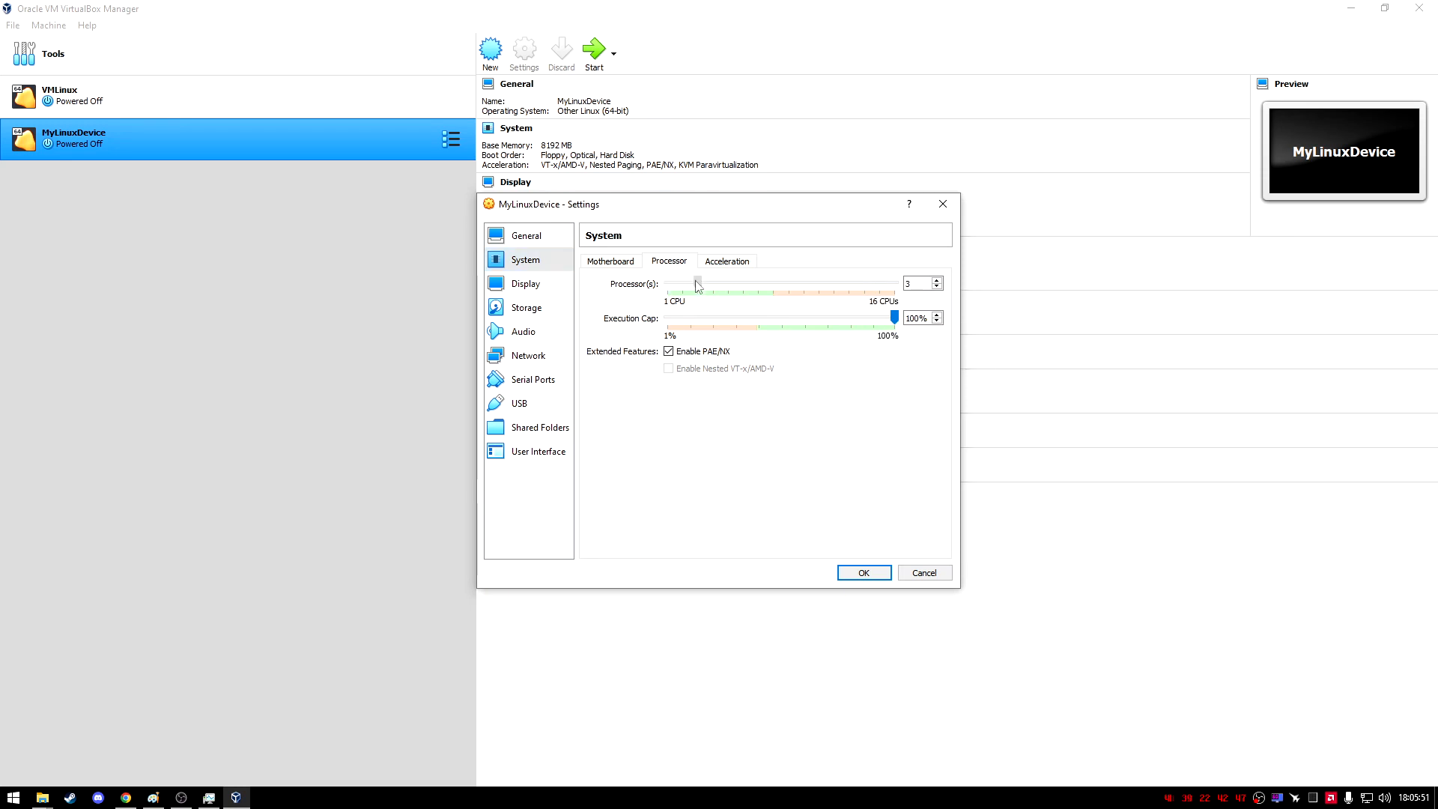
drag(698, 283, 681, 283)
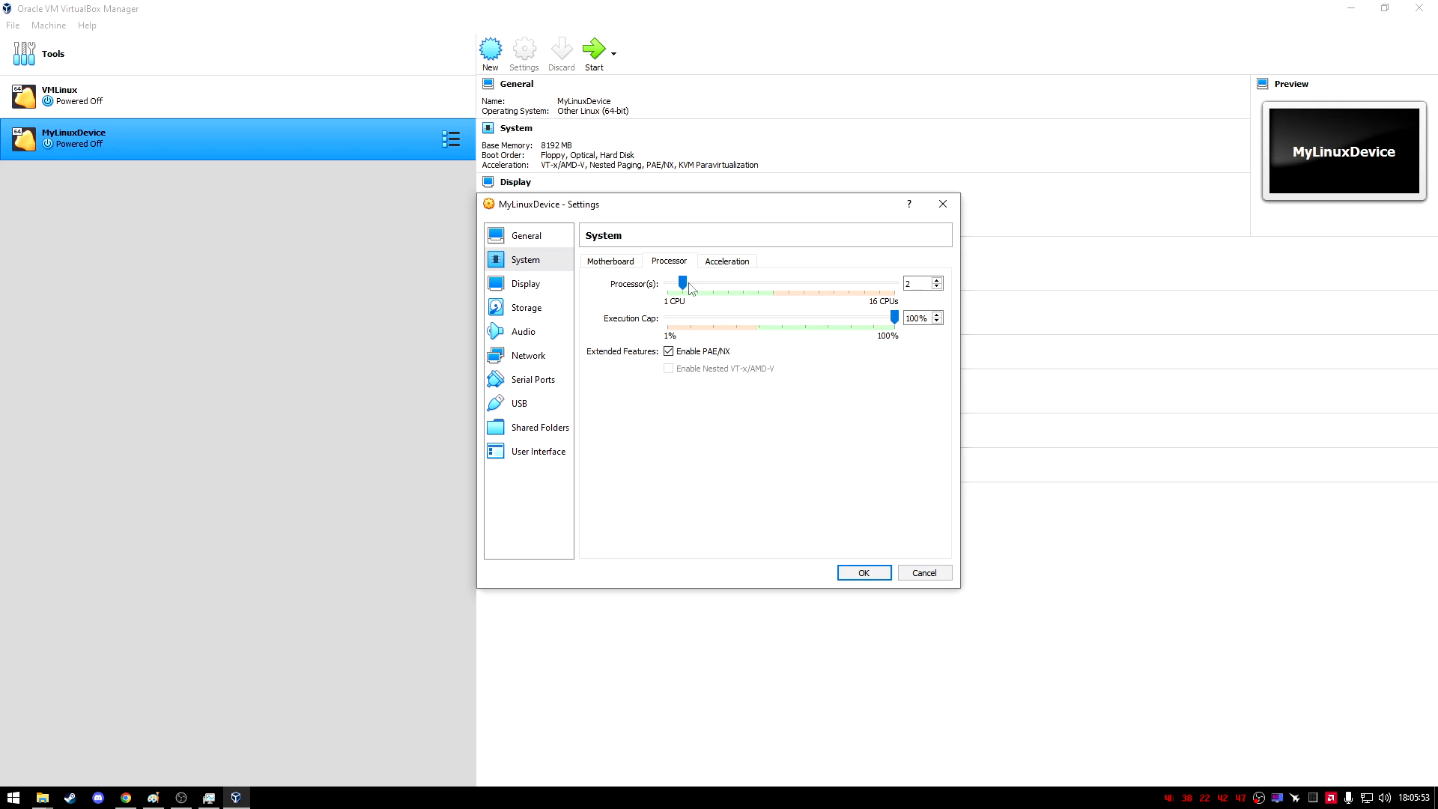
mouse_move(724, 285)
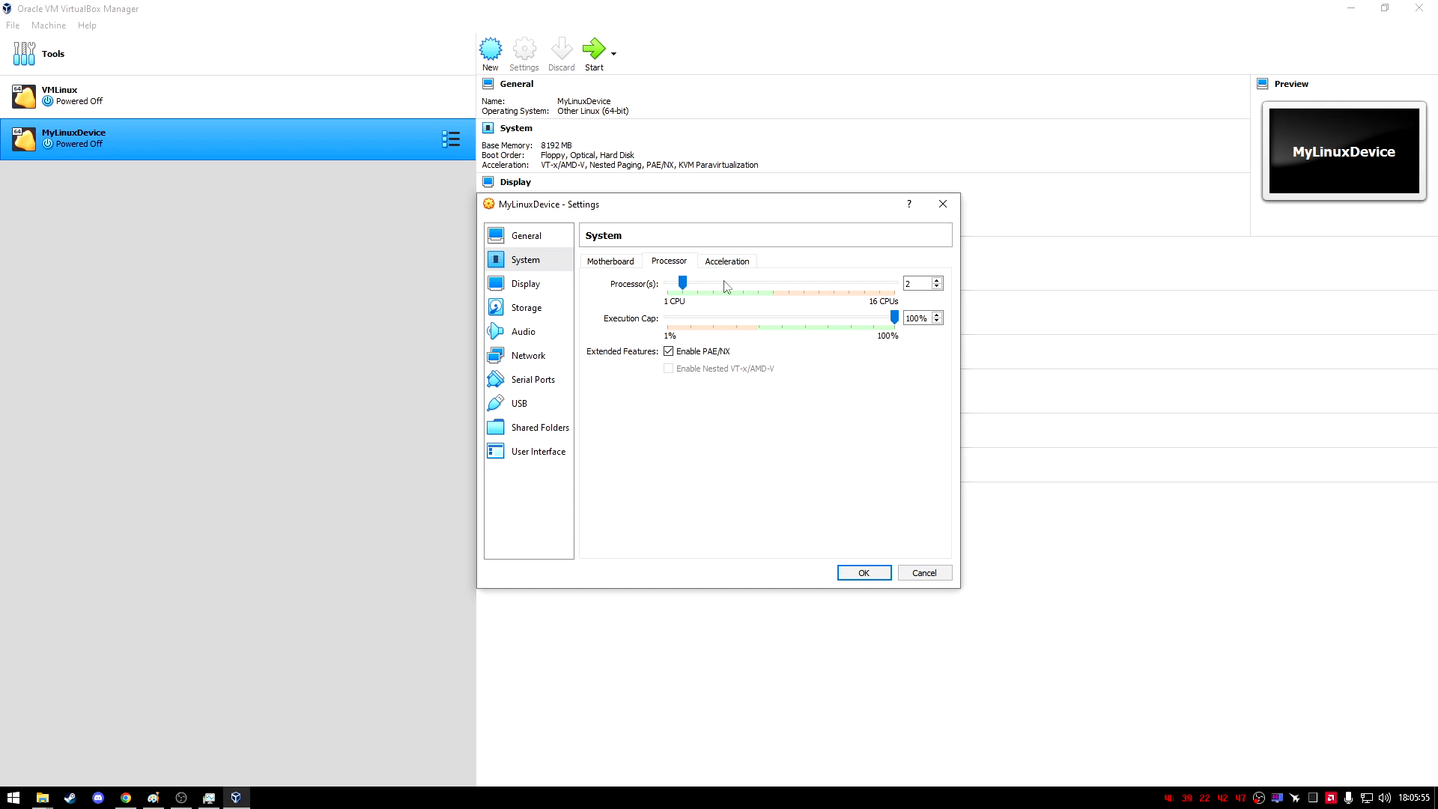
mouse_move(809, 295)
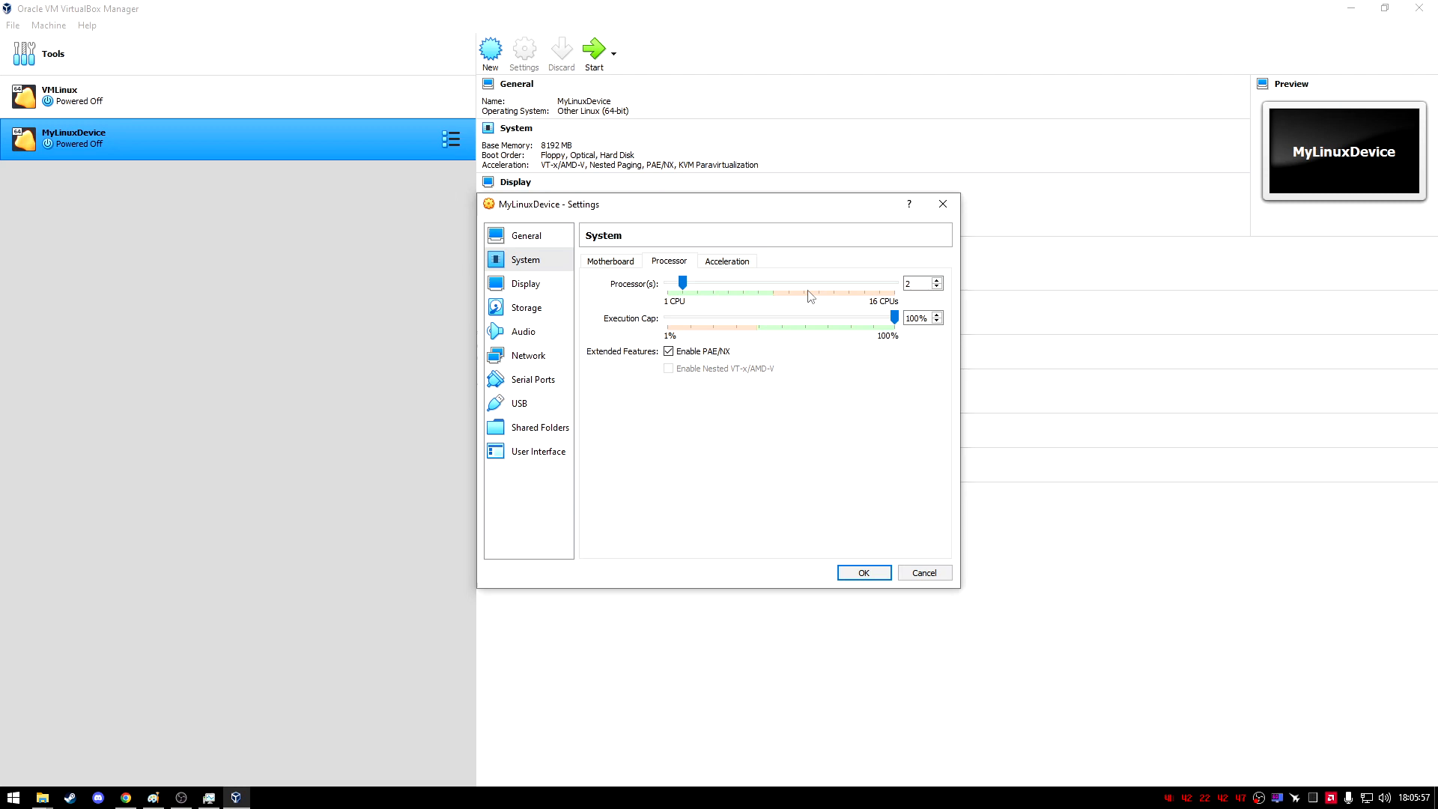
mouse_move(734, 290)
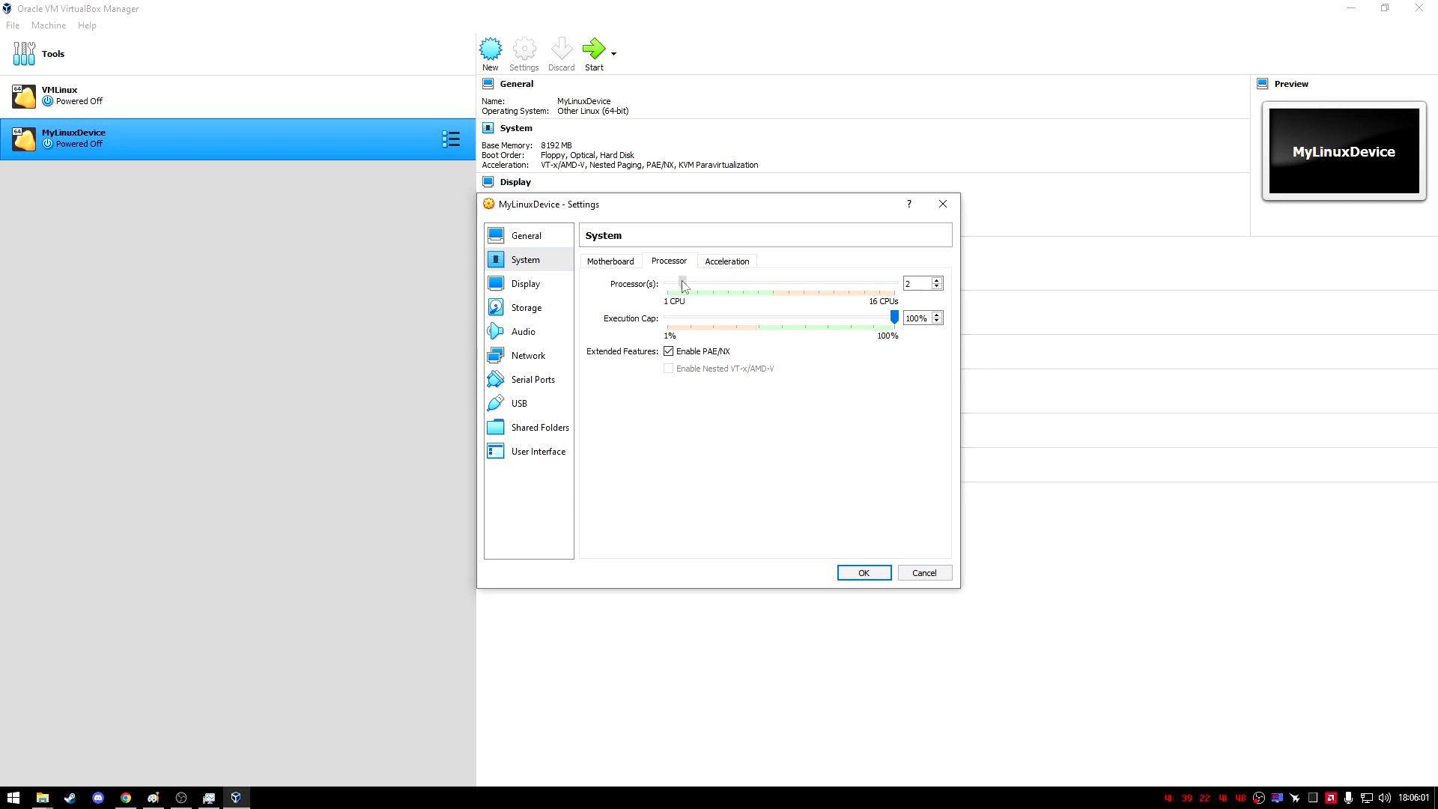
drag(684, 282, 715, 283)
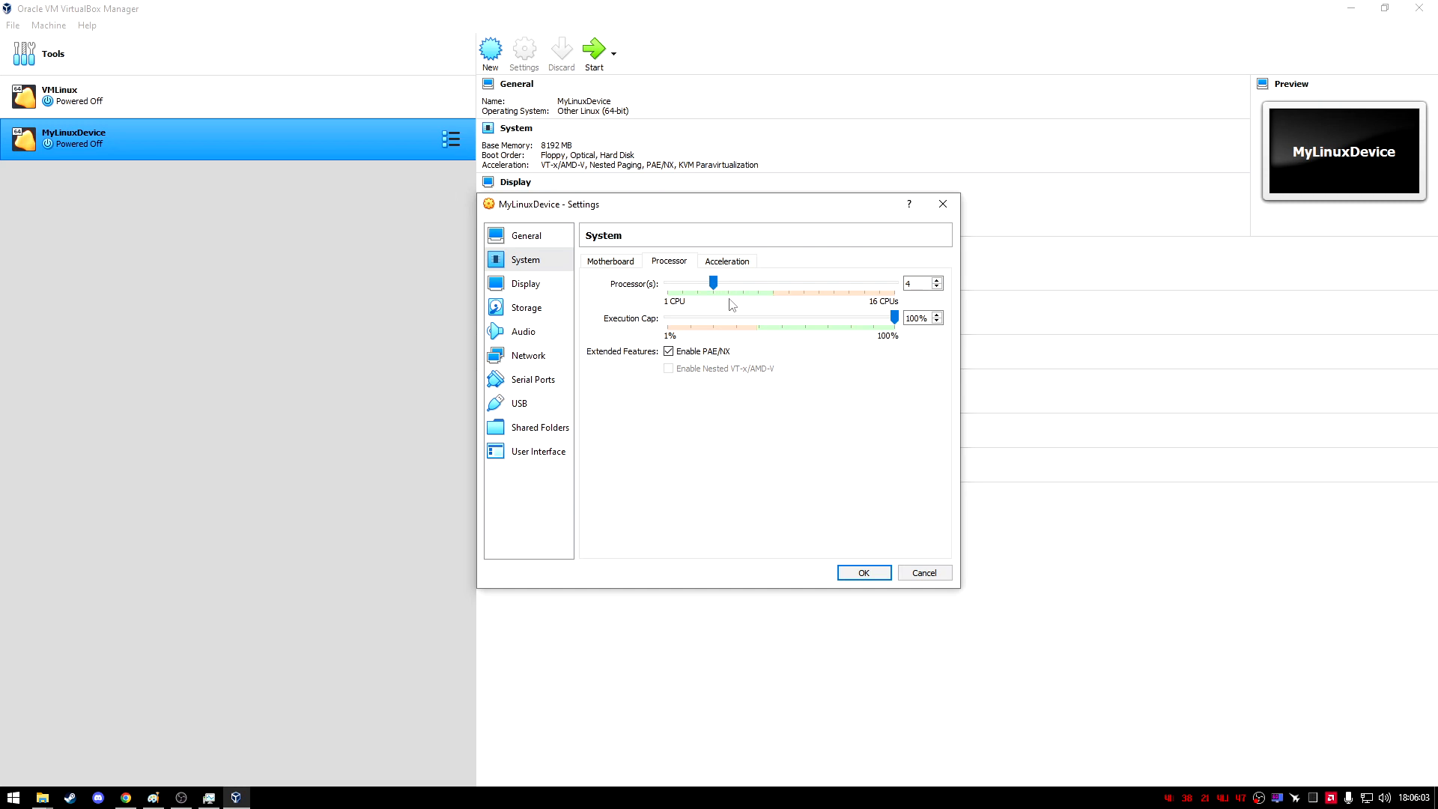
mouse_move(670, 117)
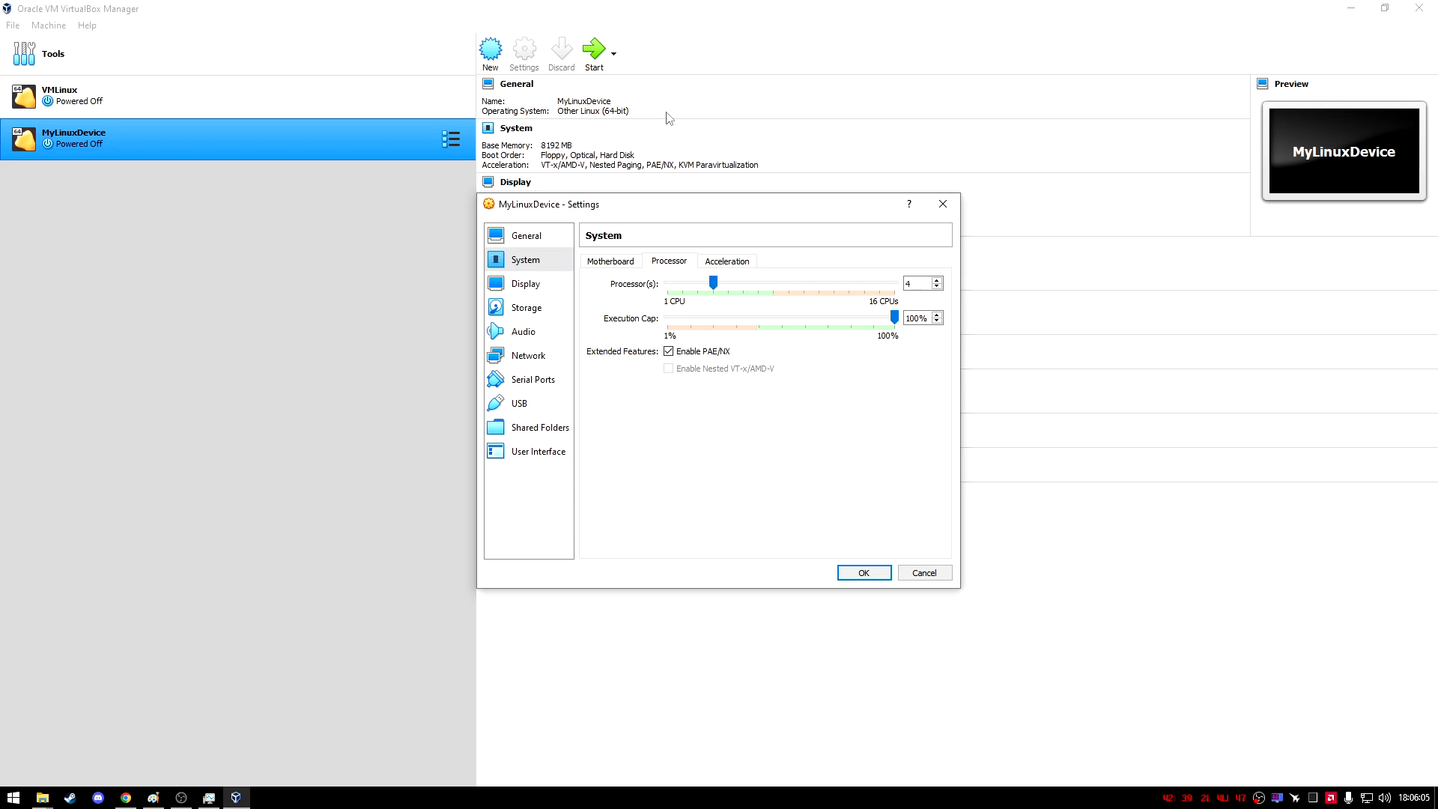
mouse_move(739, 282)
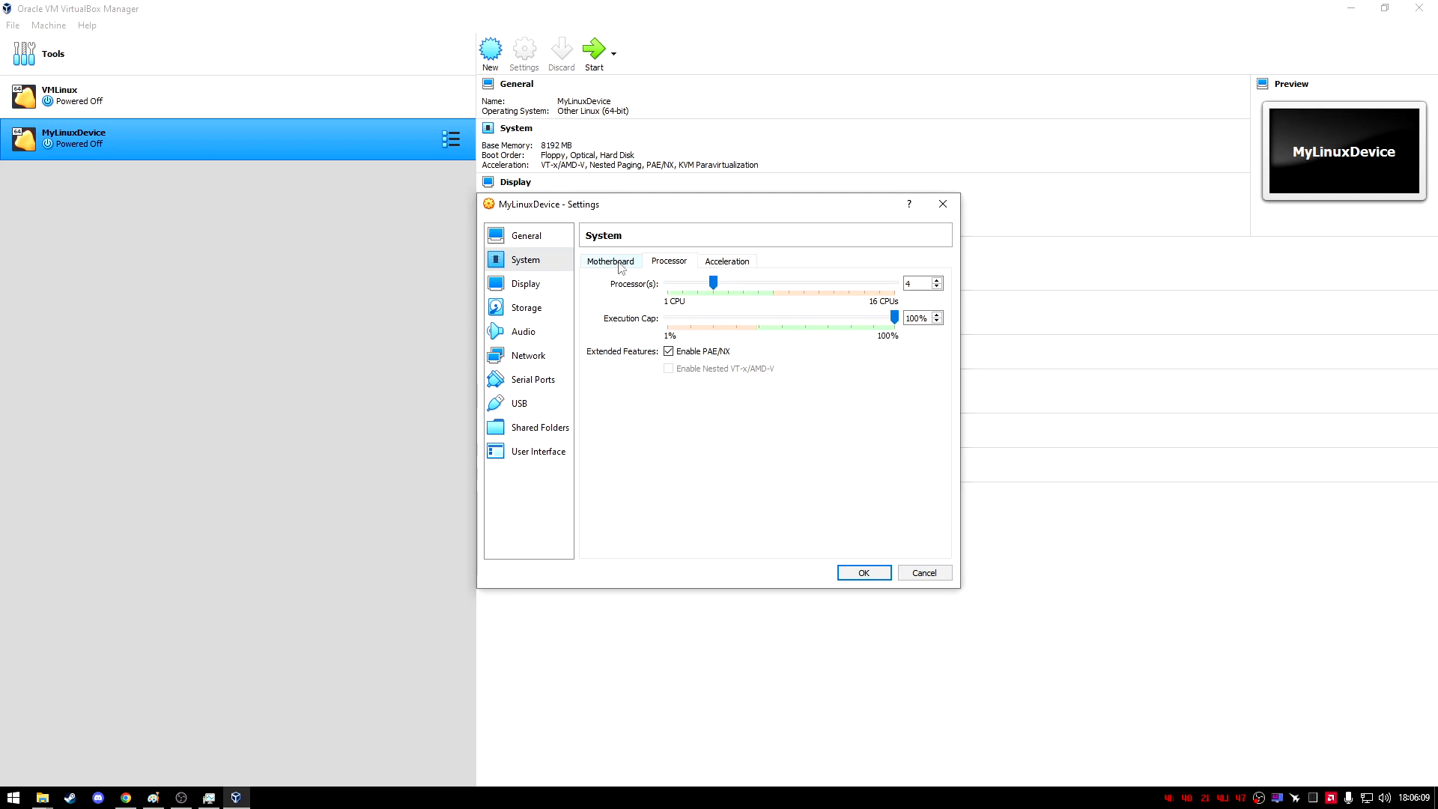
Step: Add ubuntu-22.04-desktop-amd64.iso as the IDE controller's optical disk and confirm with OK
click(526, 283)
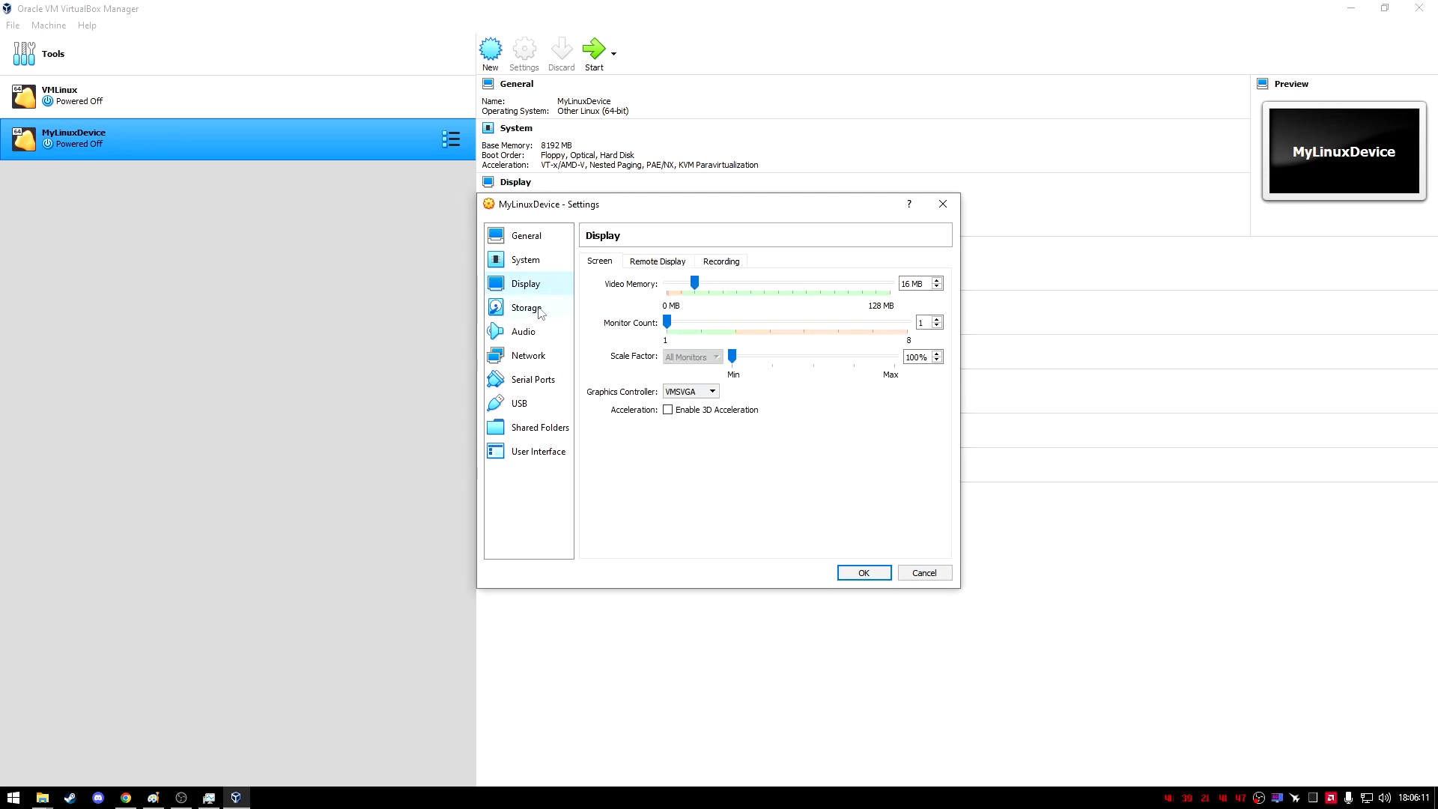
click(526, 307)
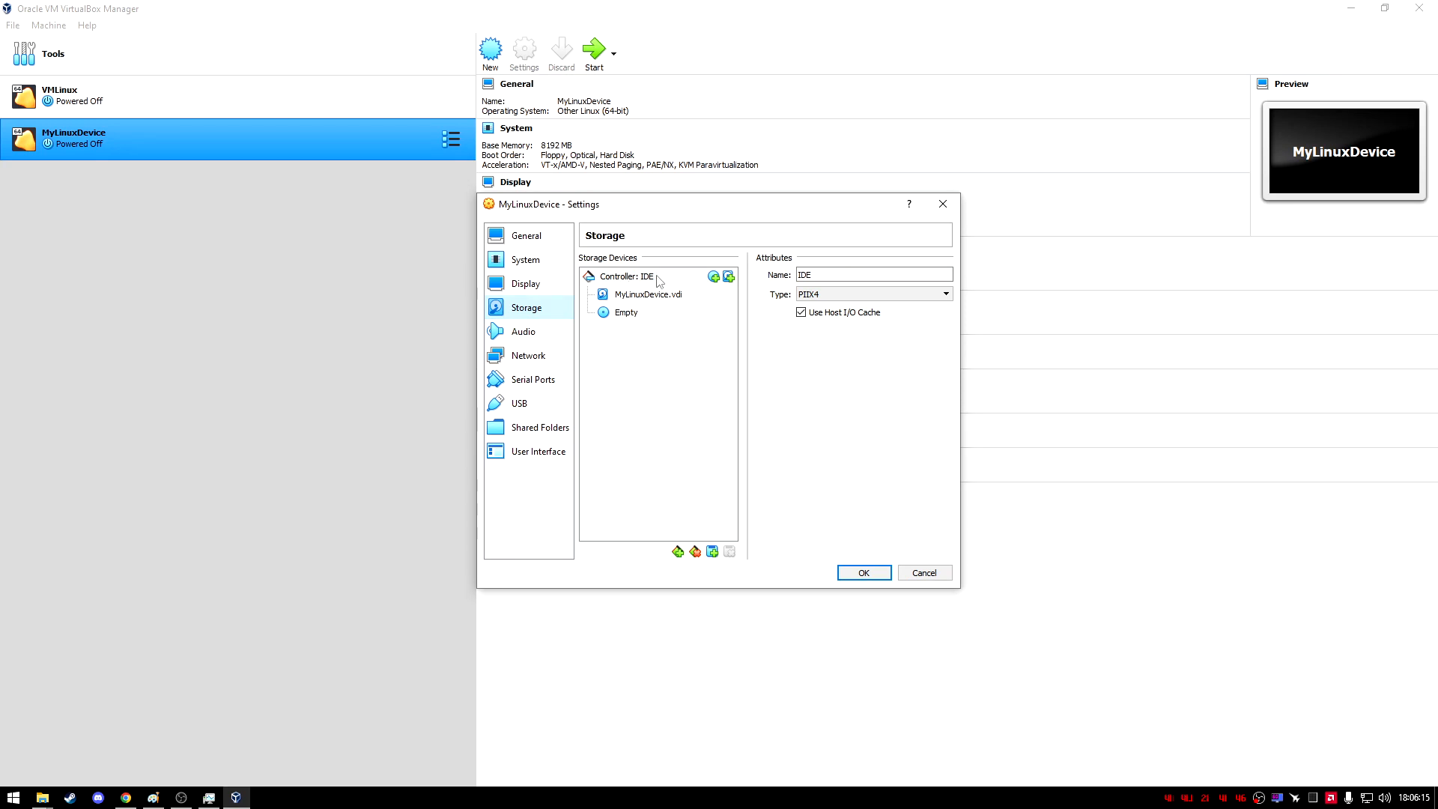
click(626, 276)
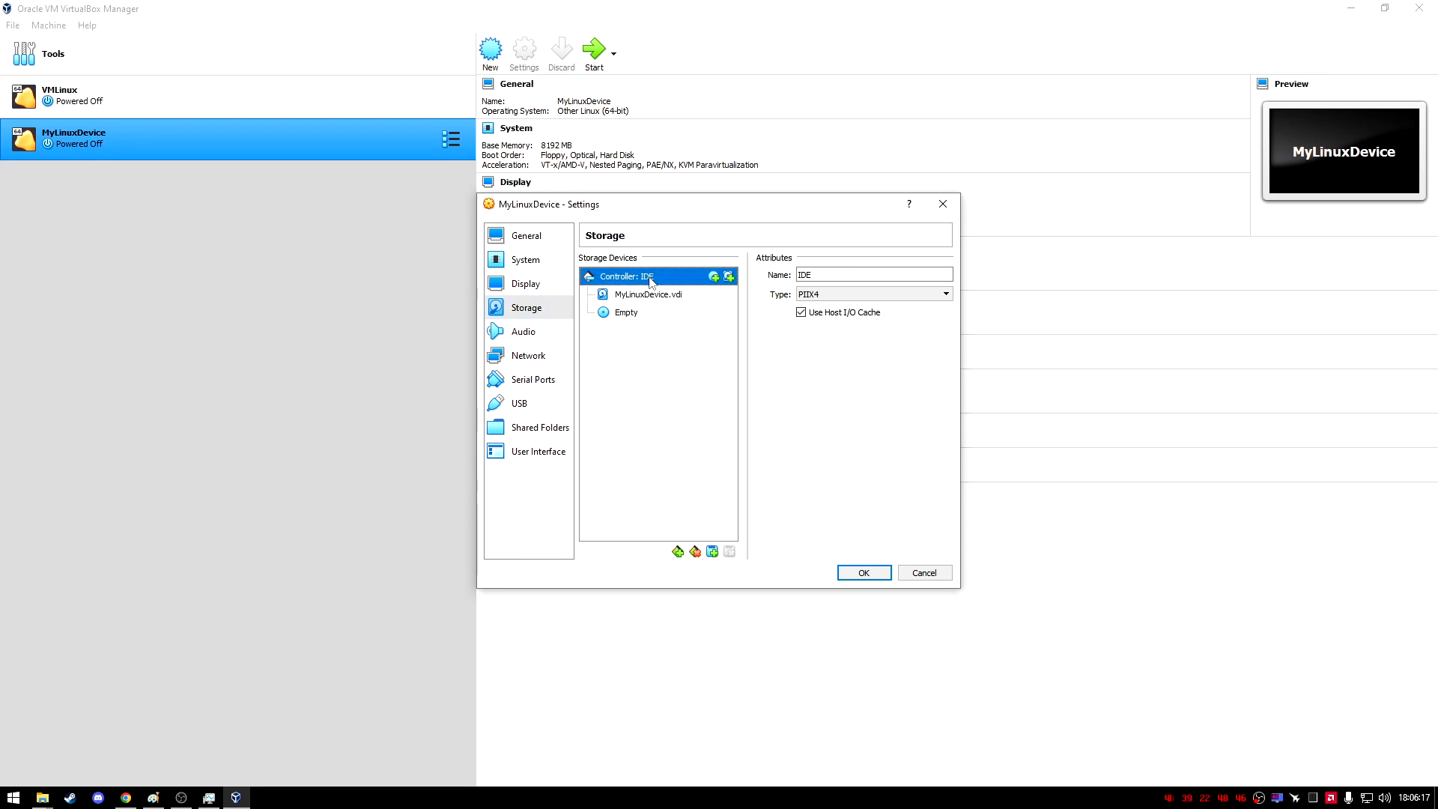
mouse_move(715, 276)
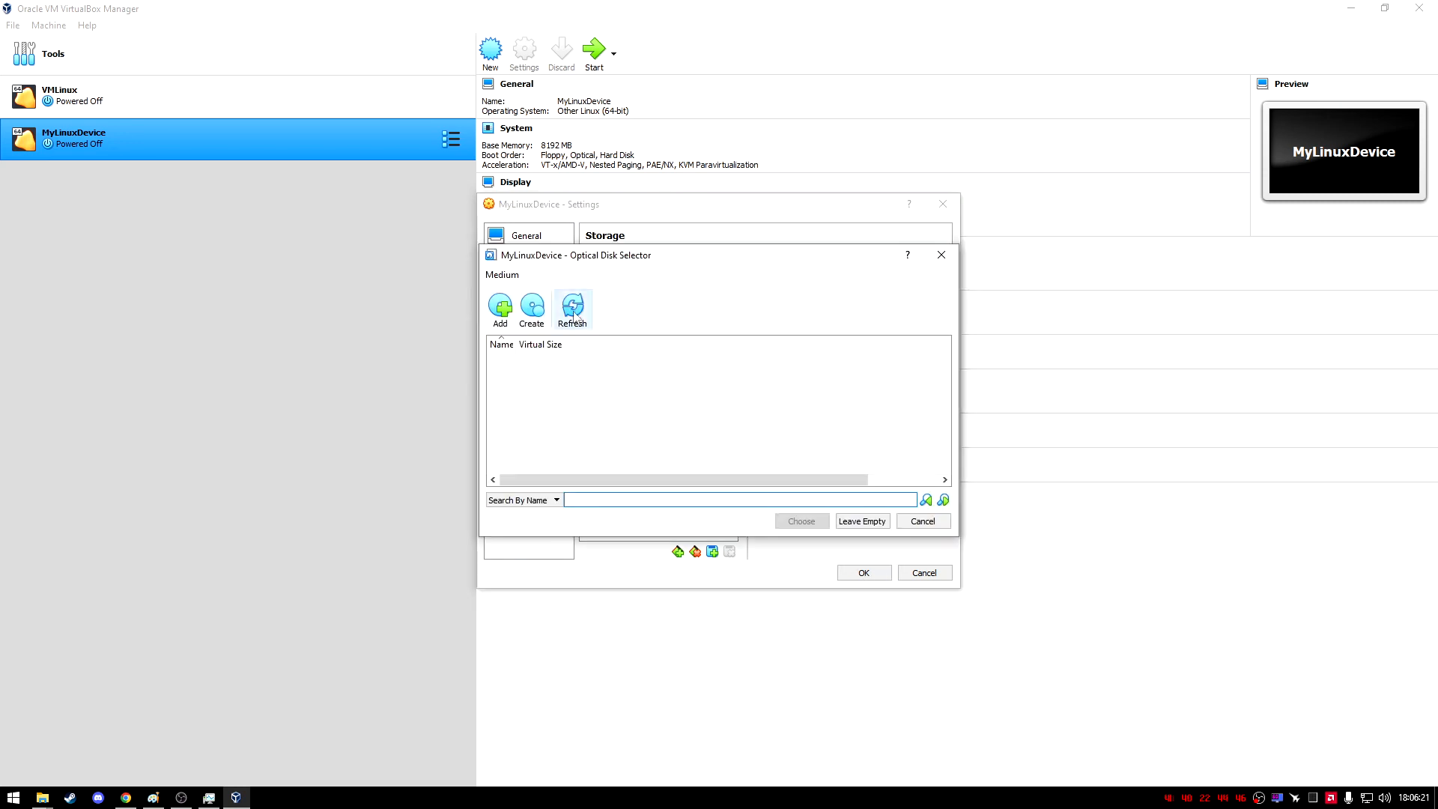
click(500, 310)
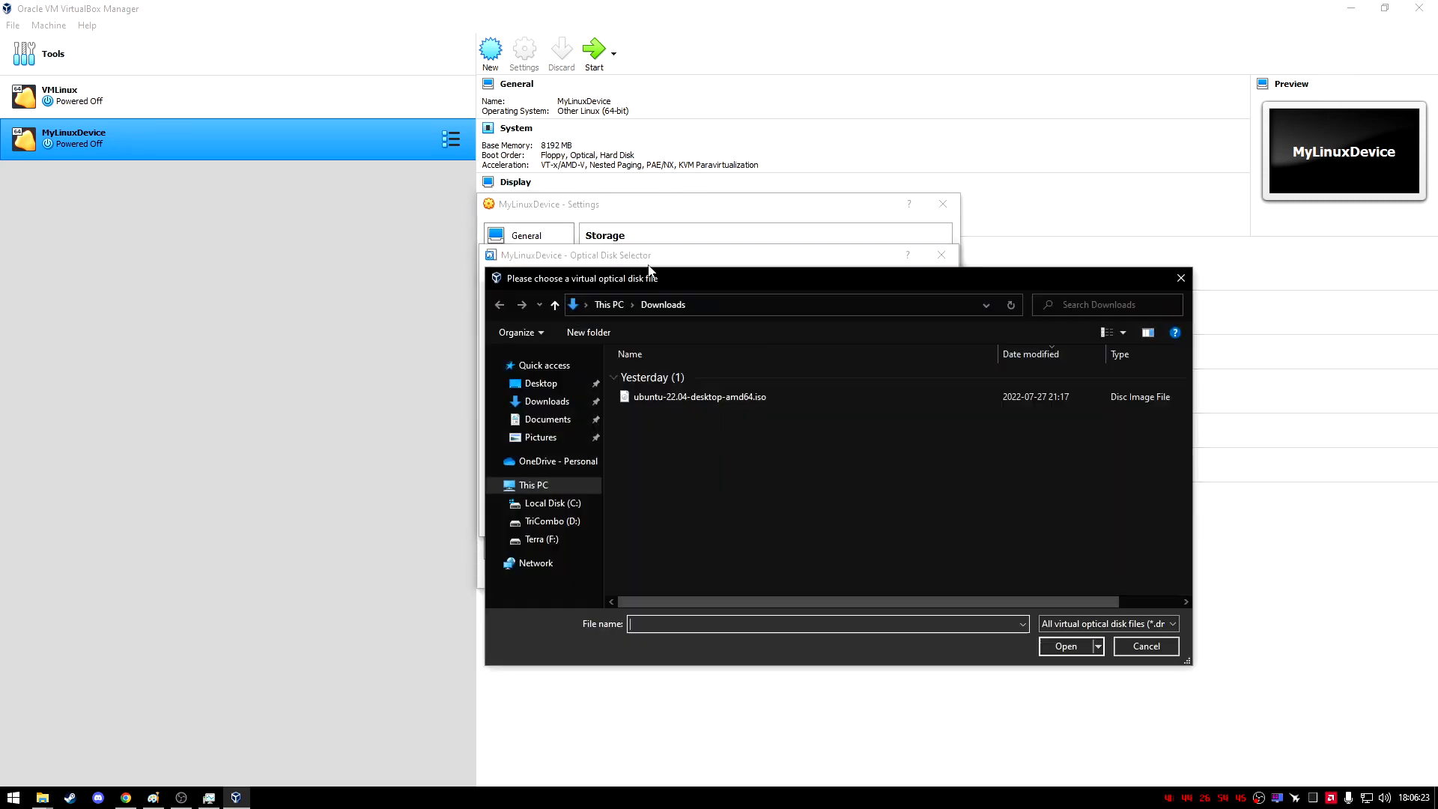
click(699, 396)
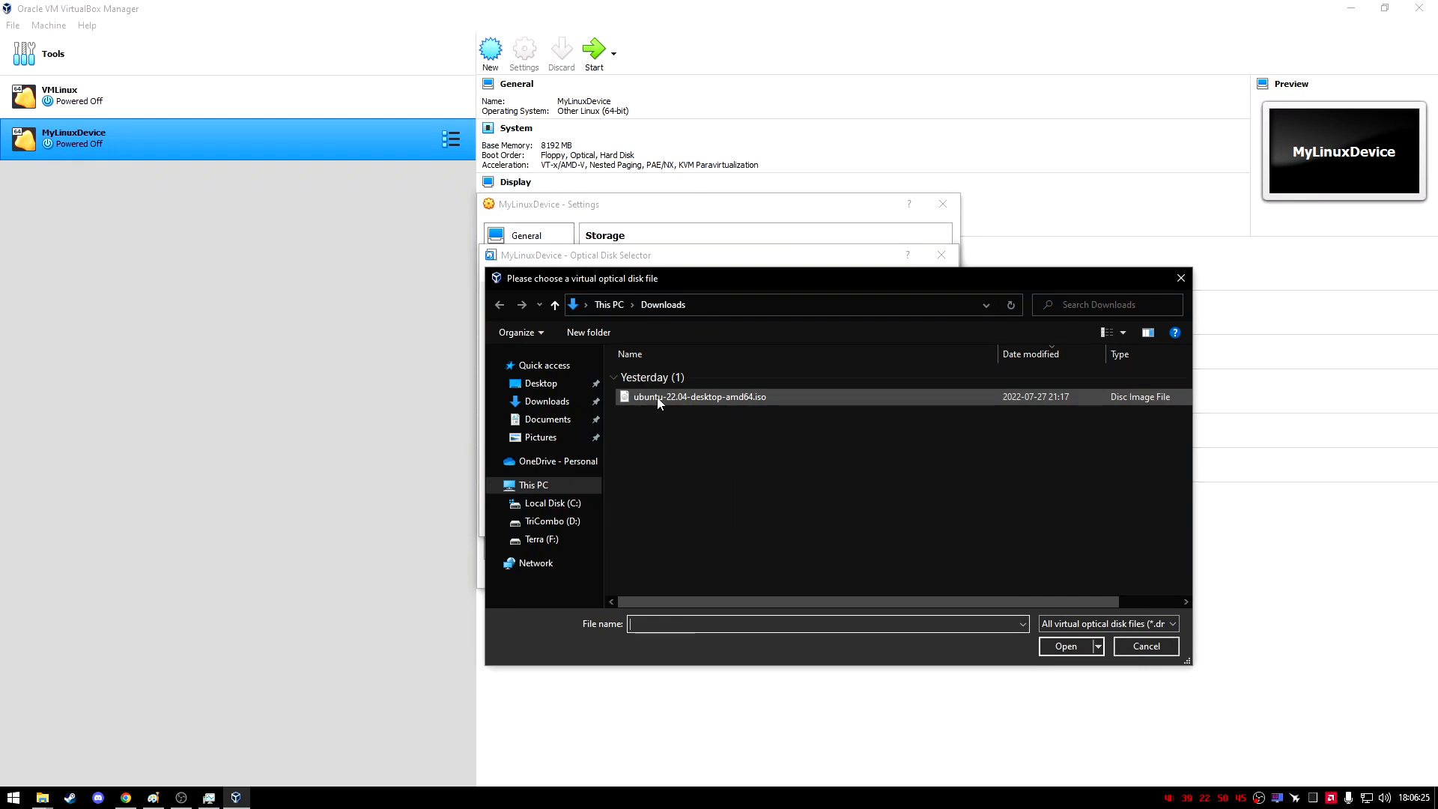
click(699, 397)
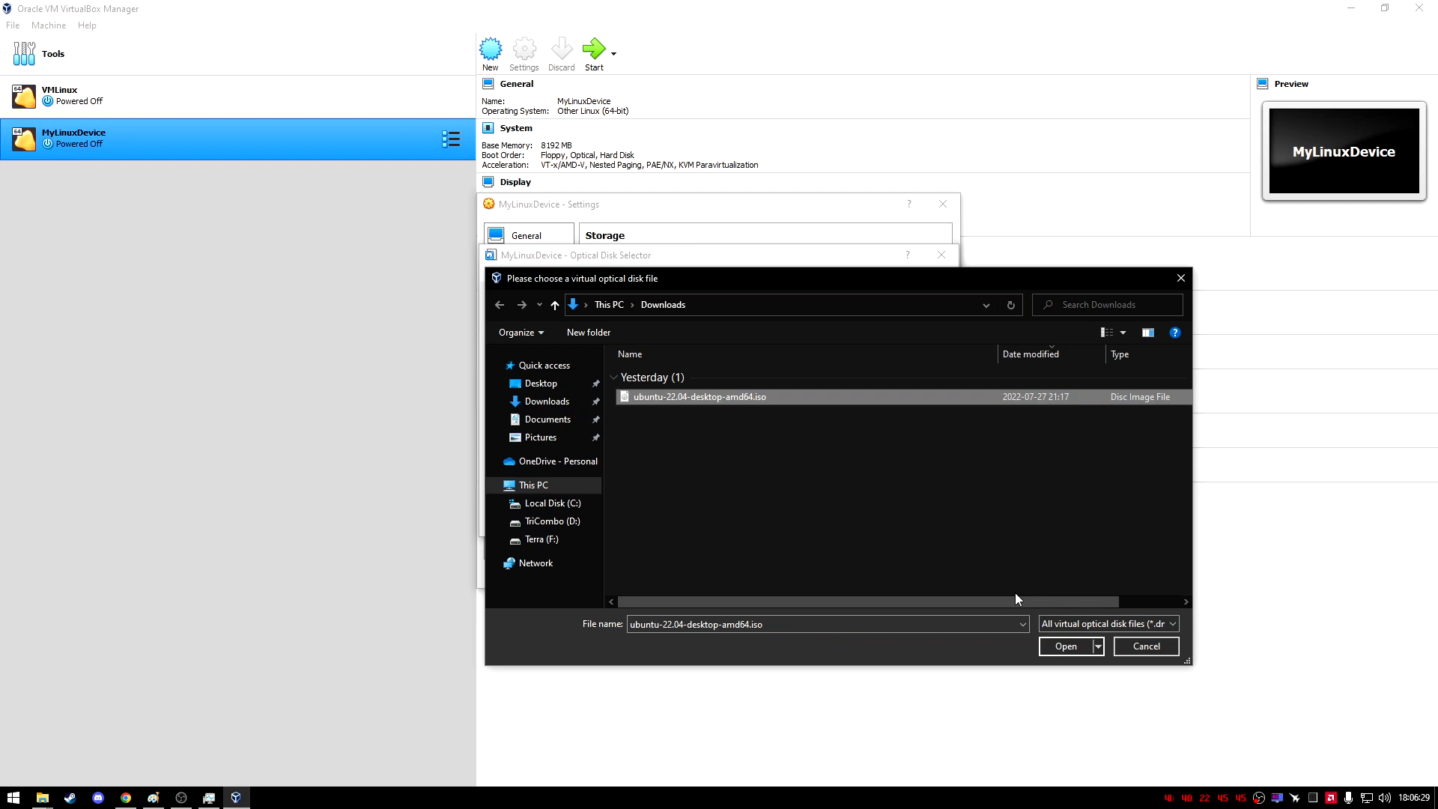
click(1065, 646)
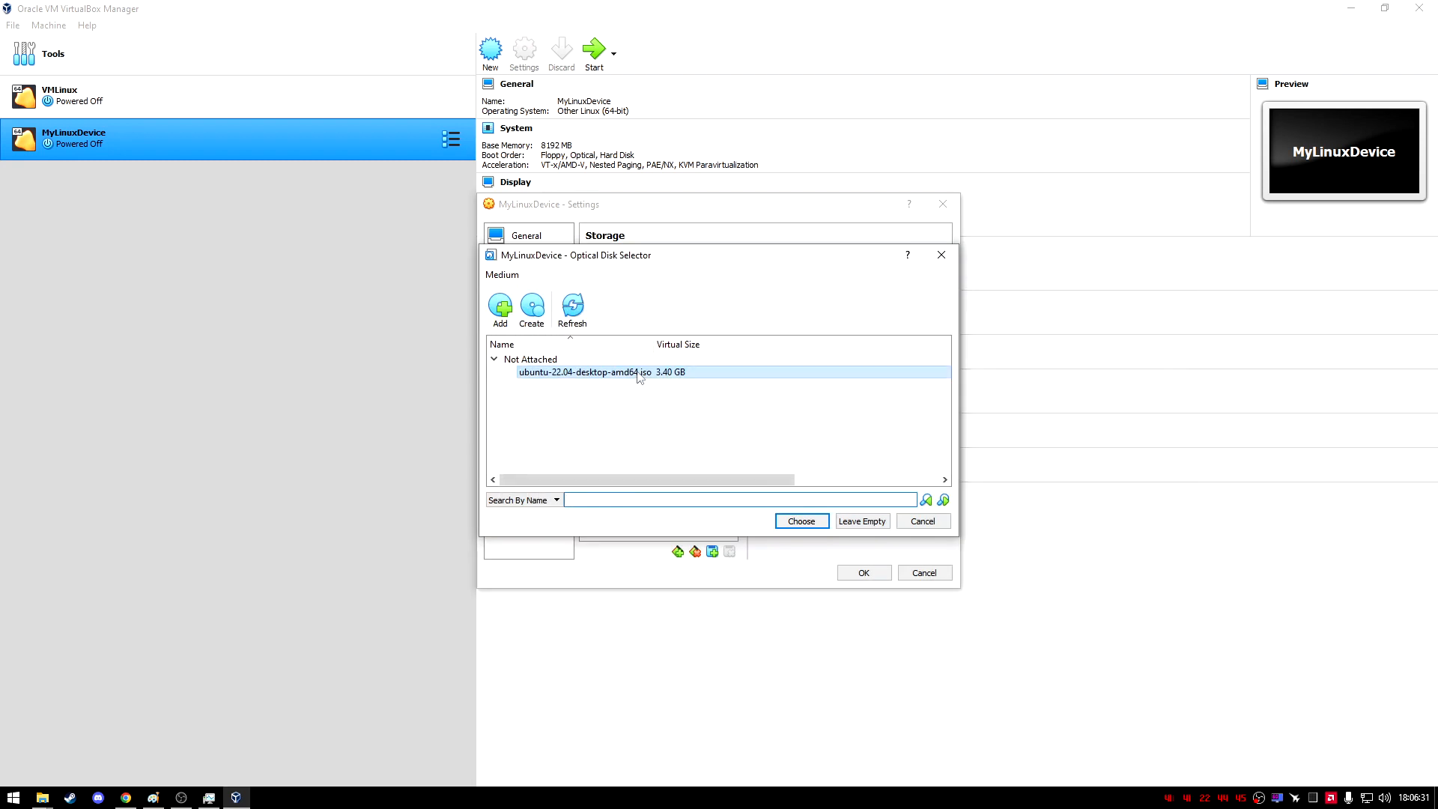
click(800, 521)
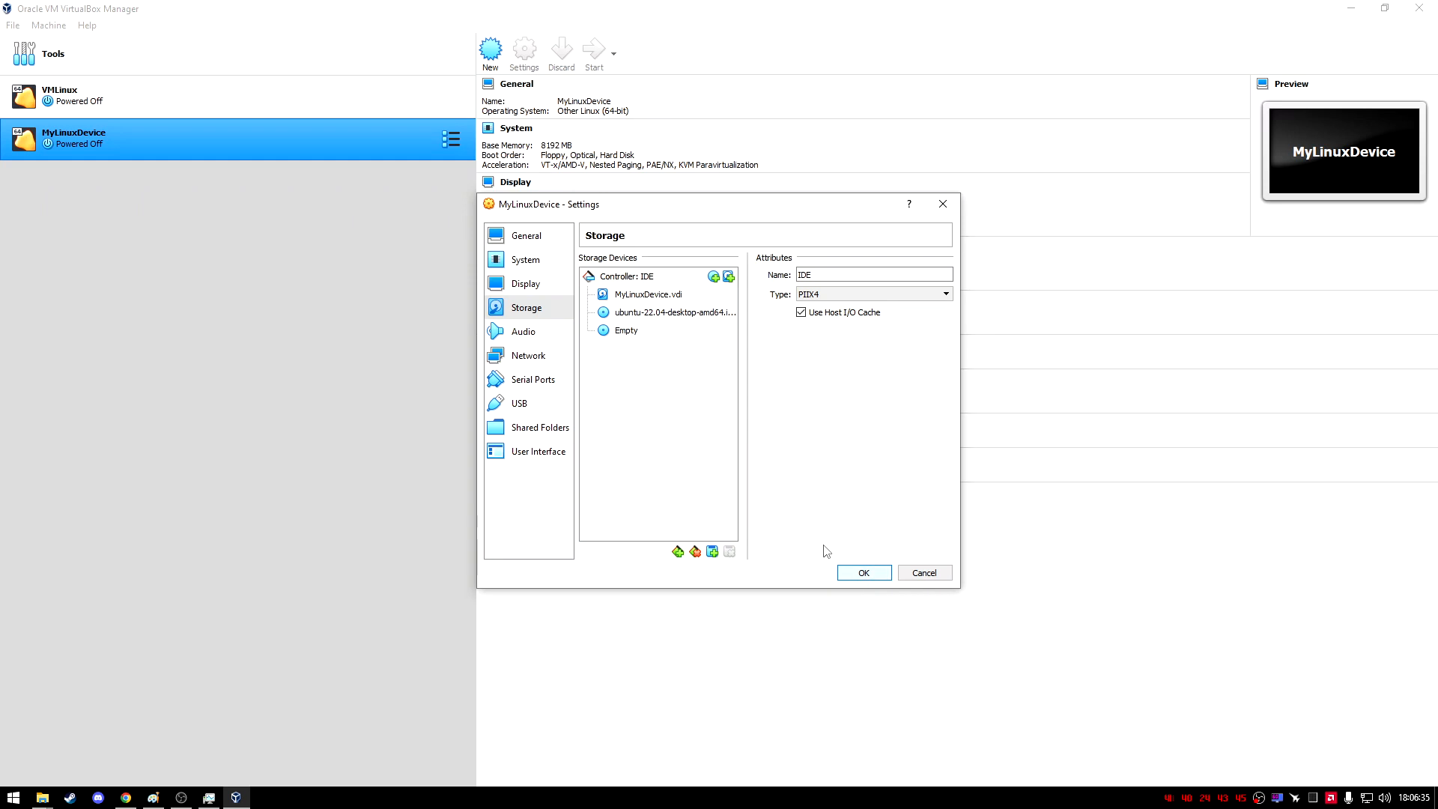
click(861, 573)
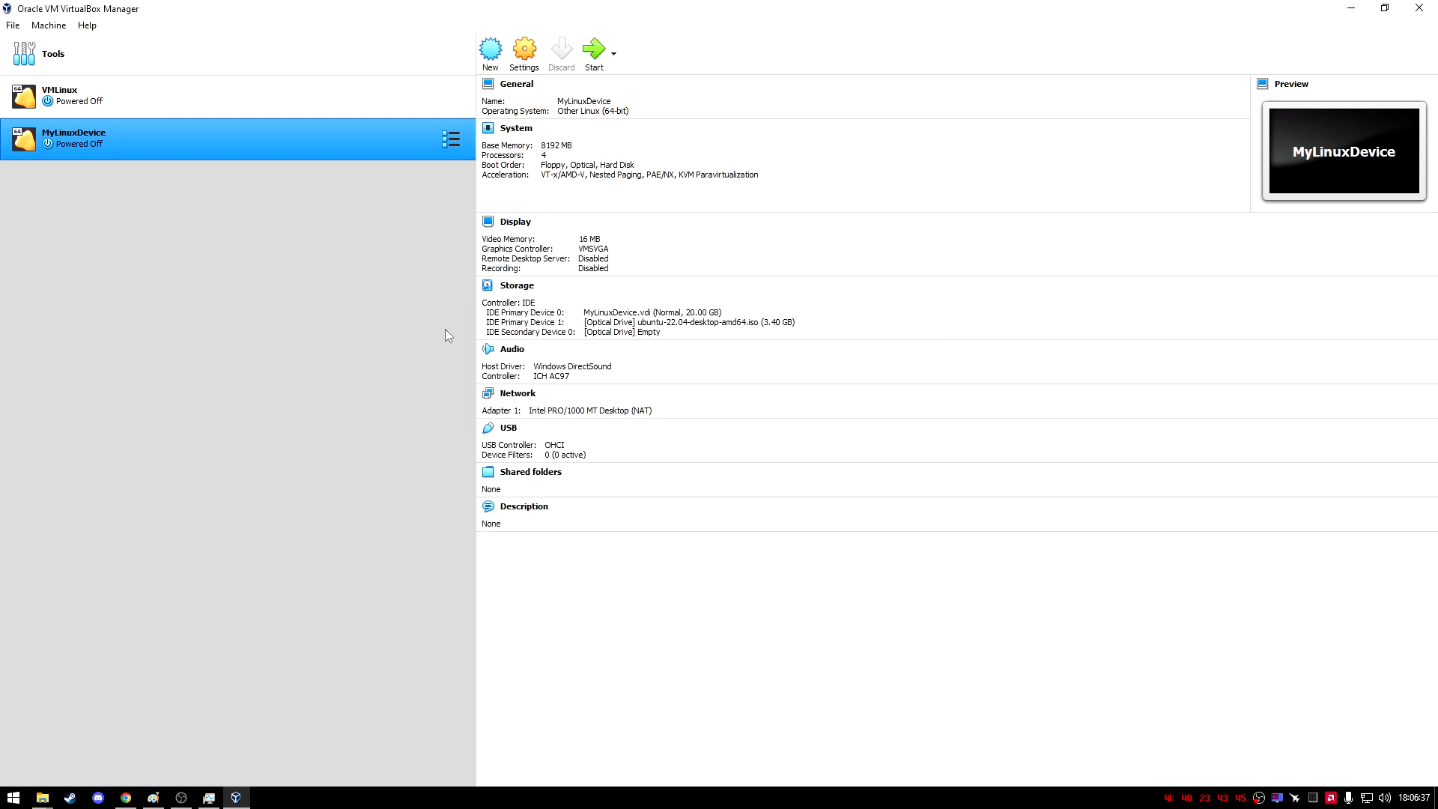
mouse_move(523, 50)
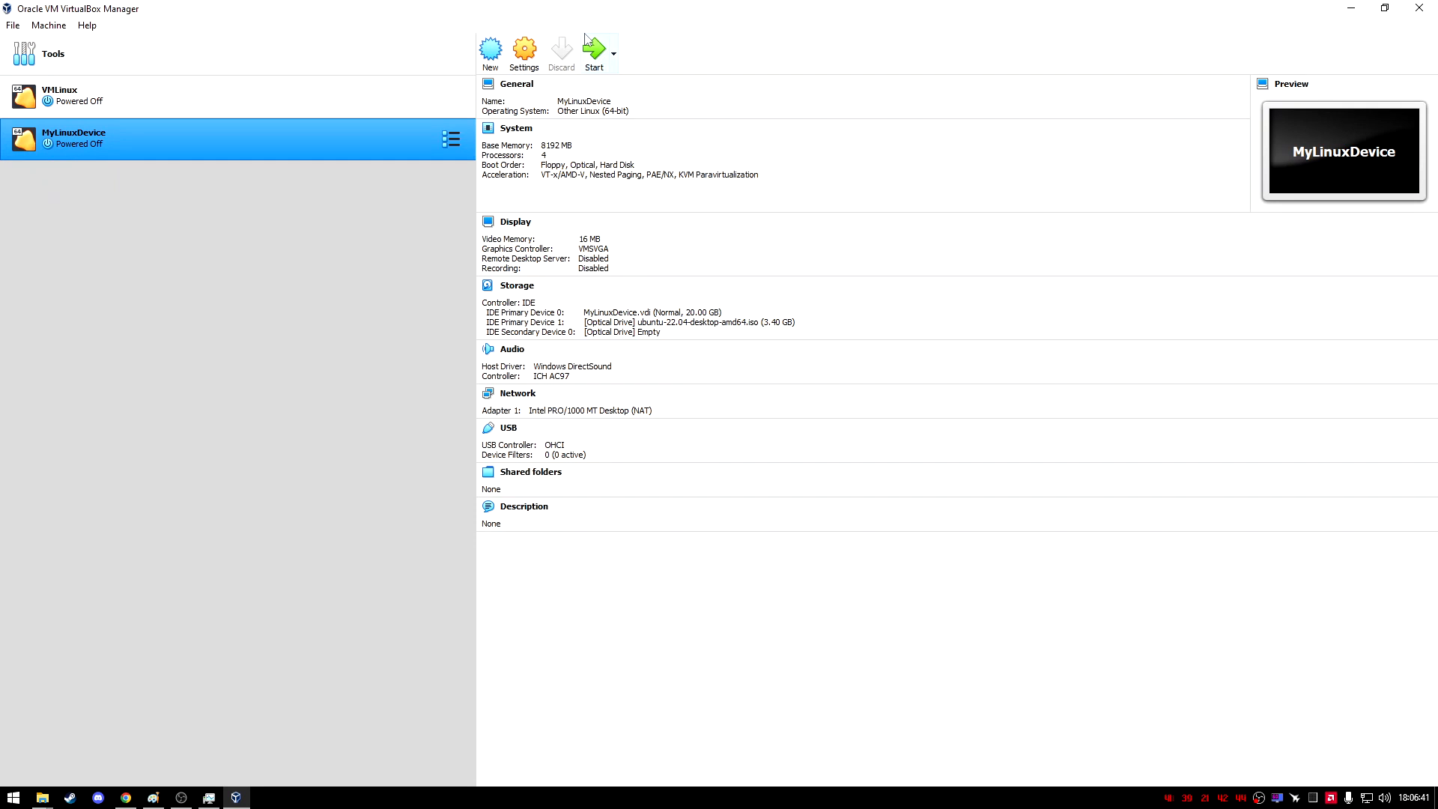
mouse_move(594, 53)
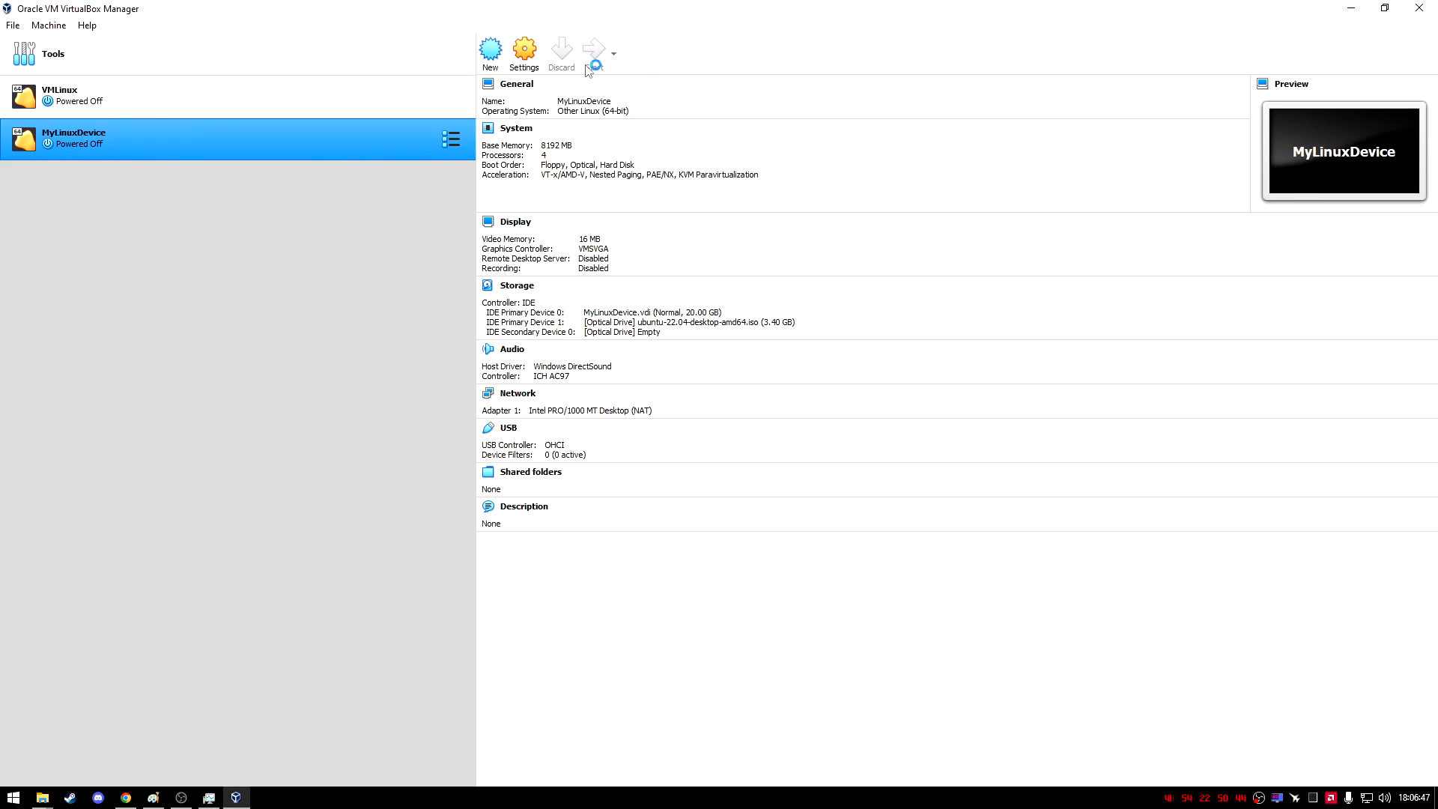
Step: Start MyLinuxDevice and dismiss the input auto-capture notice
click(592, 49)
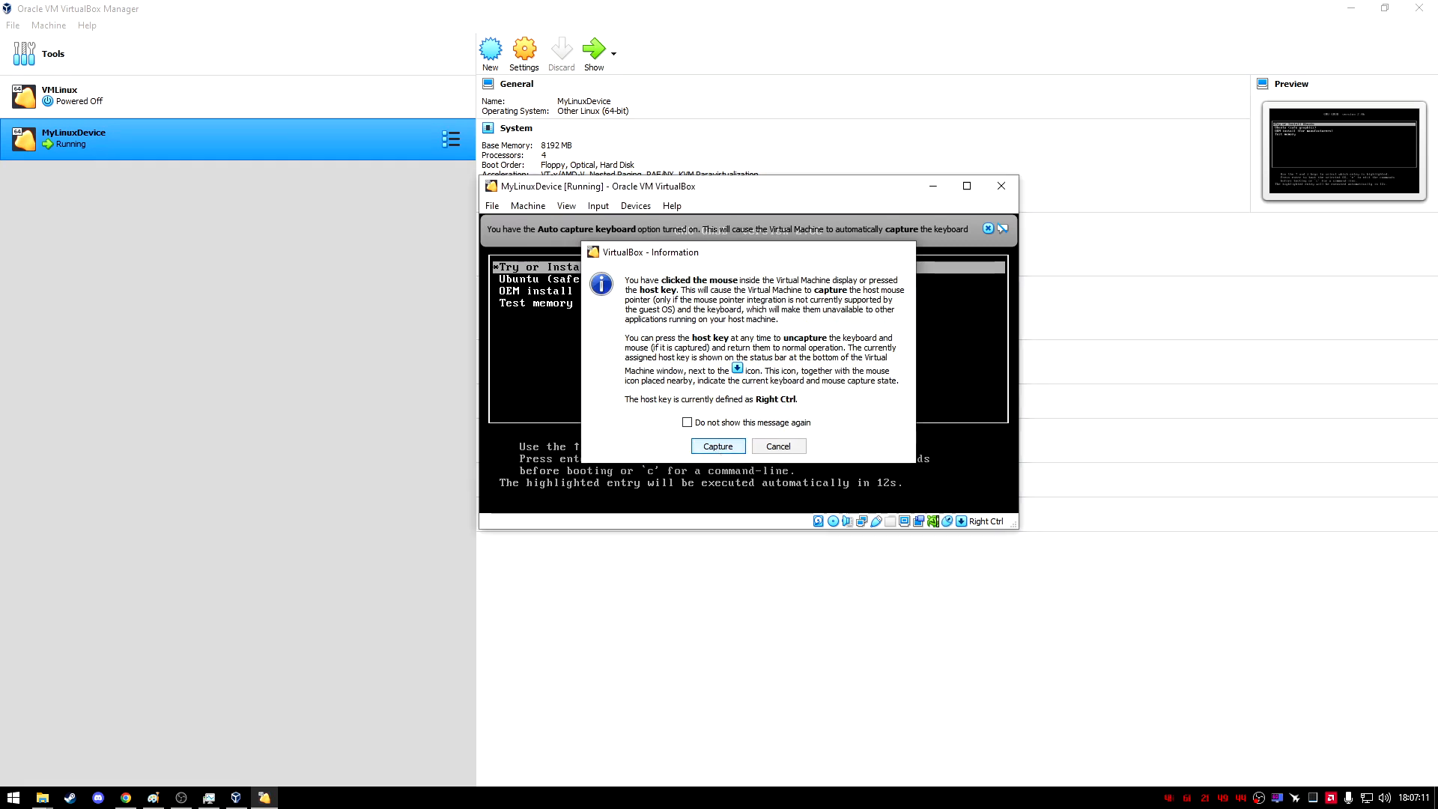
click(718, 446)
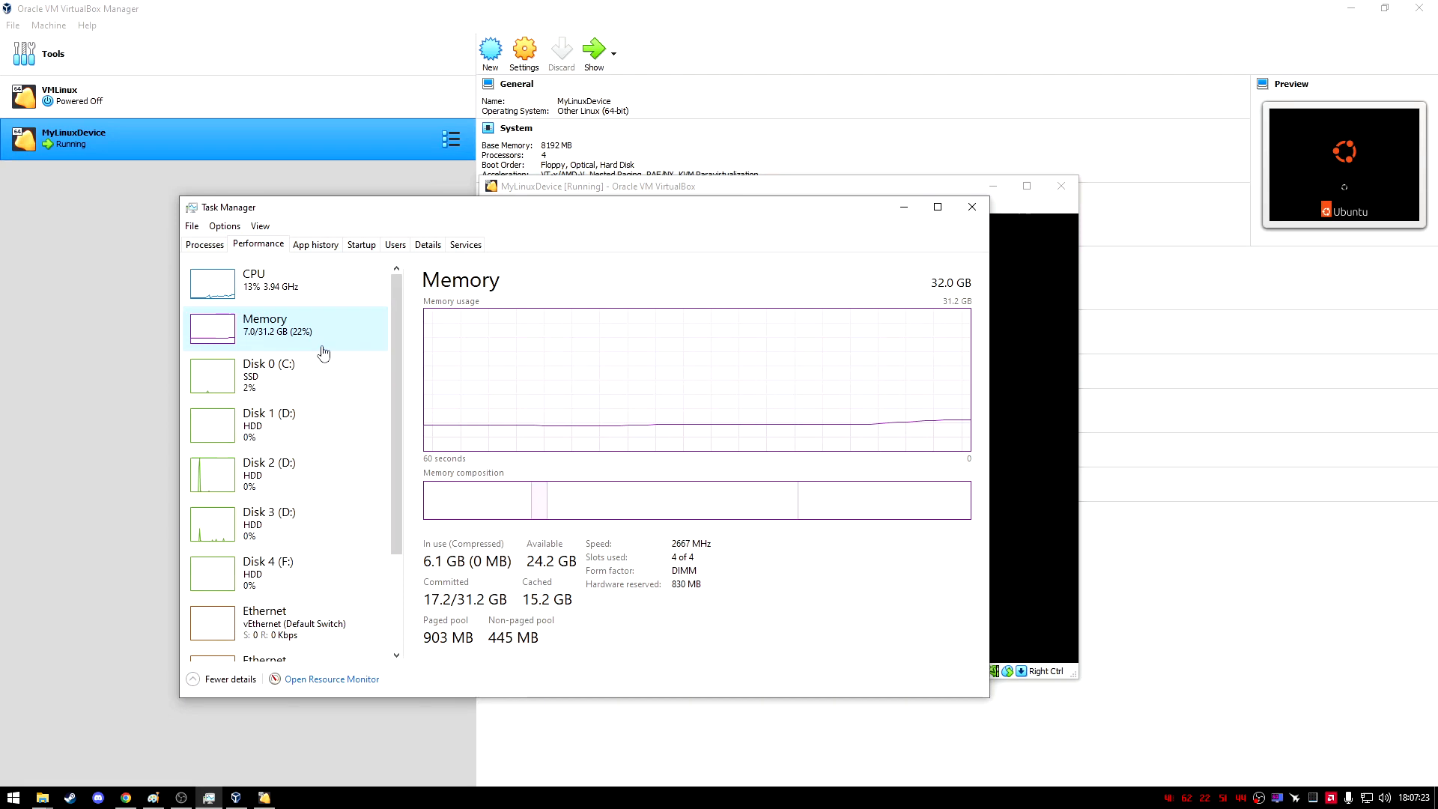
Step: View per-core CPU utilization graphs in Task Manager's Performance tab
click(253, 280)
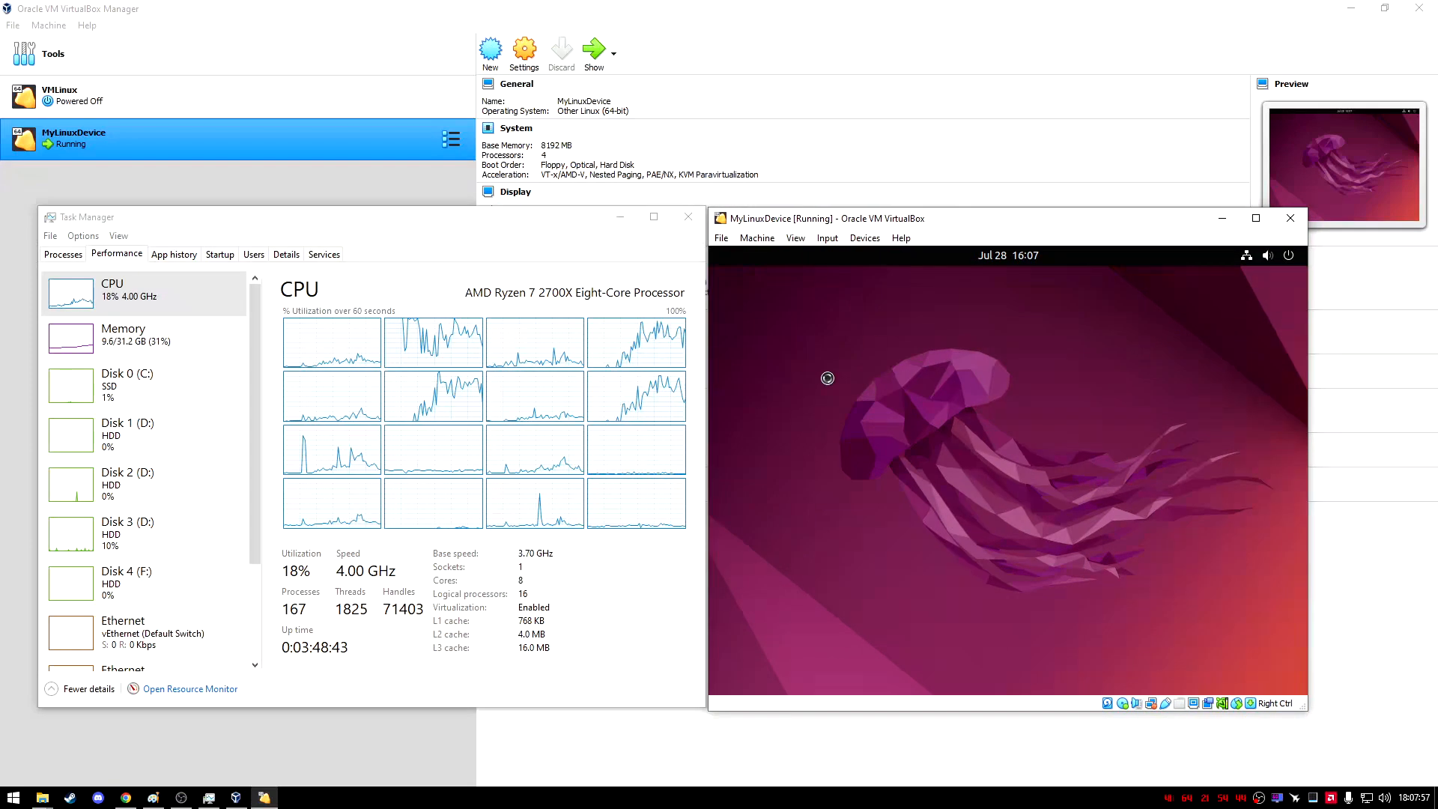
mouse_move(919, 422)
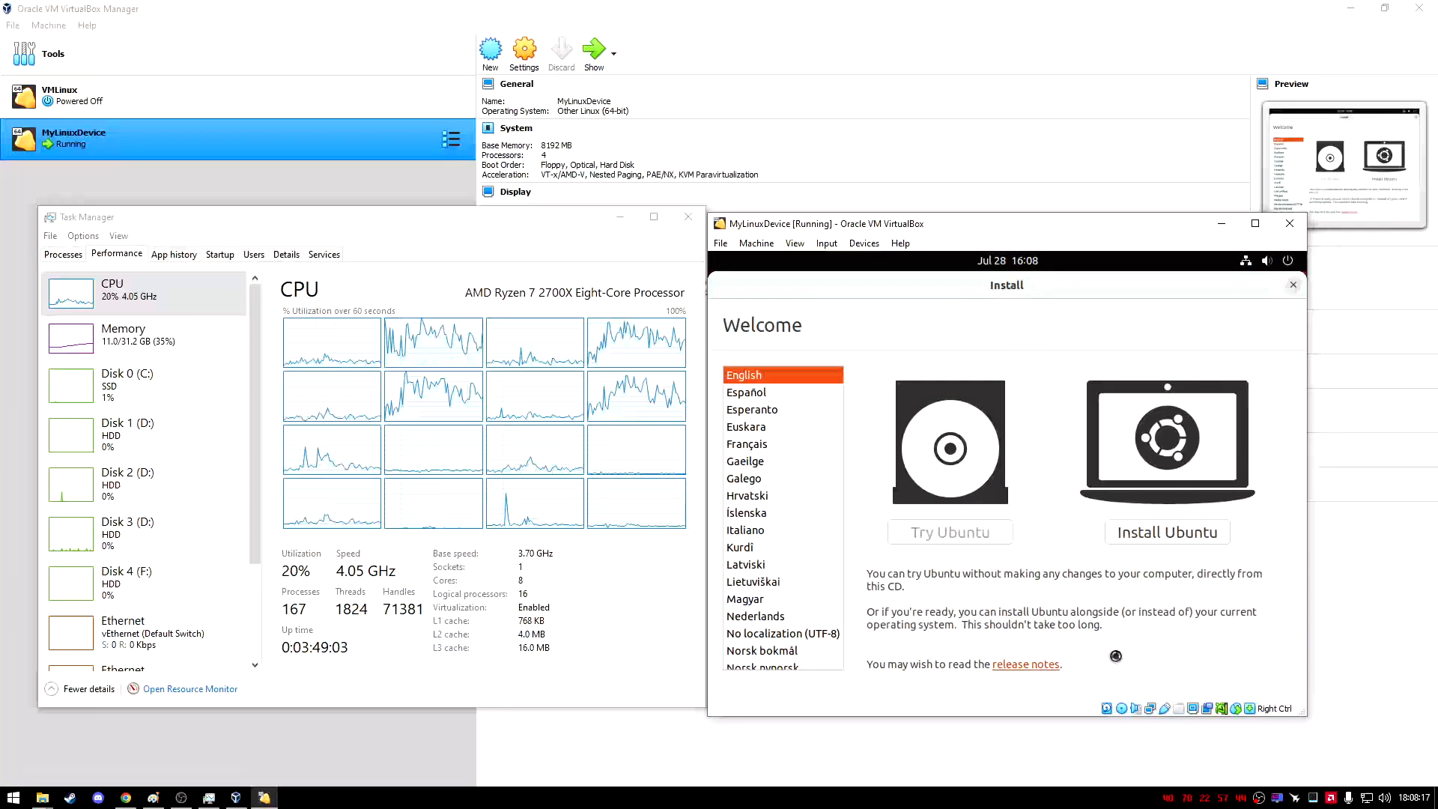
Step: Start installing Ubuntu with English (US) keyboard, Minimal installation and update downloads unchecked
click(1167, 532)
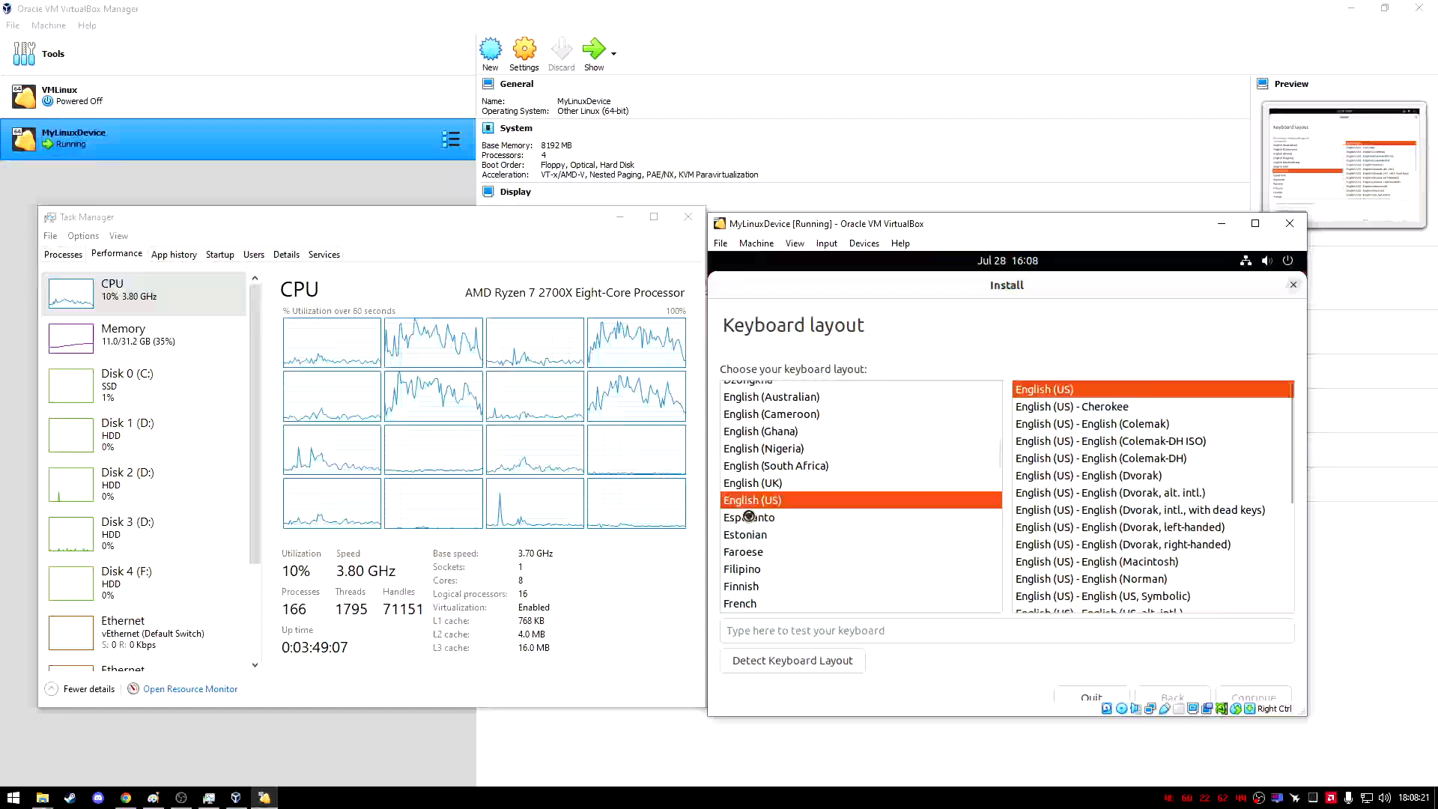
click(1254, 698)
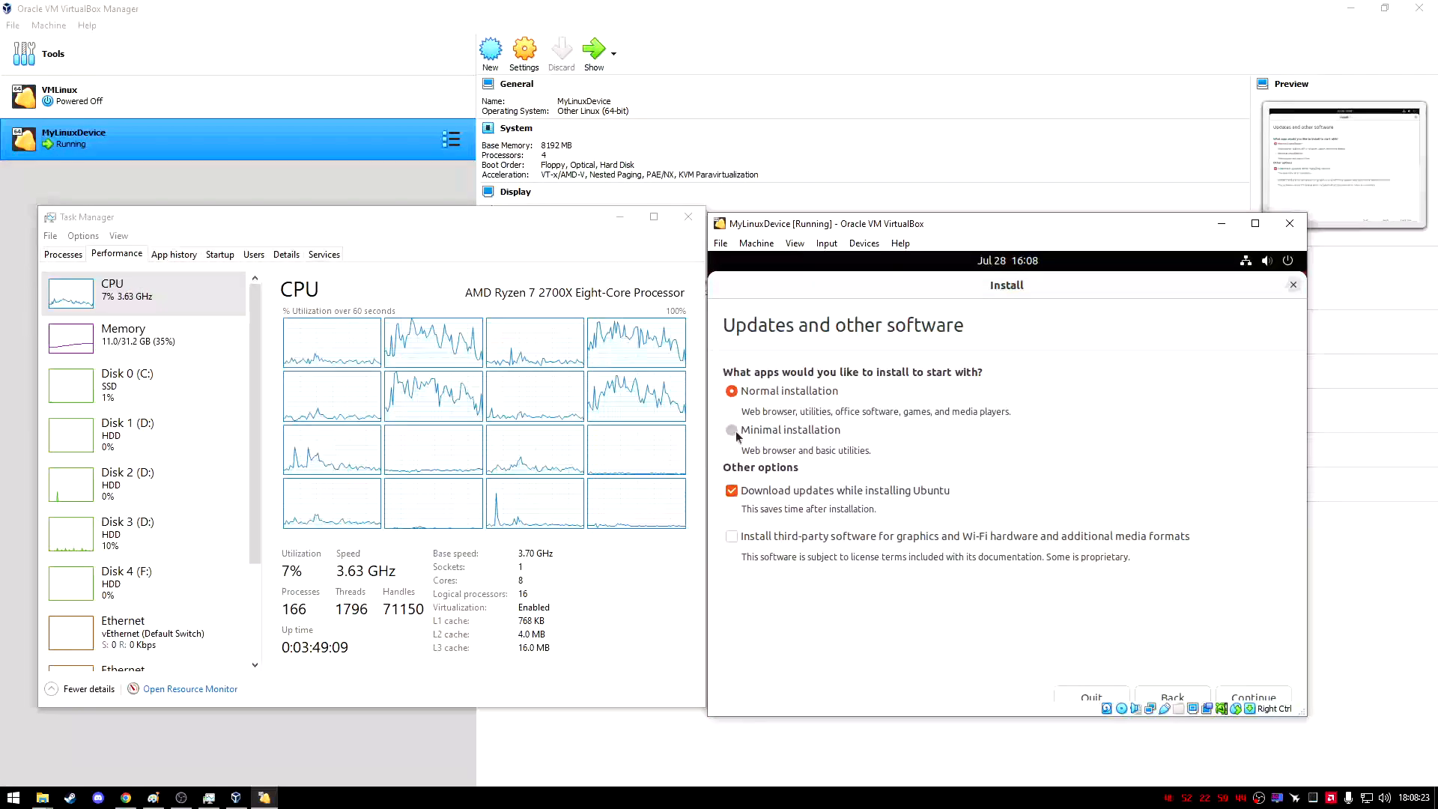
click(732, 430)
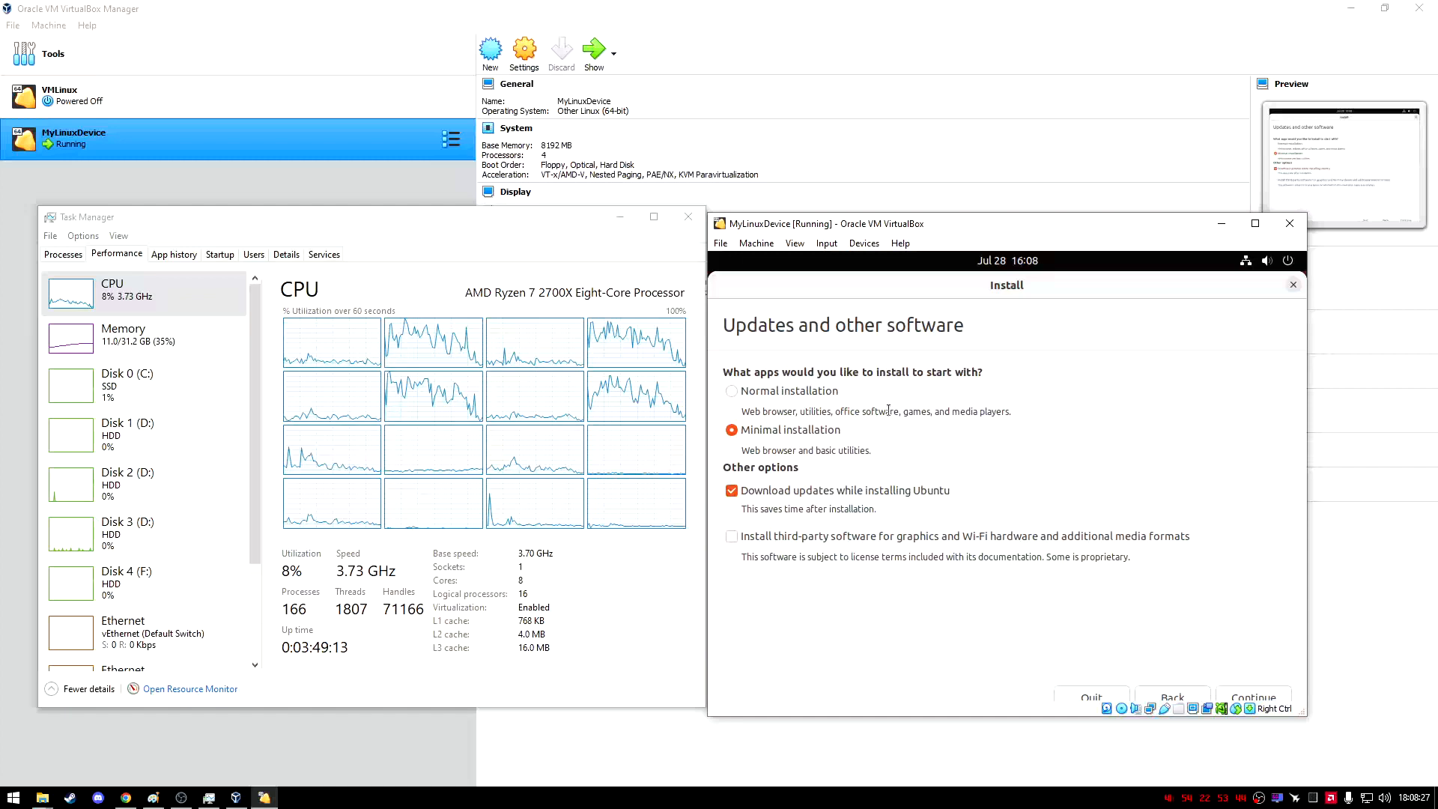
click(731, 490)
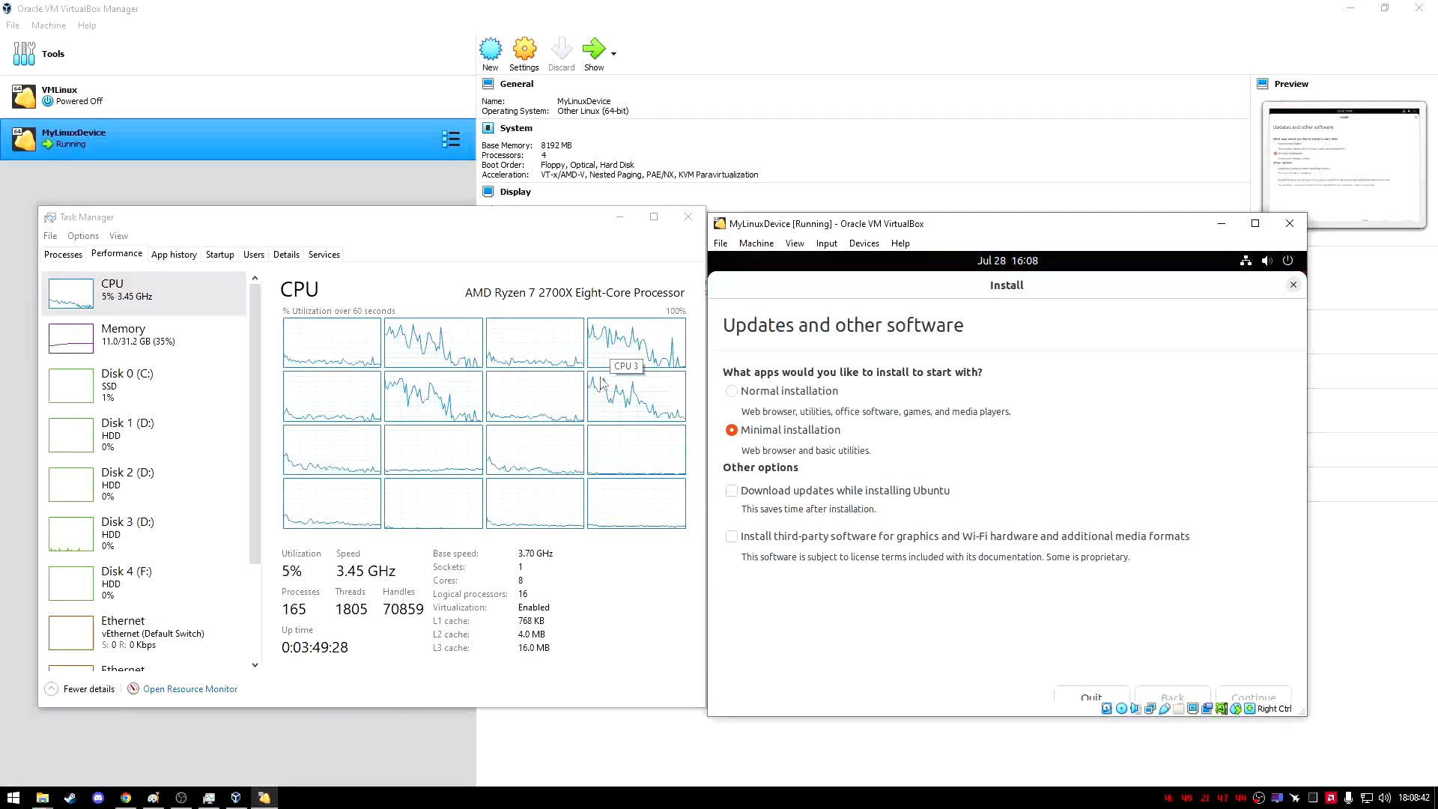
mouse_move(196, 424)
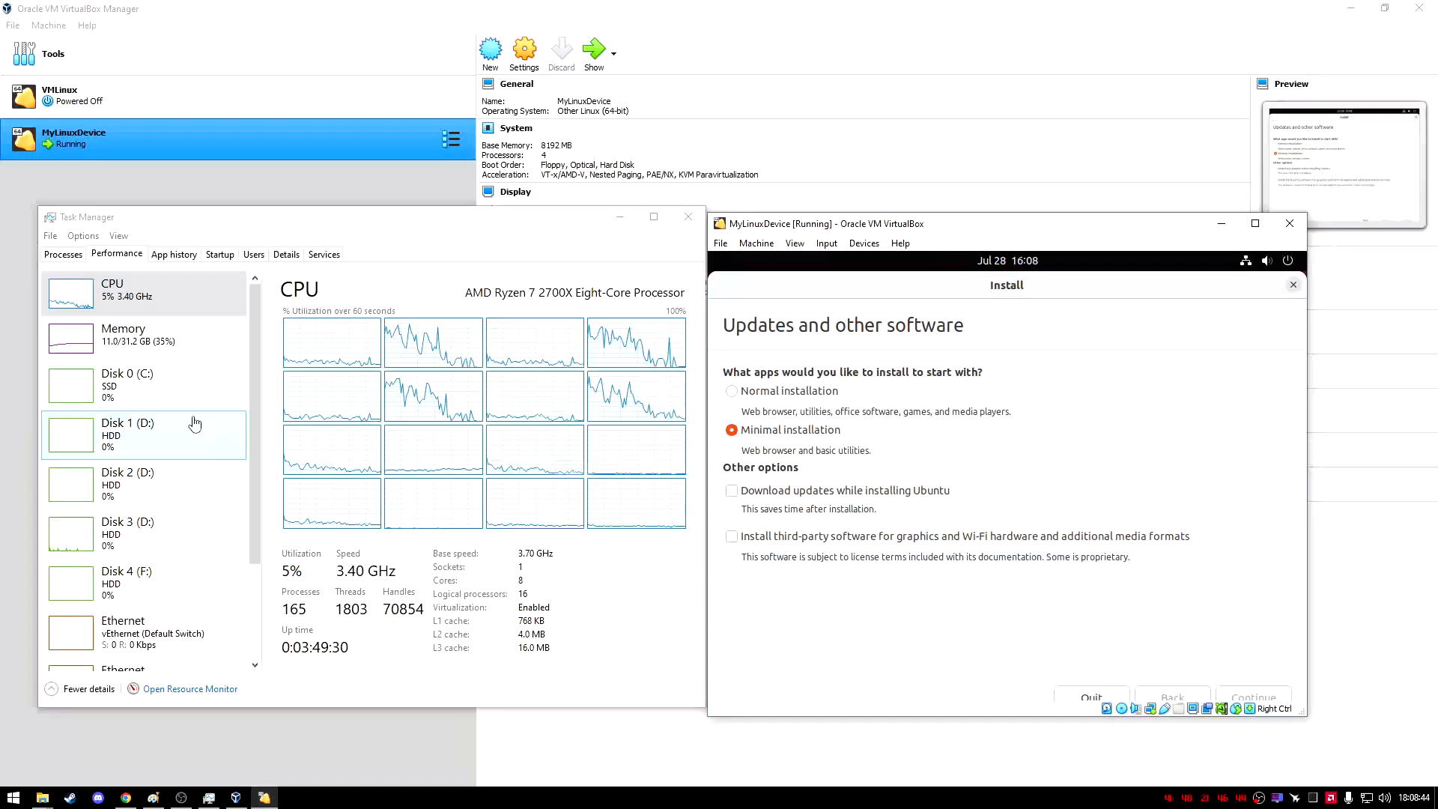
Step: Sort Task Manager processes by memory, then clear it away to show MyLinuxDevice's details
click(123, 334)
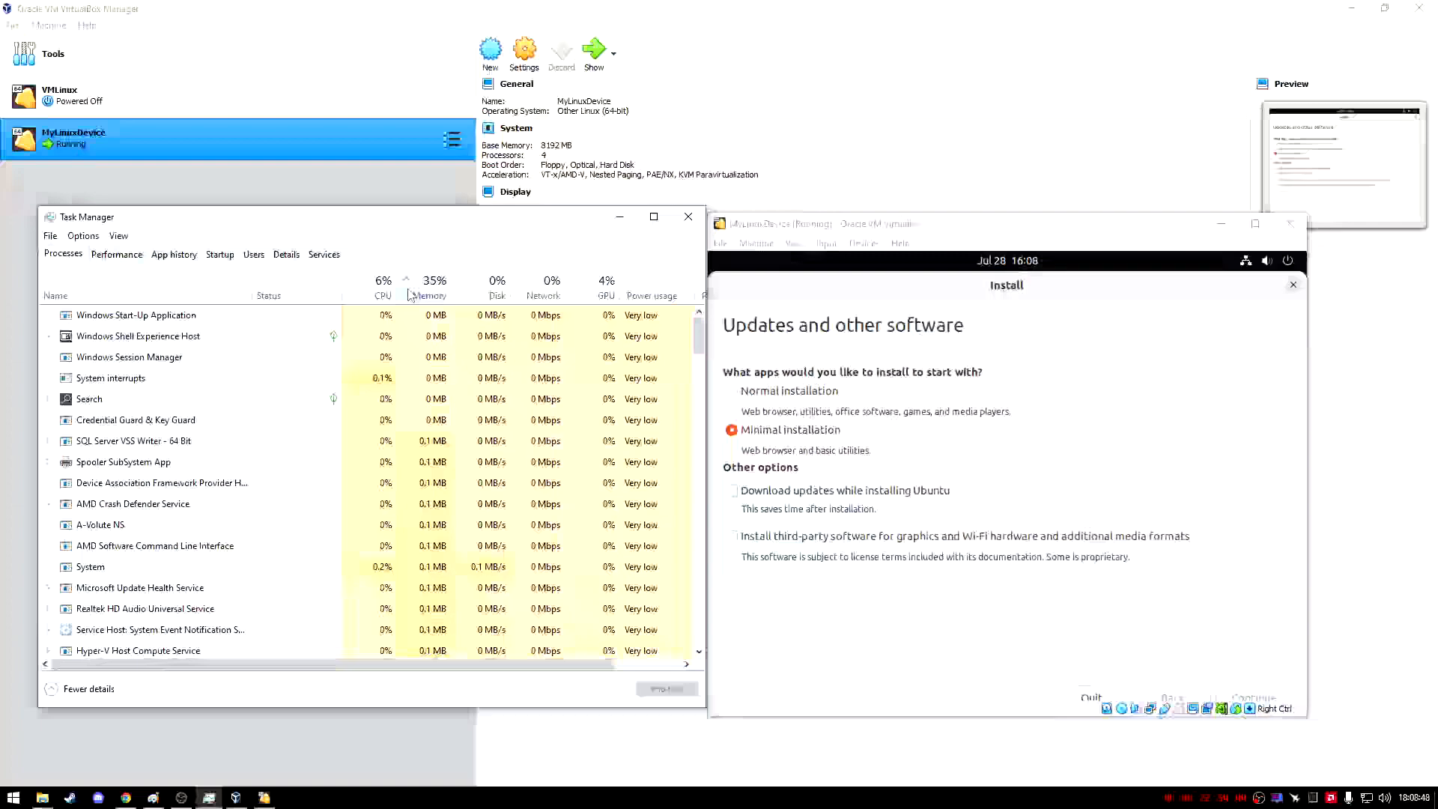
click(430, 286)
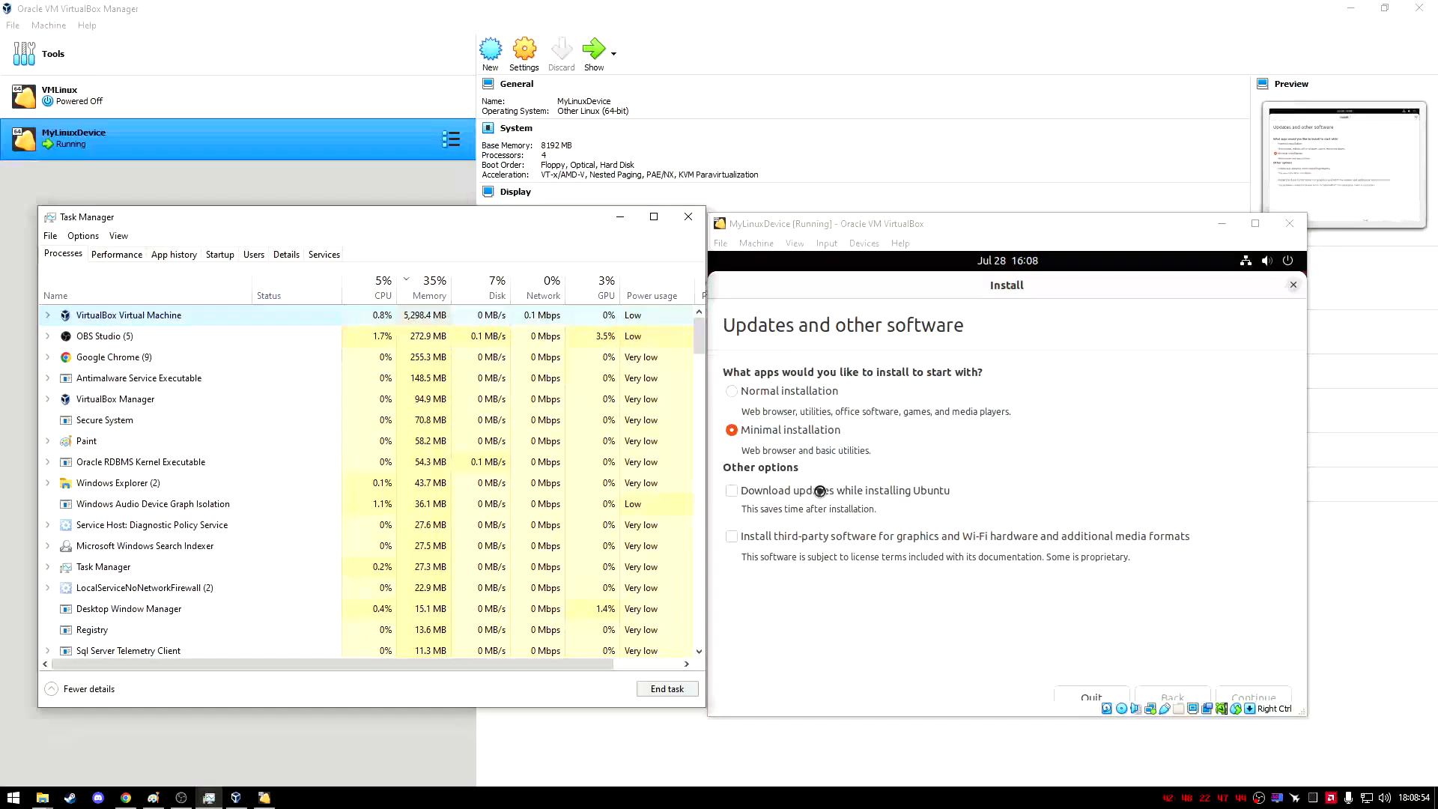
click(117, 254)
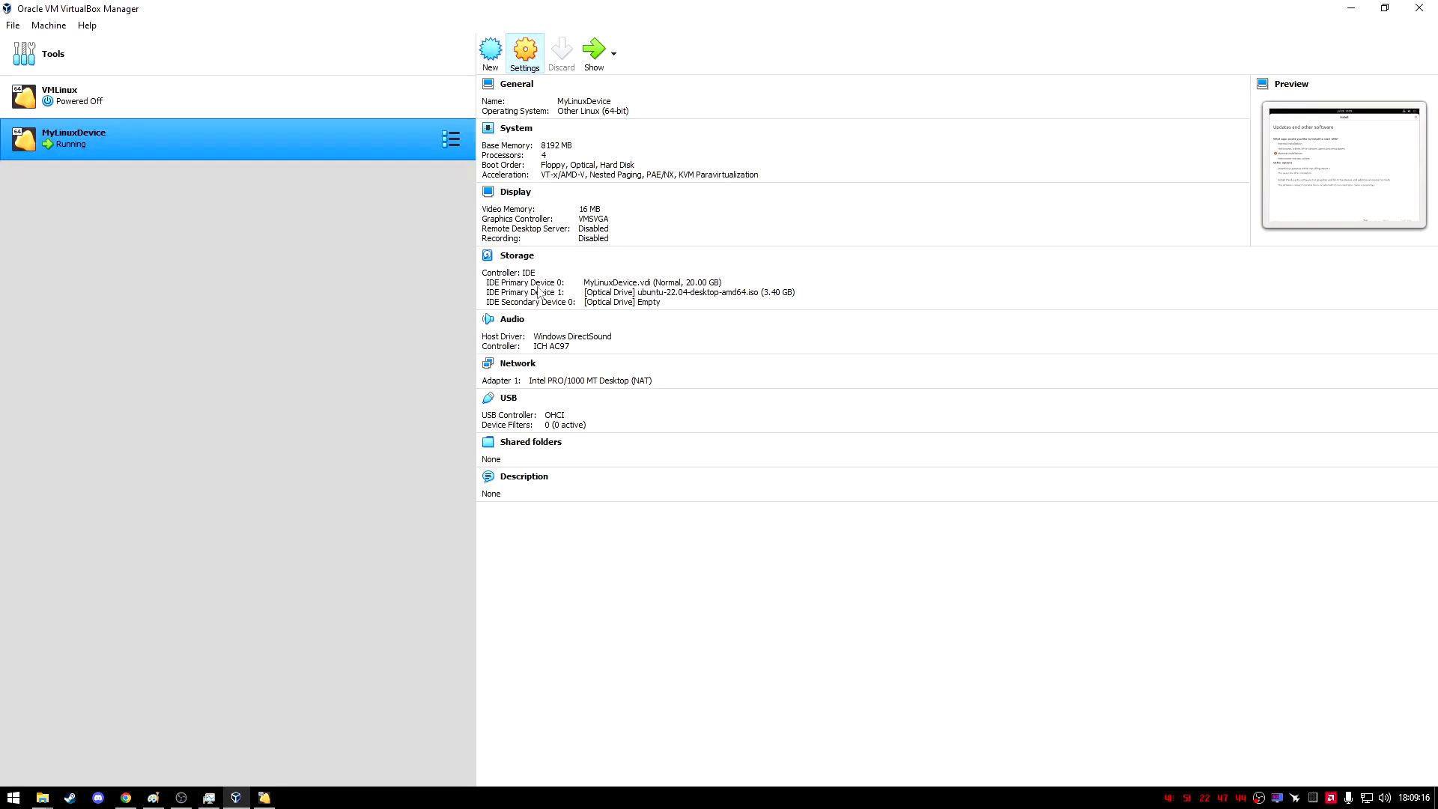
Step: Review MyLinuxDevice's display recording and screen, attached Ubuntu ISO, and 4-processor settings
click(523, 50)
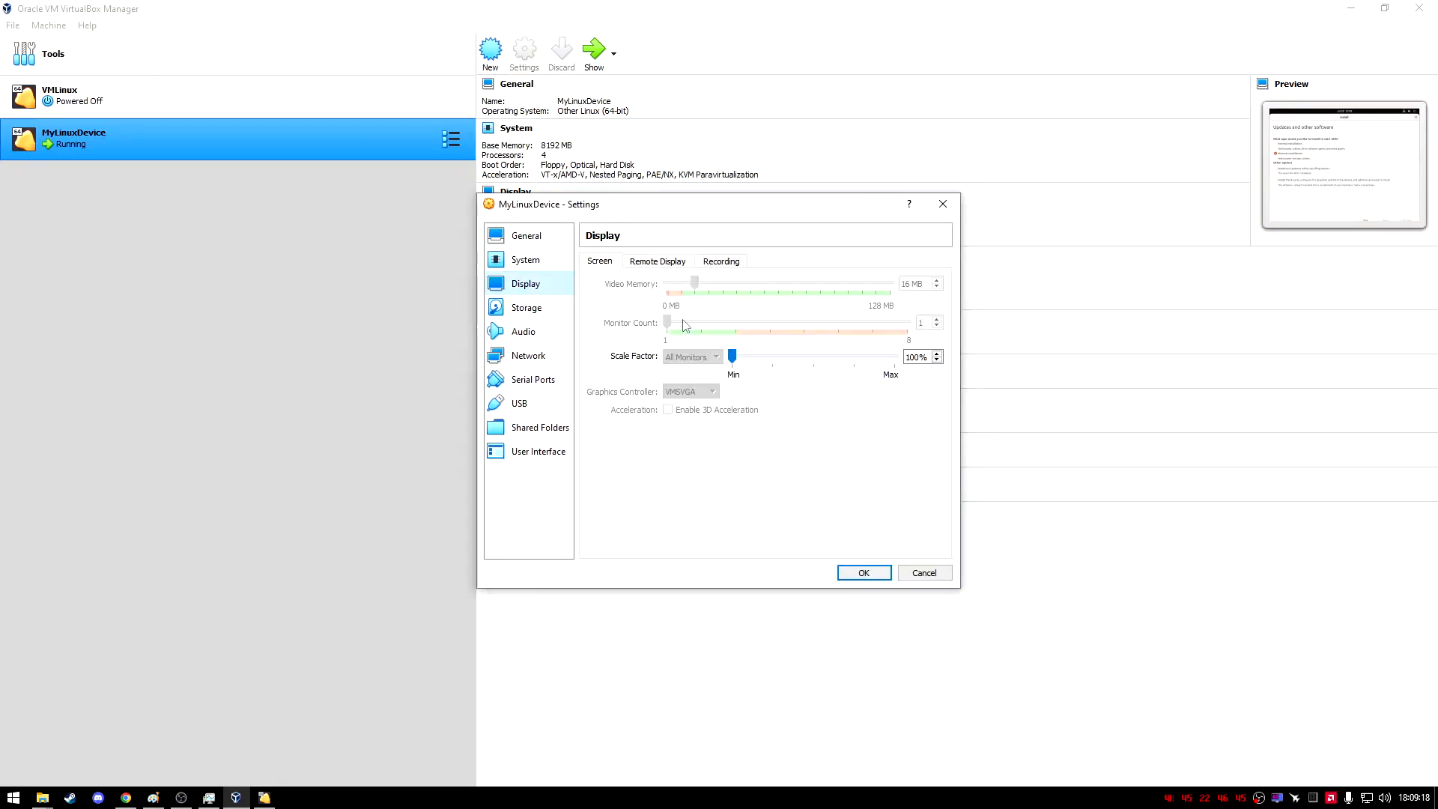
click(720, 261)
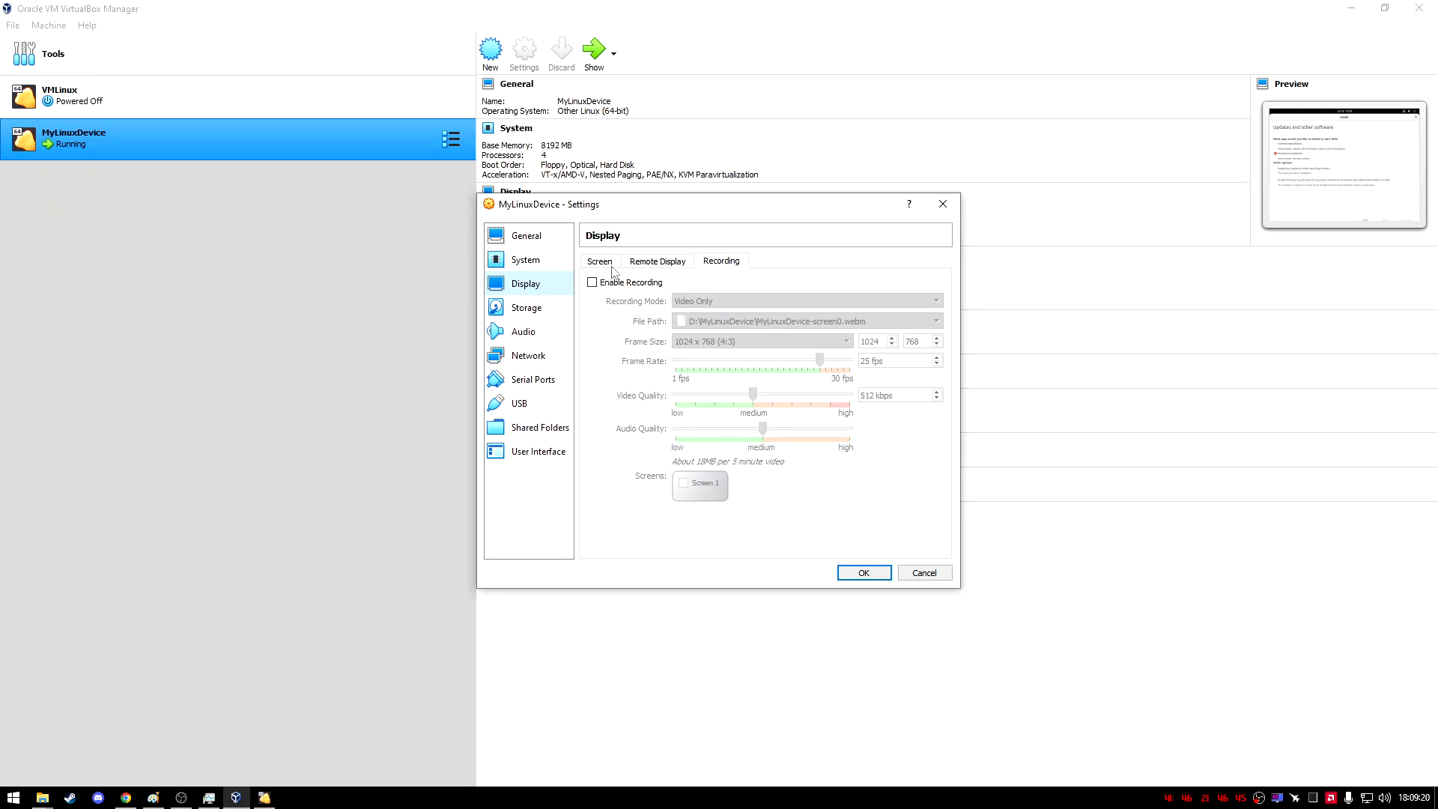
click(597, 260)
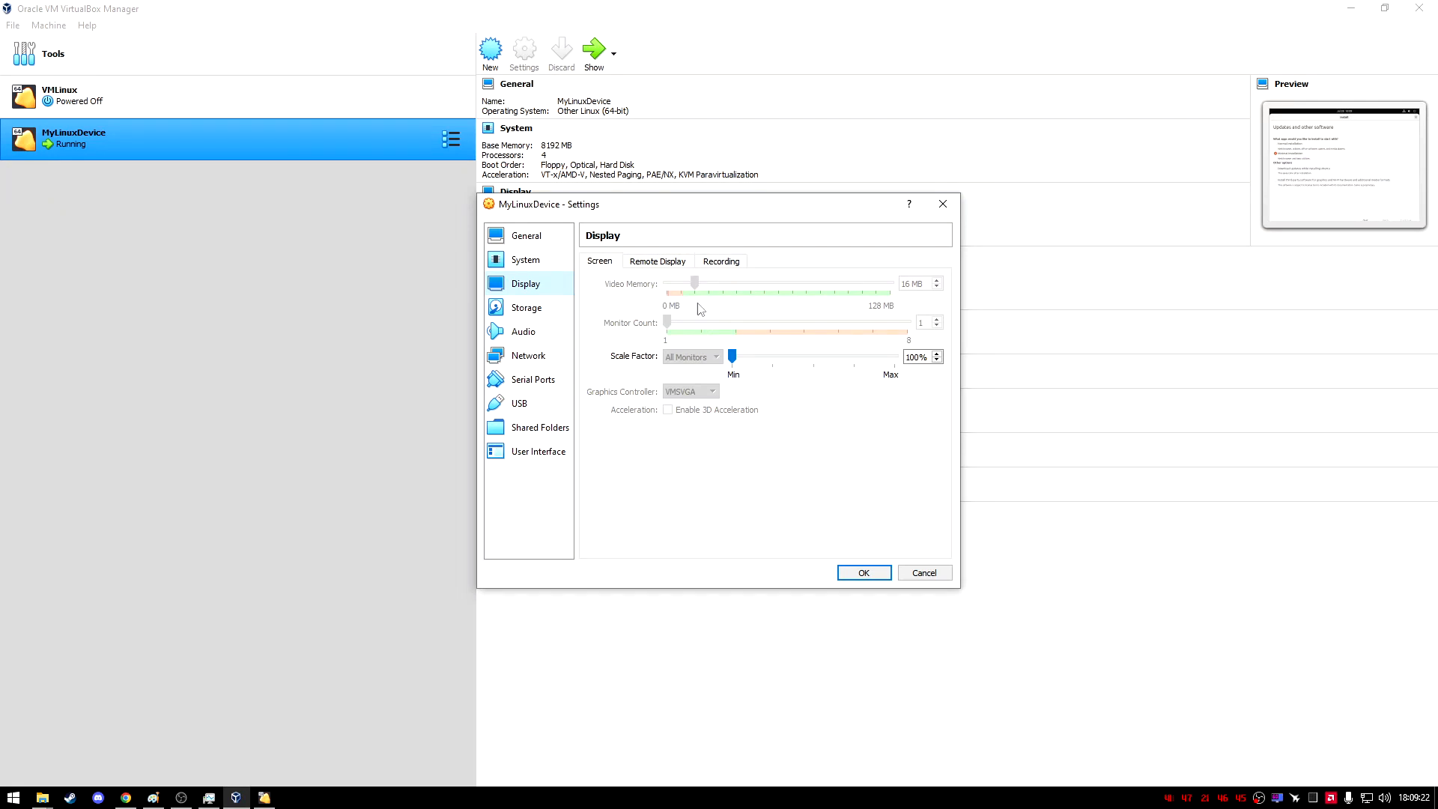
mouse_move(691, 376)
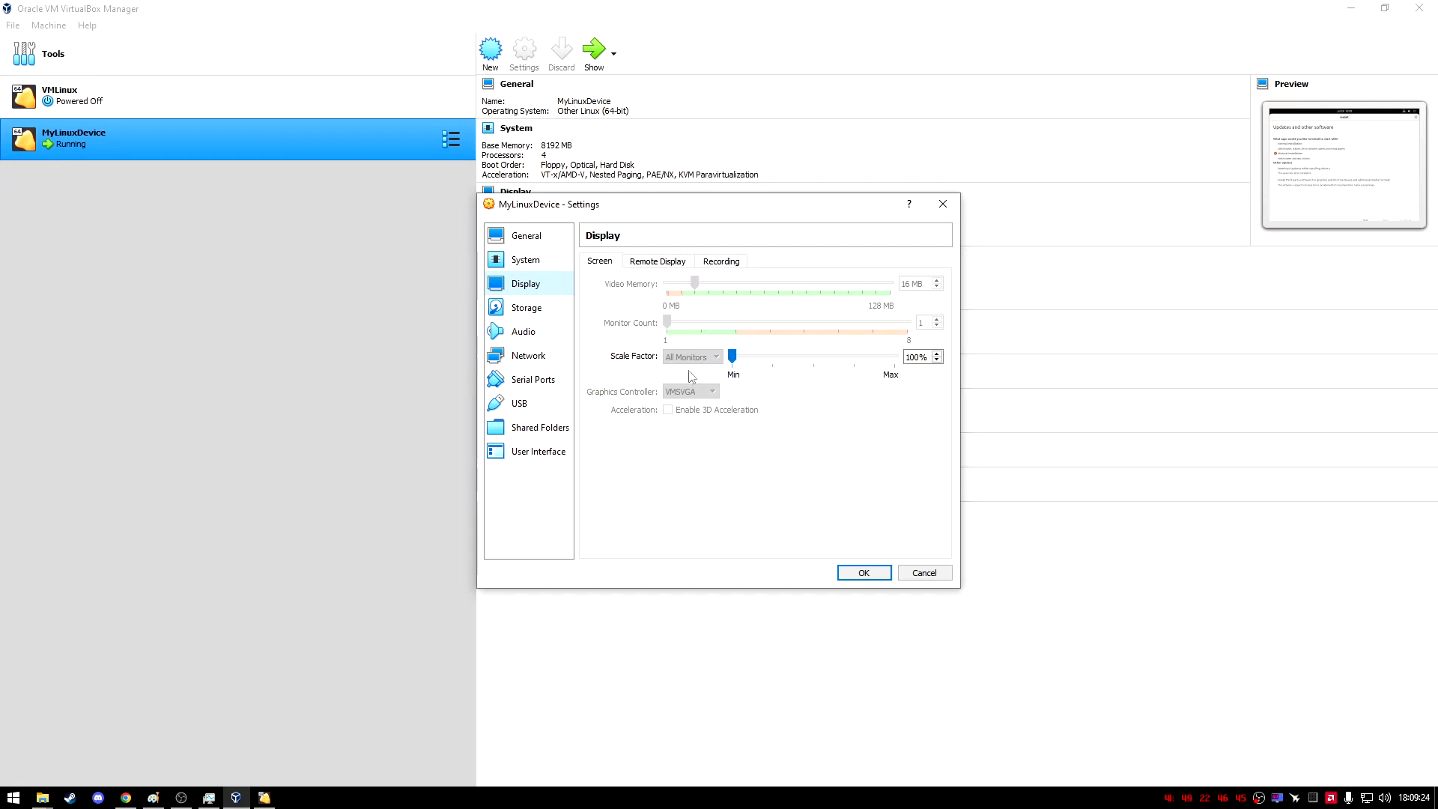
click(527, 307)
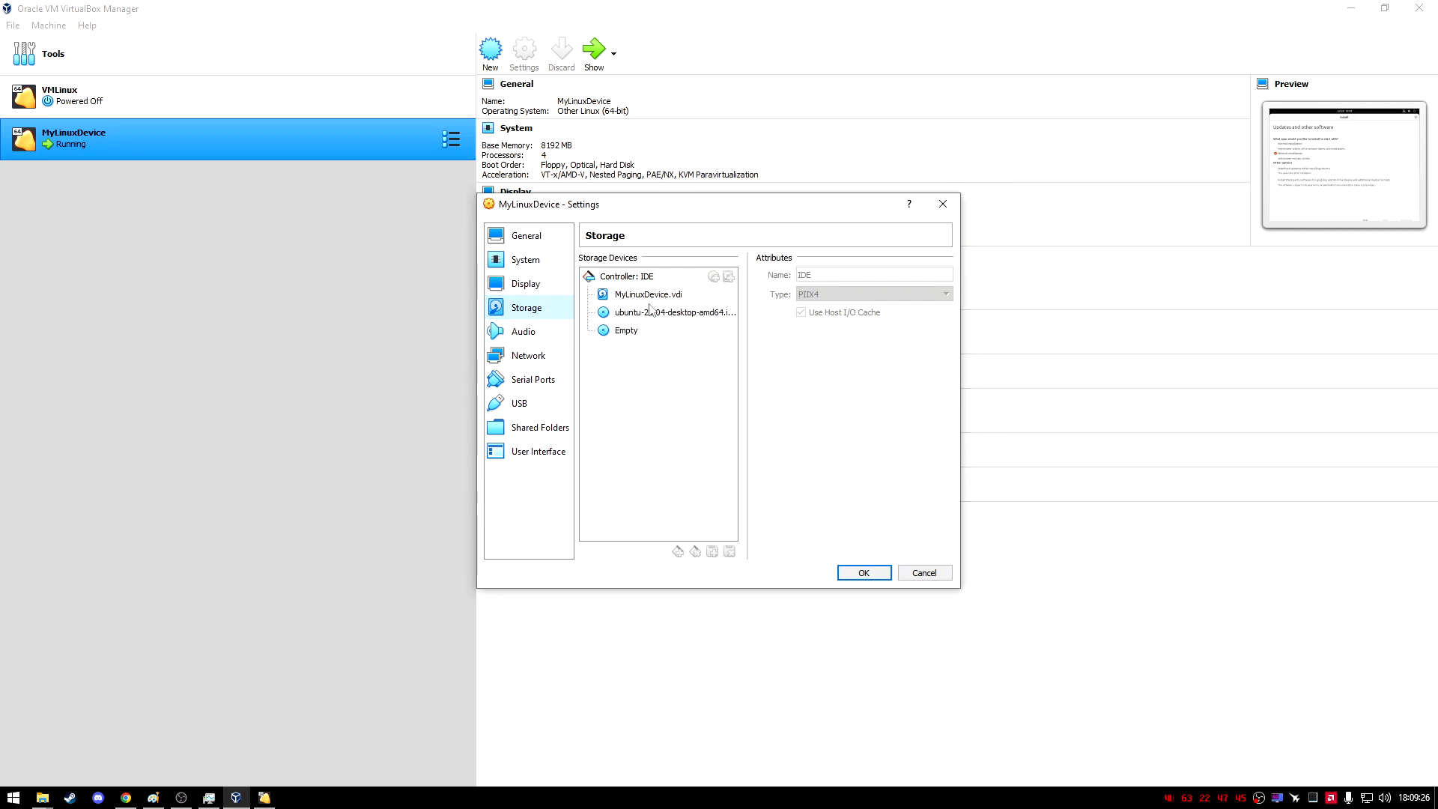
click(670, 311)
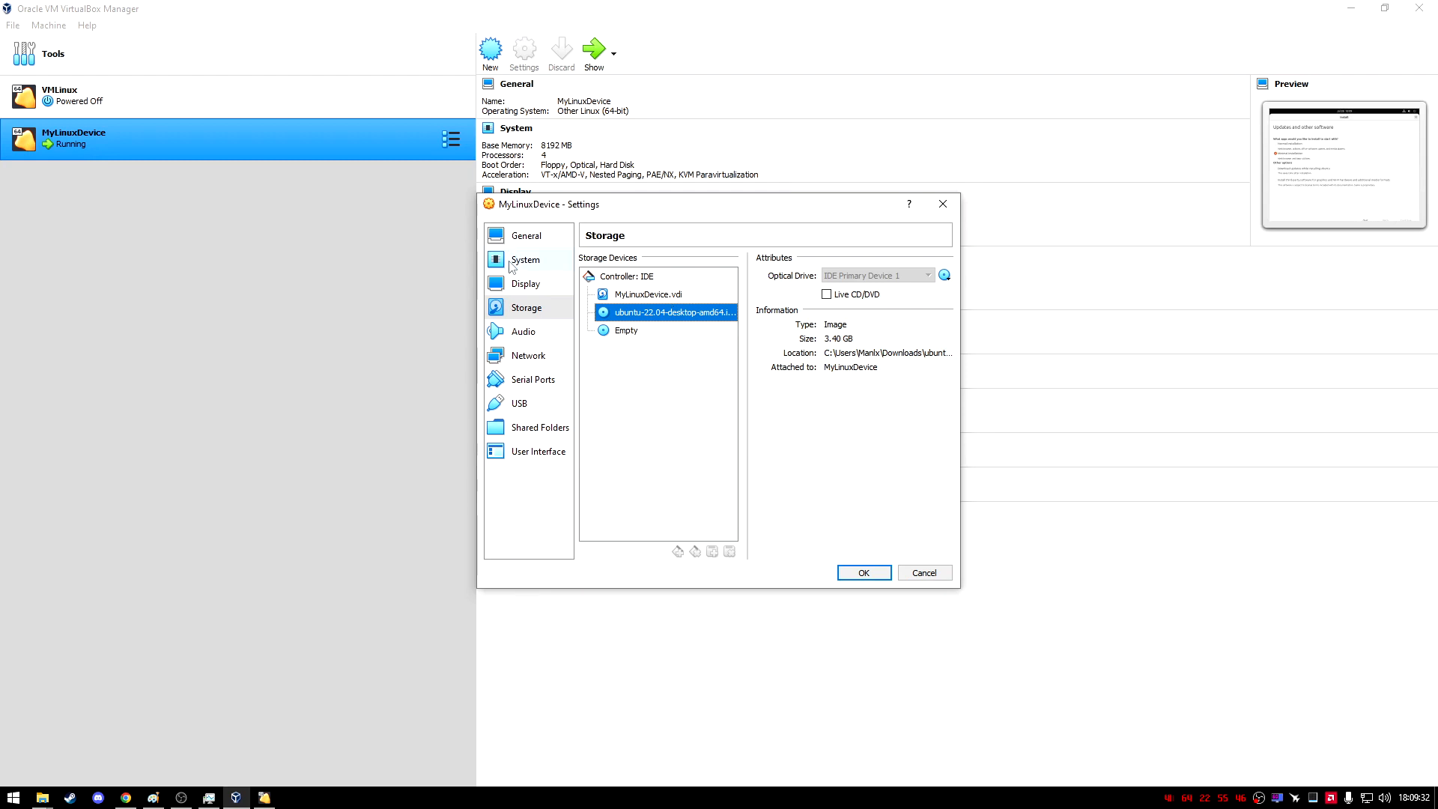
click(524, 260)
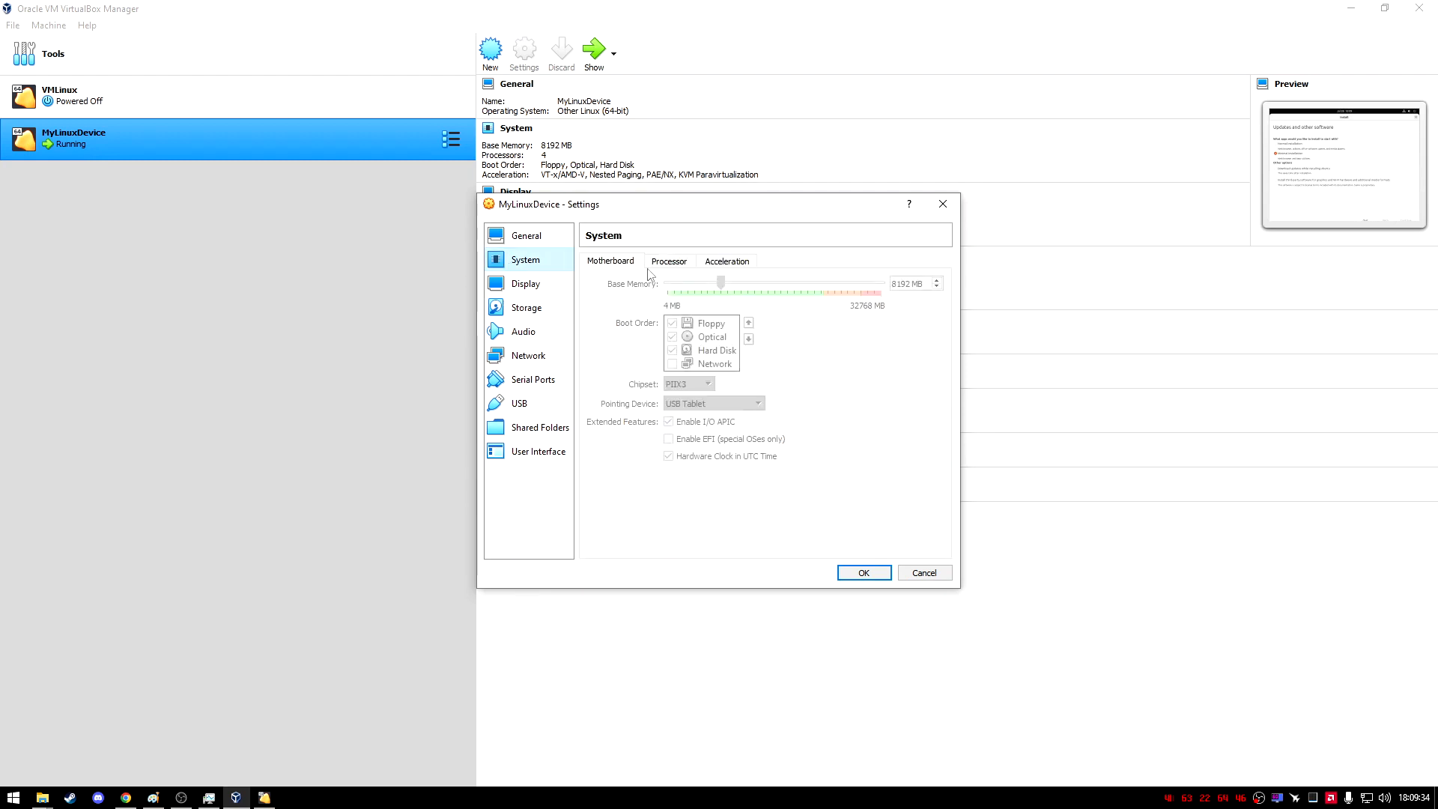
click(668, 261)
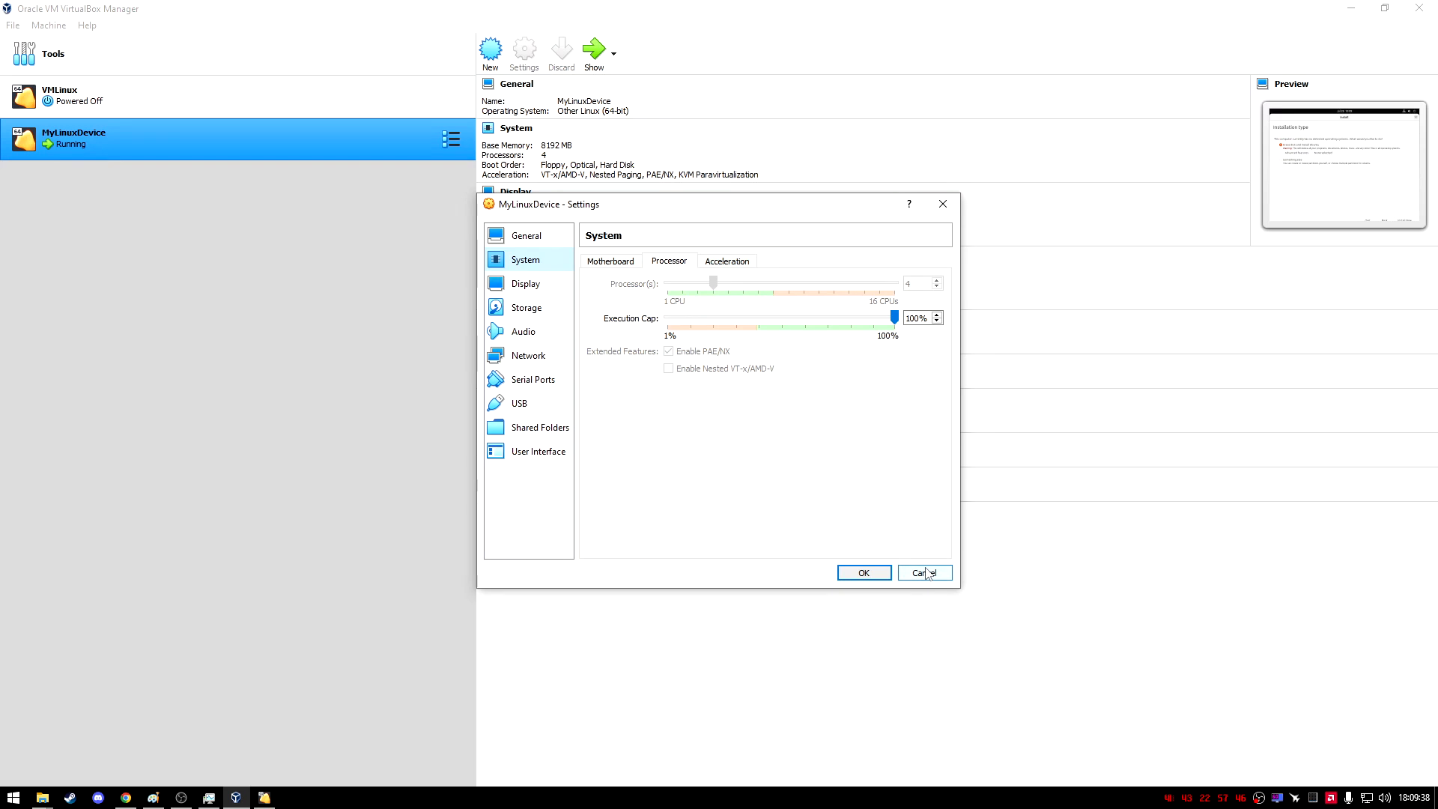
Step: Cancel the VM settings and browse to the TriCombo (D:) drive in File Explorer
click(922, 573)
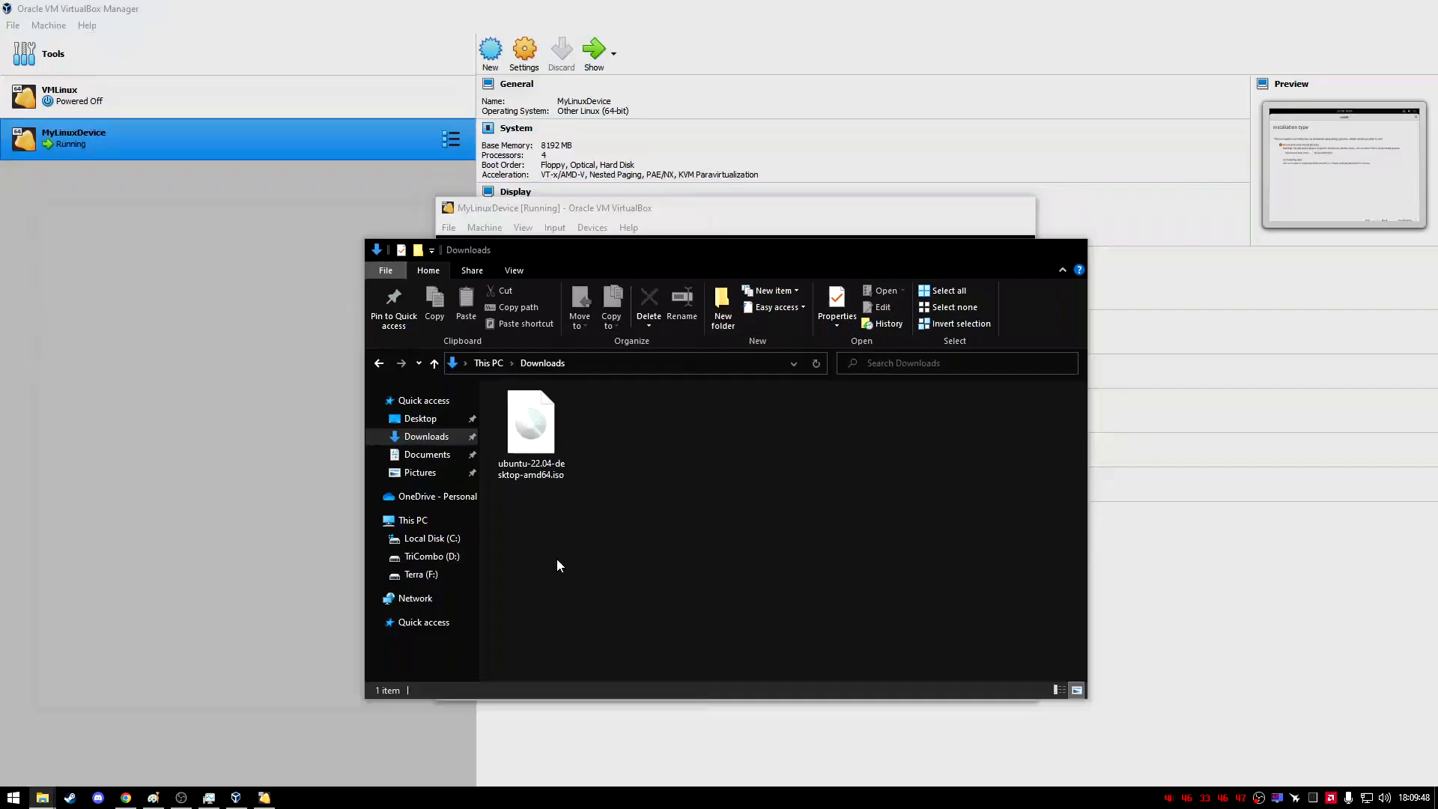
click(431, 555)
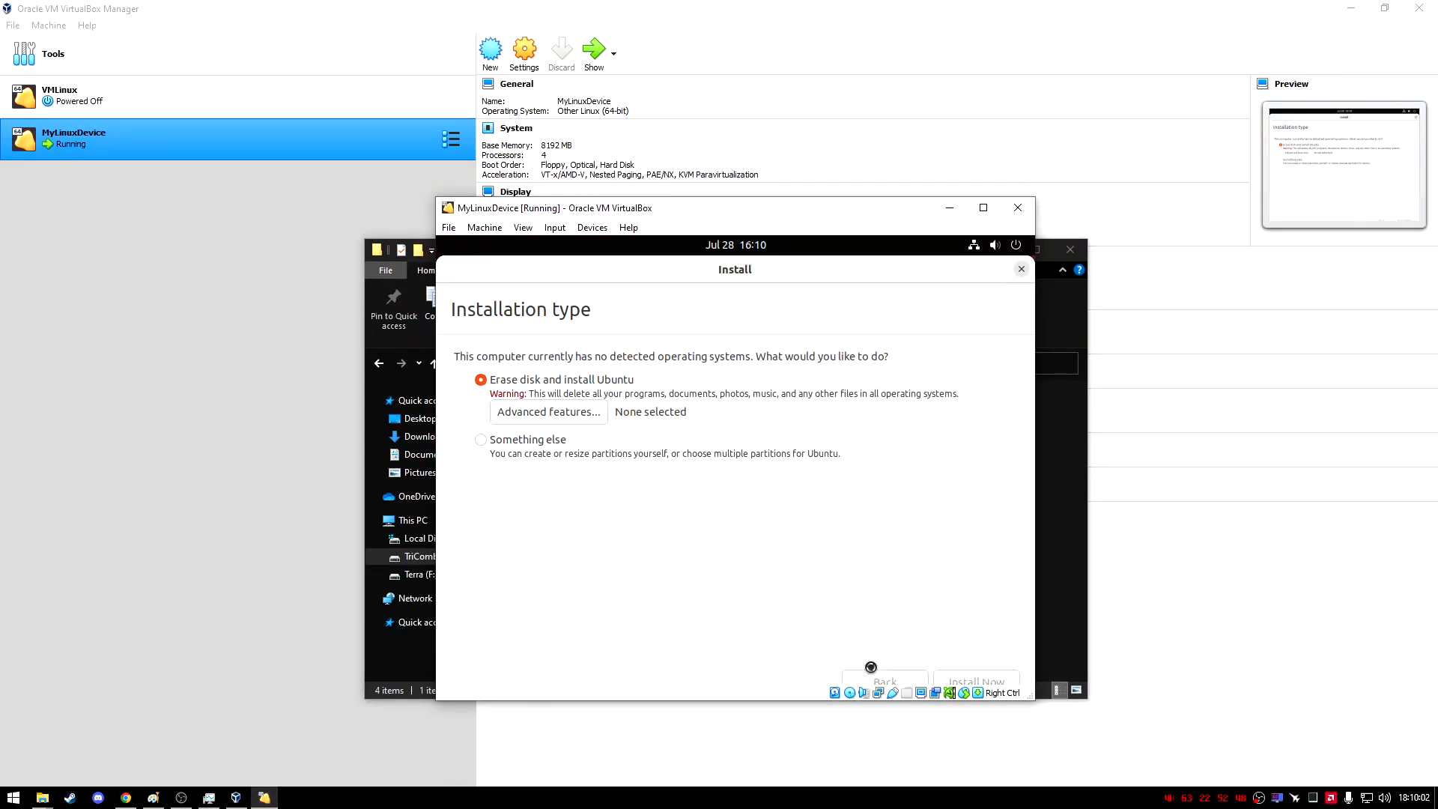
Step: Keep 'Erase disk and install Ubuntu' selected with Task Manager's CPU performance beside the installer
click(975, 681)
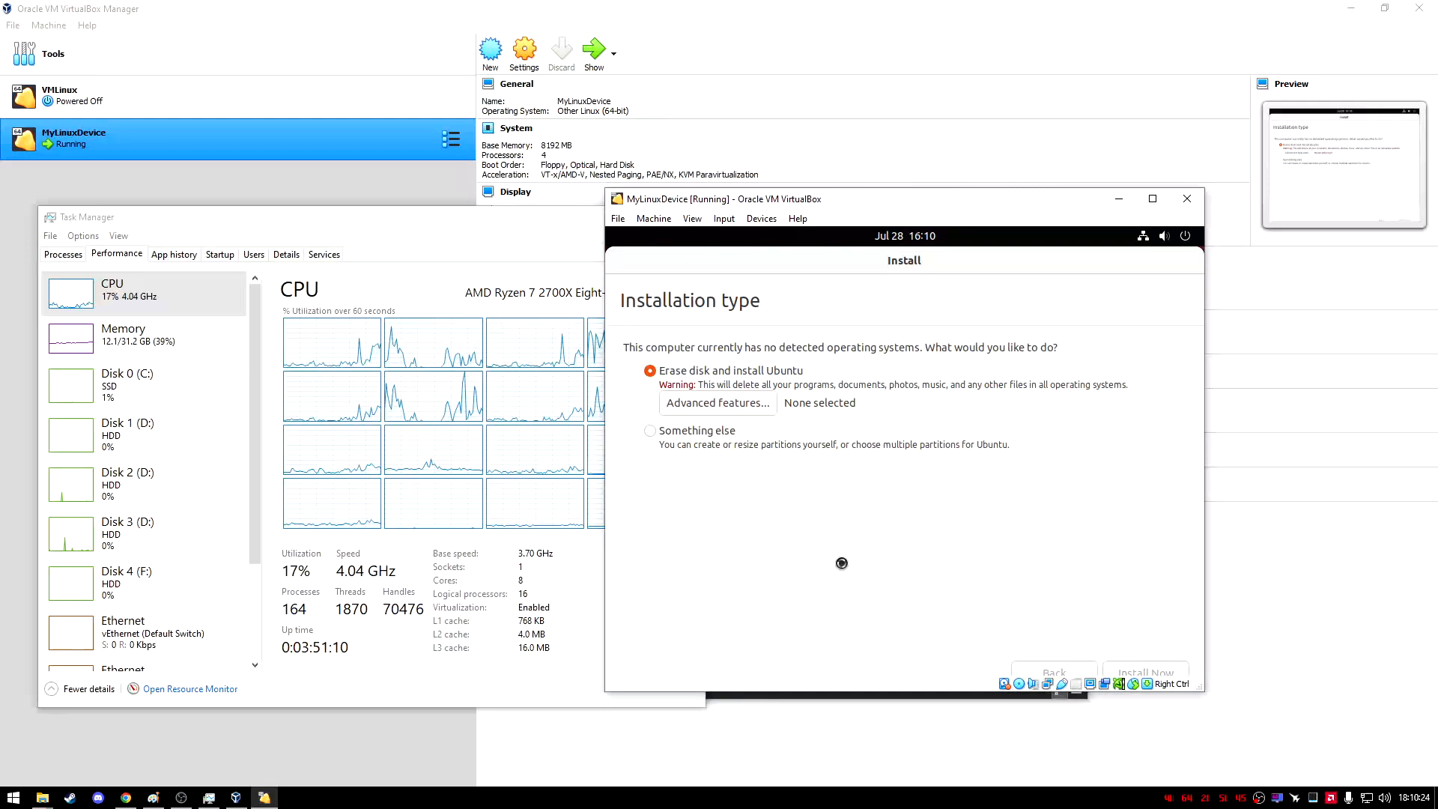
Step: Install now, accept Johannesburg as location, and create the Temp user with a password
click(1143, 671)
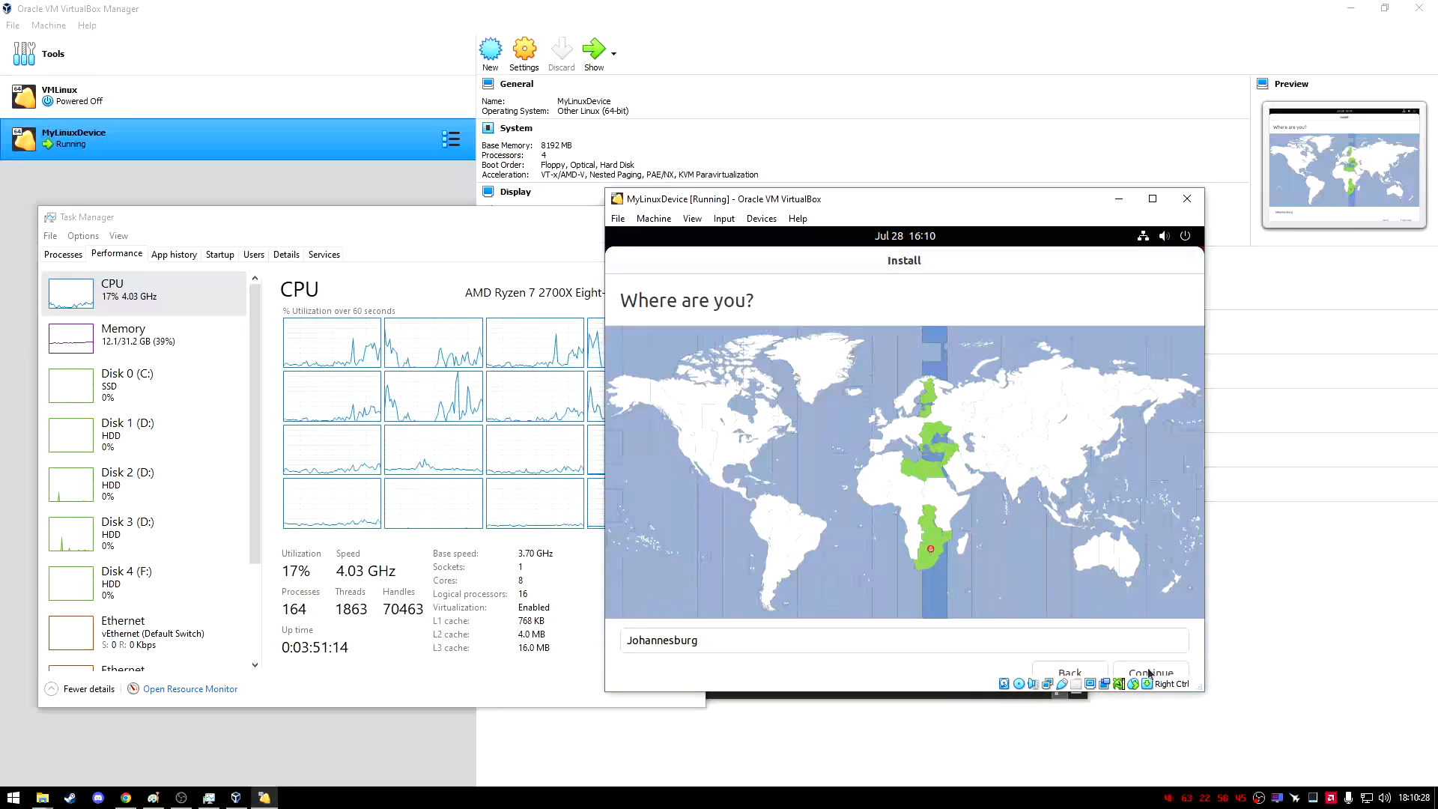
click(1150, 673)
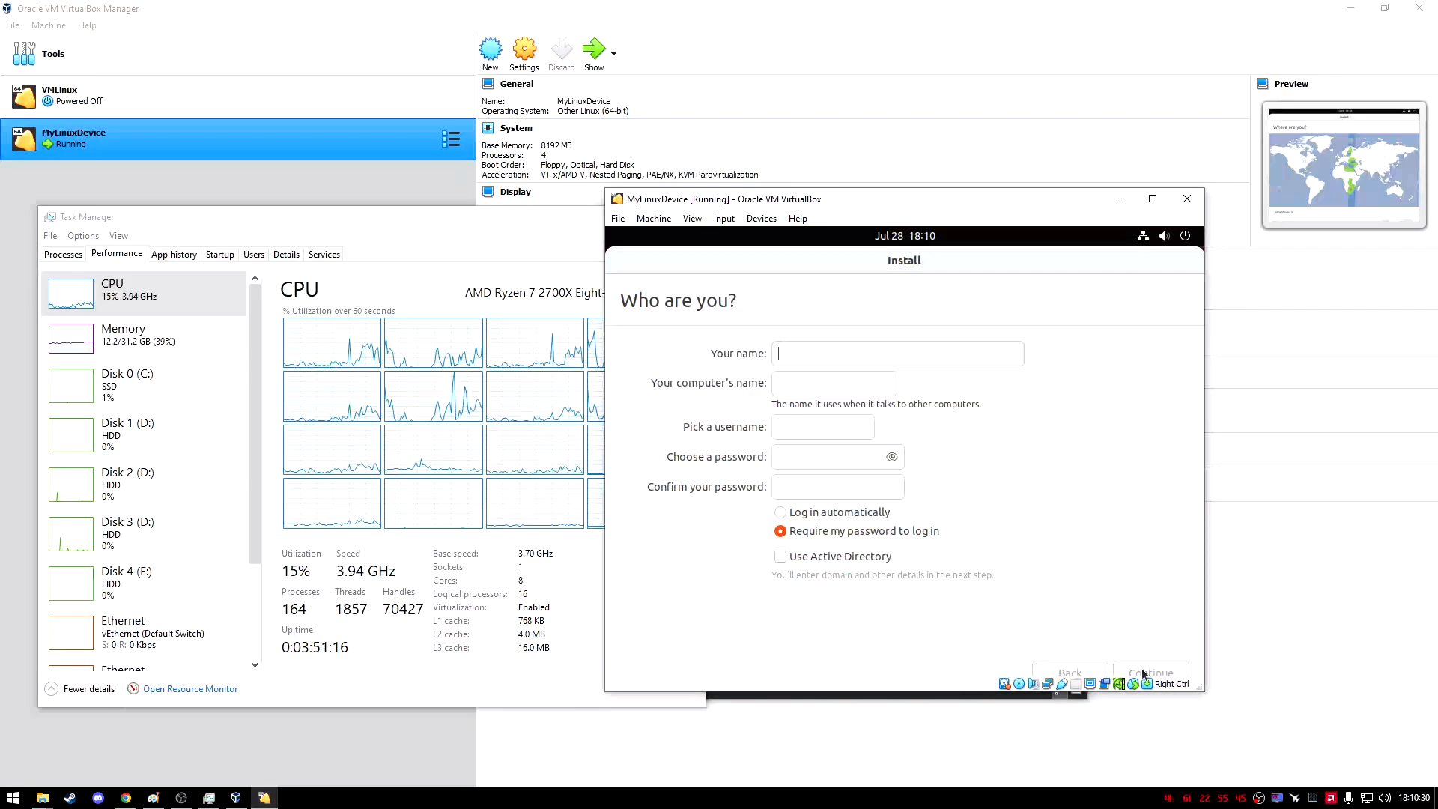
text(Temp)
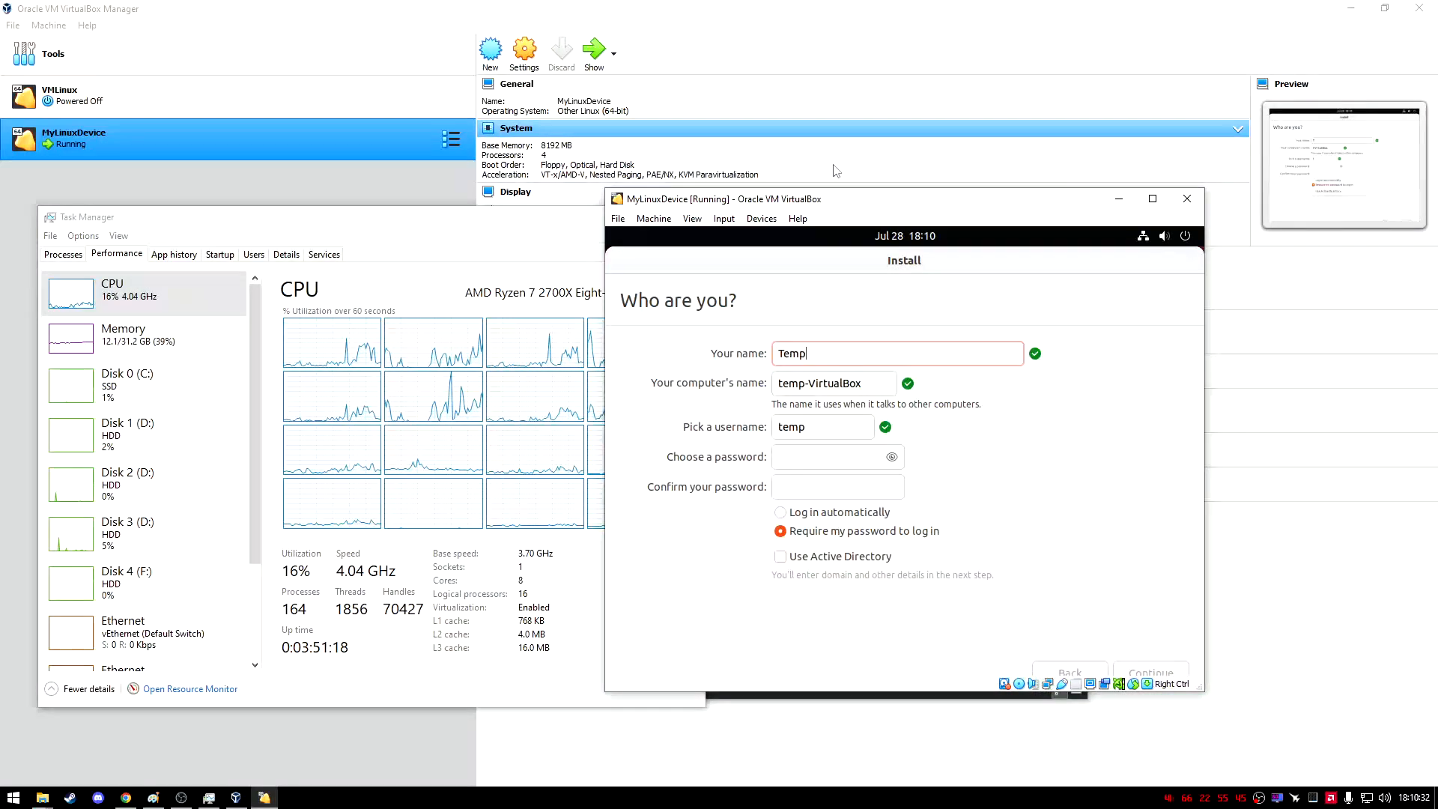
click(834, 457)
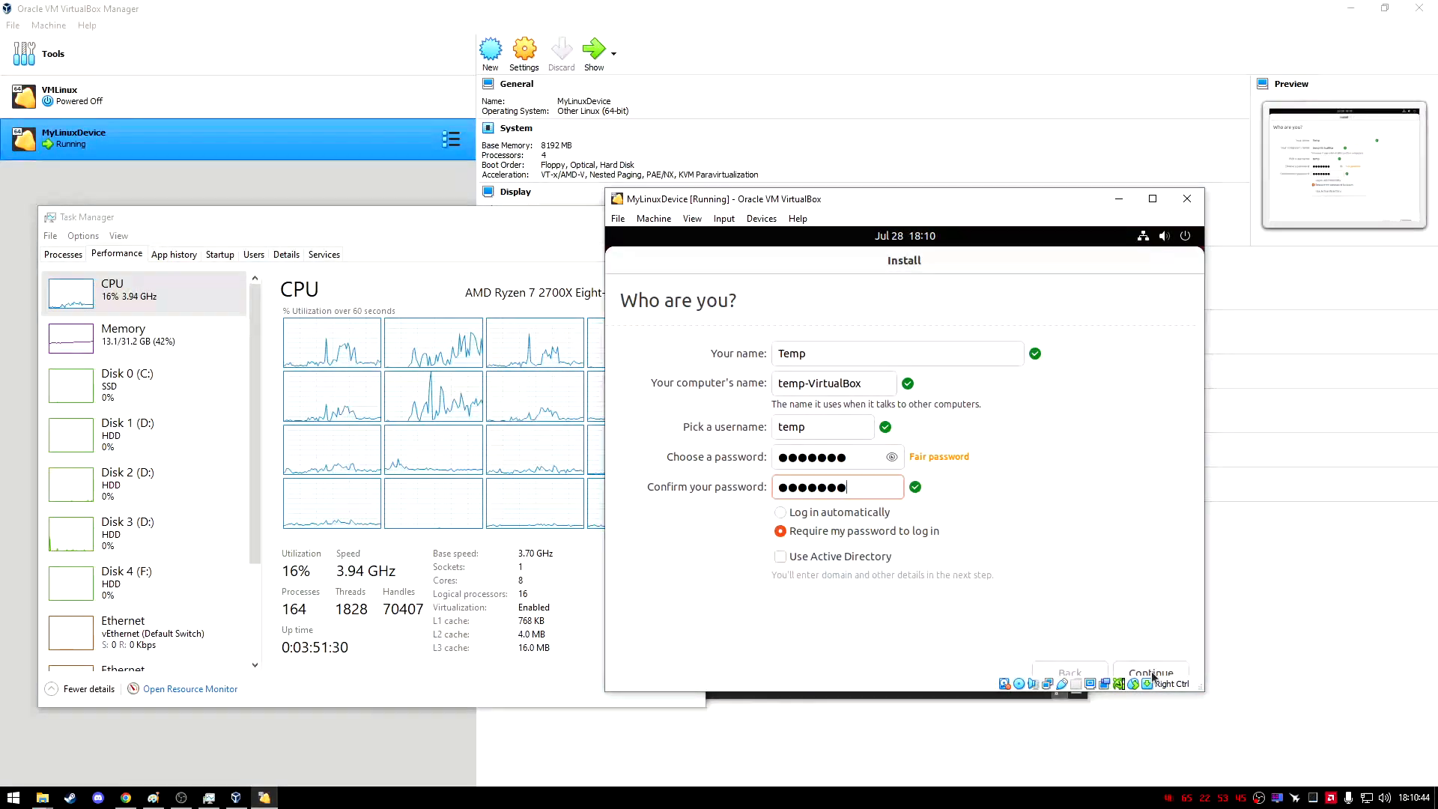
click(1151, 672)
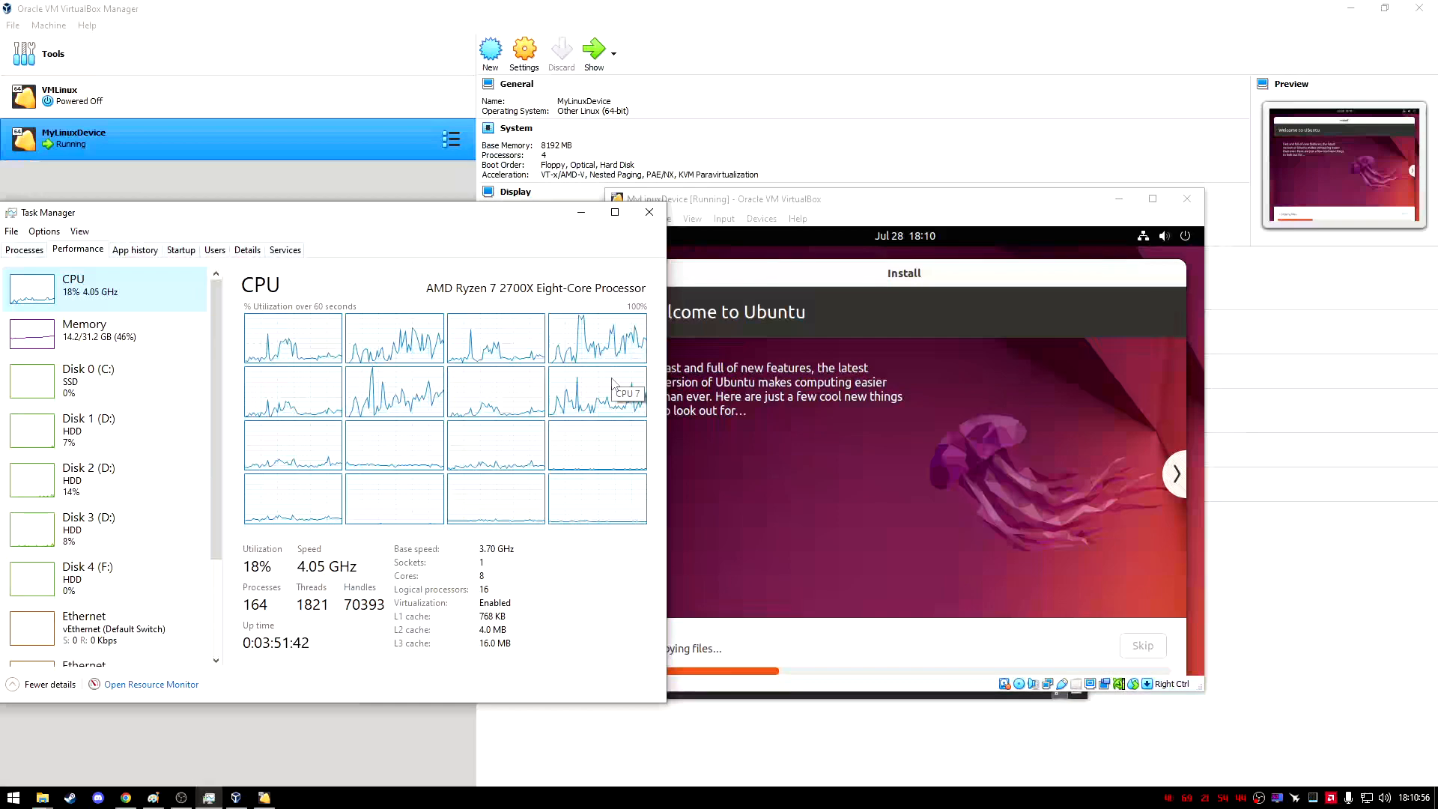
mouse_move(124, 371)
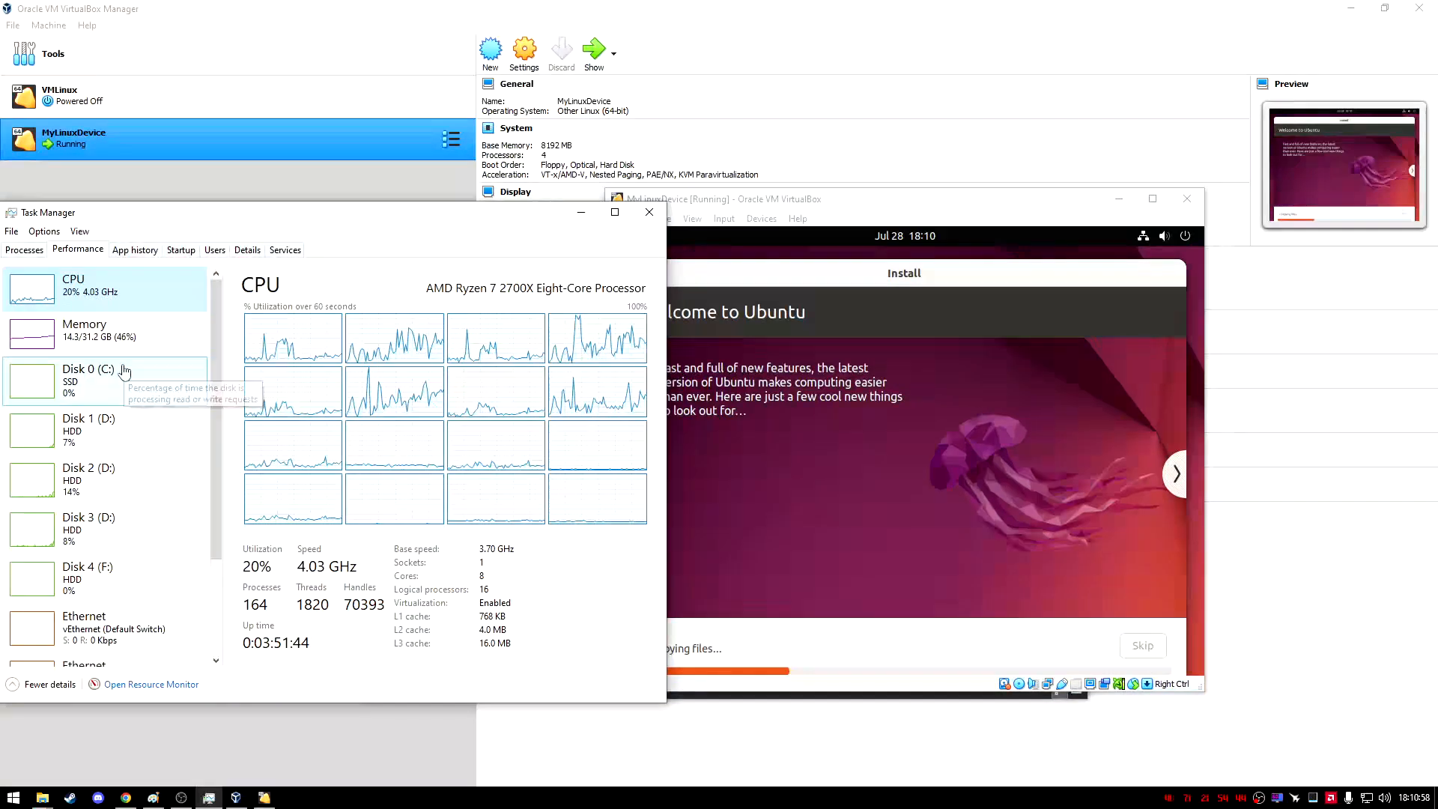
Step: Check host processes, memory, Disk 1 and Disk 3 (D:) activity while Ubuntu copies files
click(24, 249)
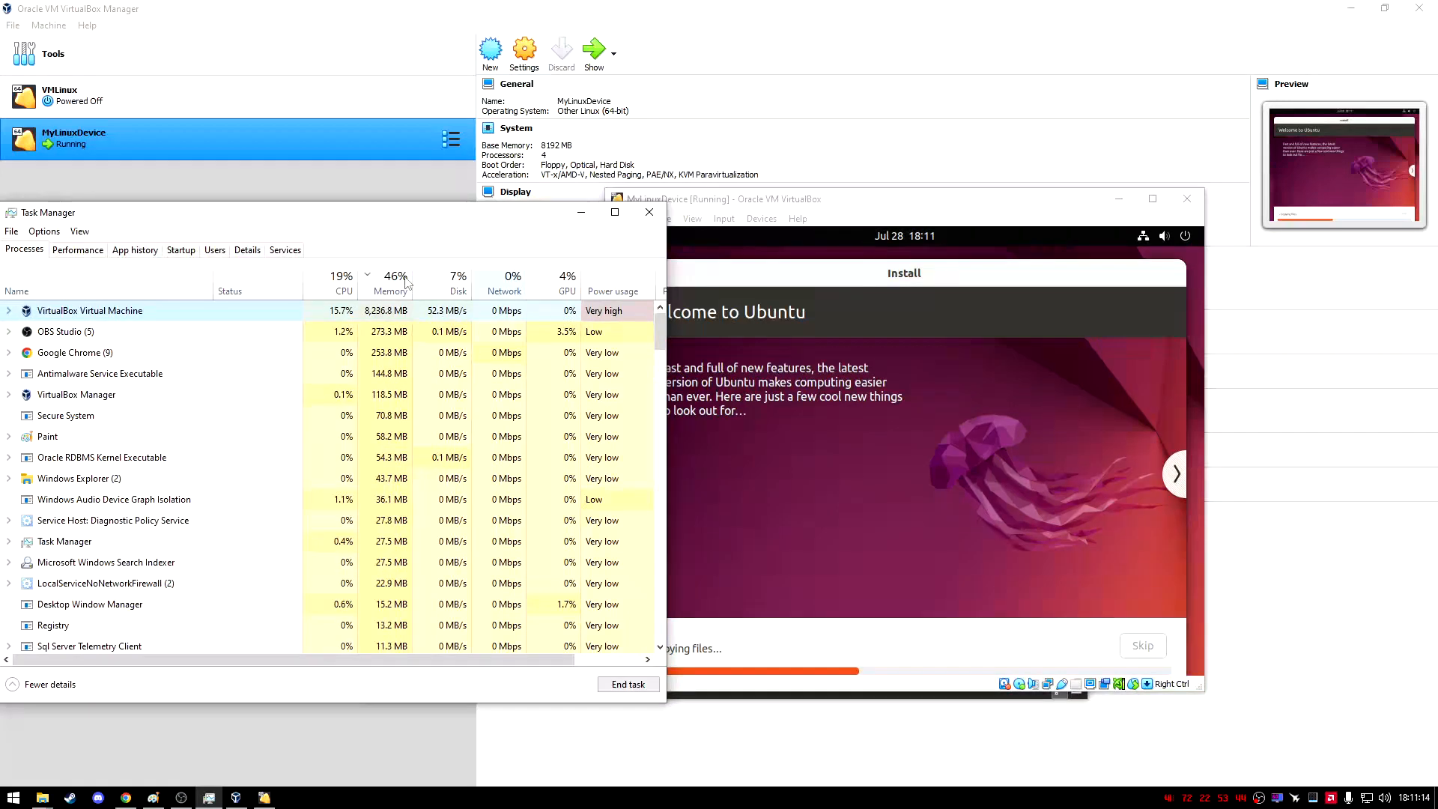
click(77, 250)
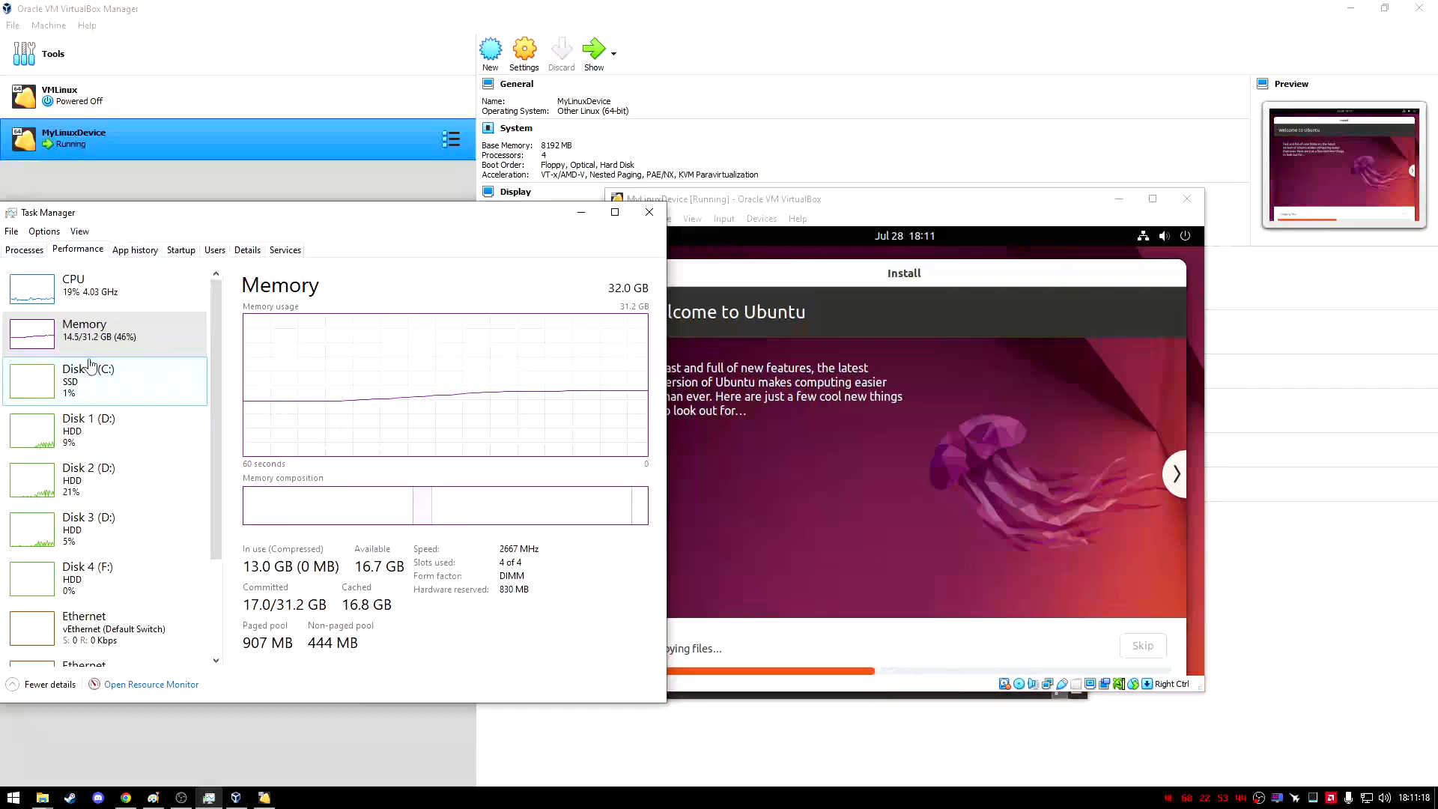
click(87, 429)
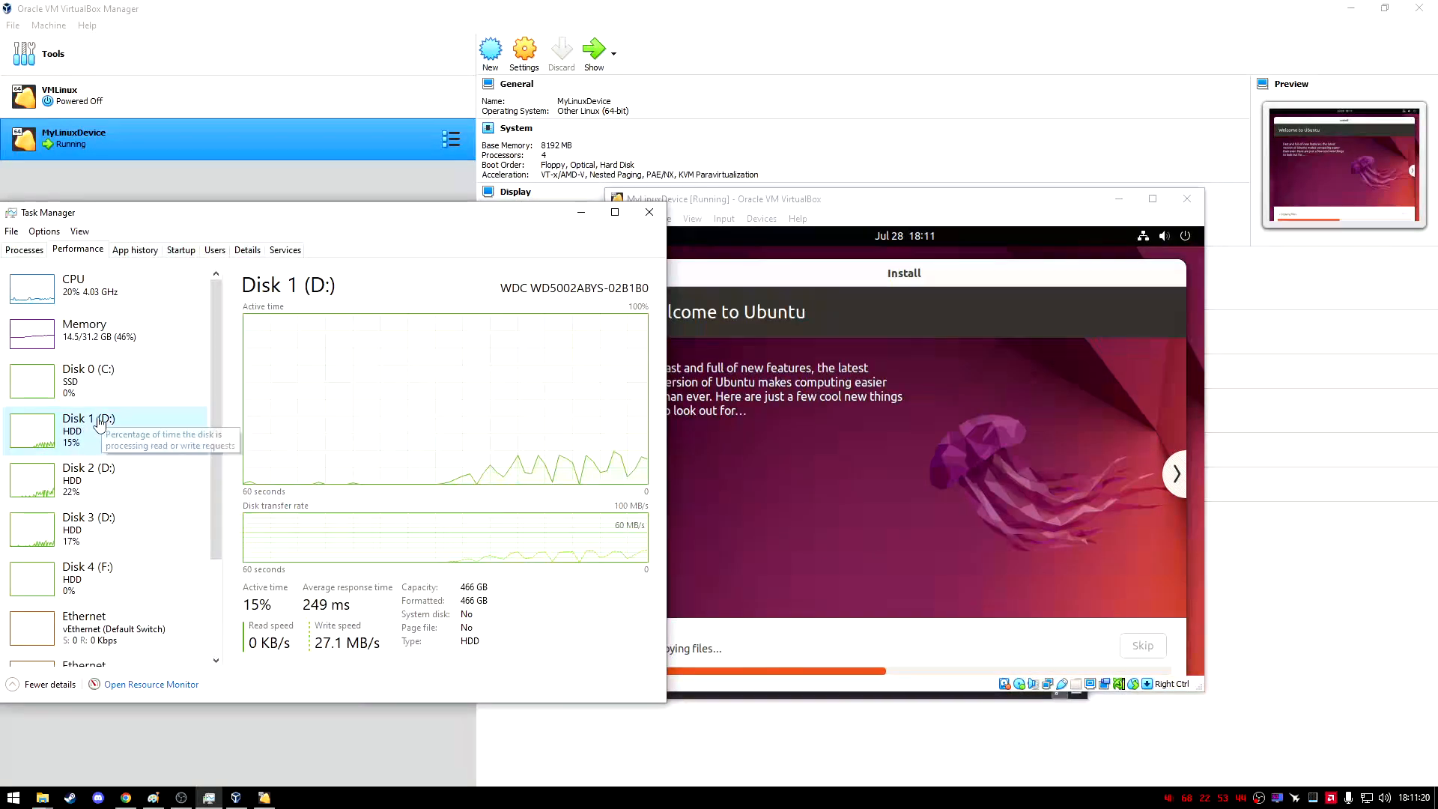
click(83, 331)
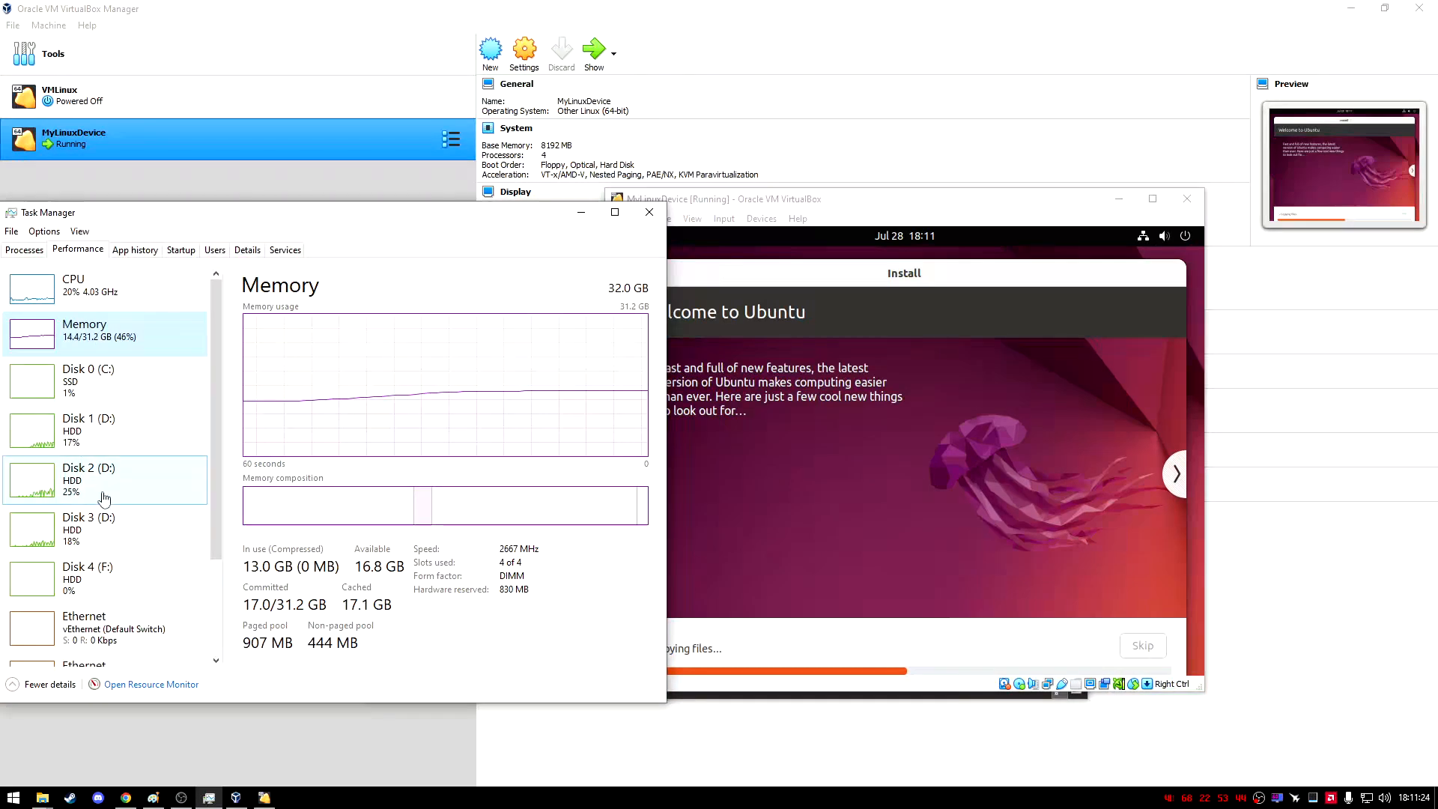
click(87, 479)
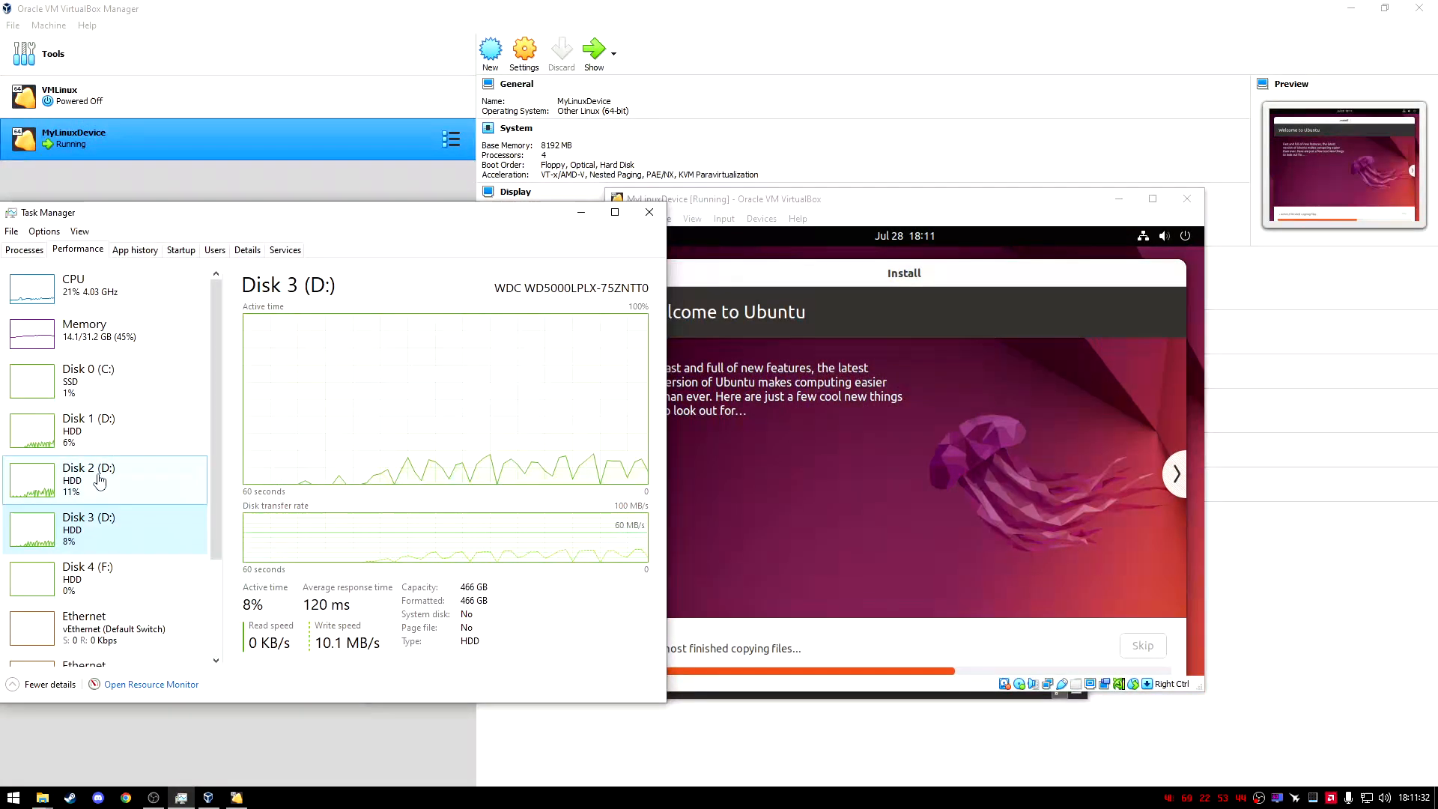
click(87, 432)
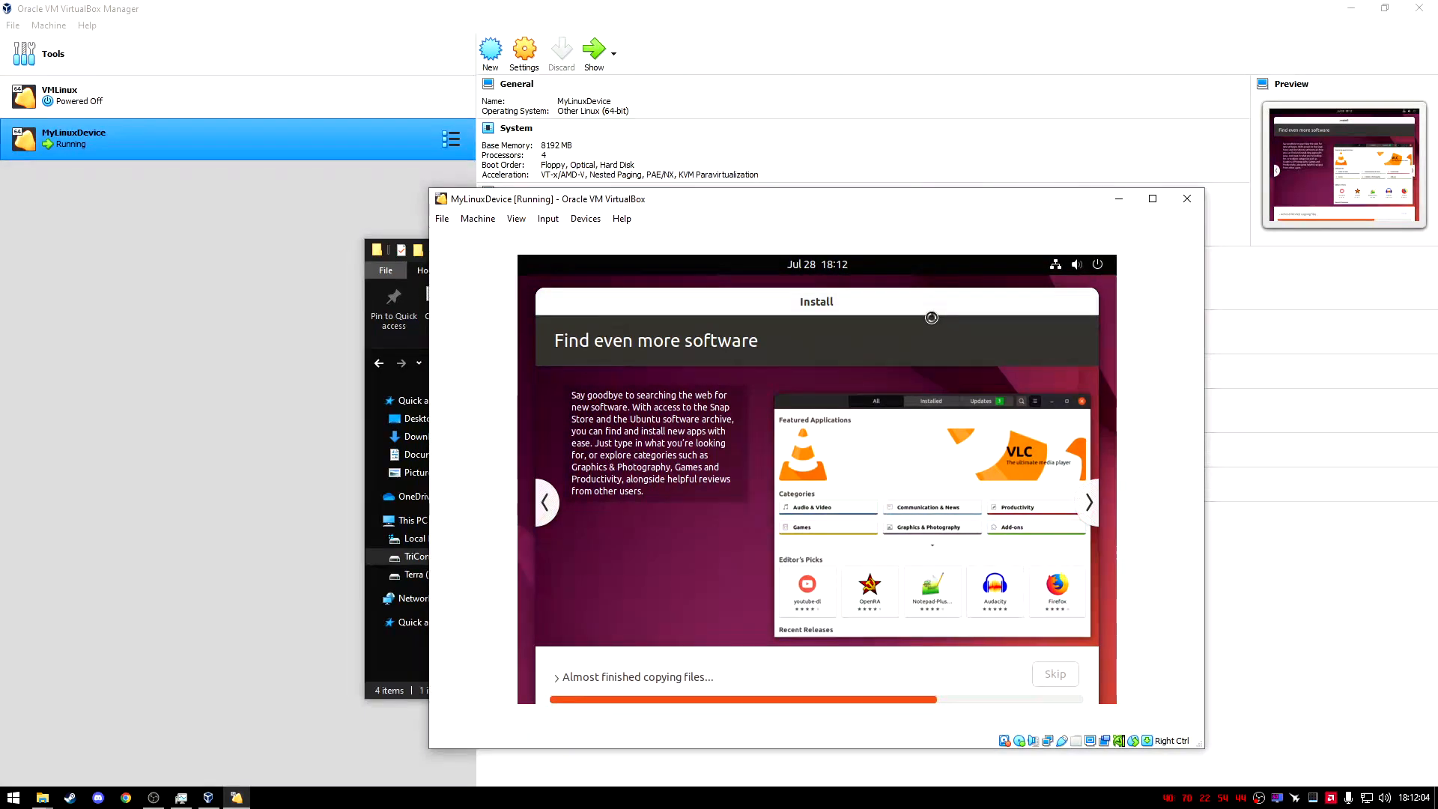
mouse_move(869, 275)
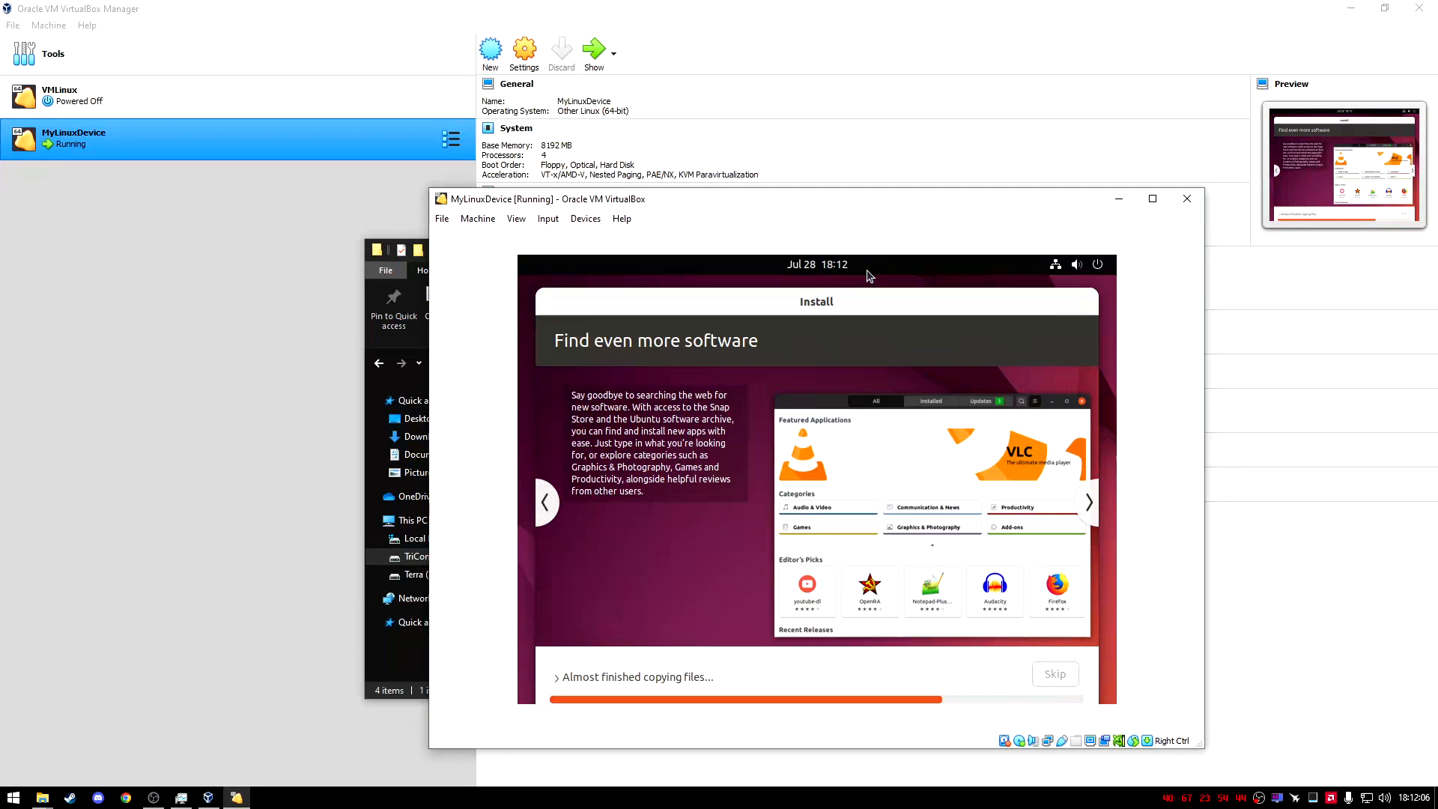